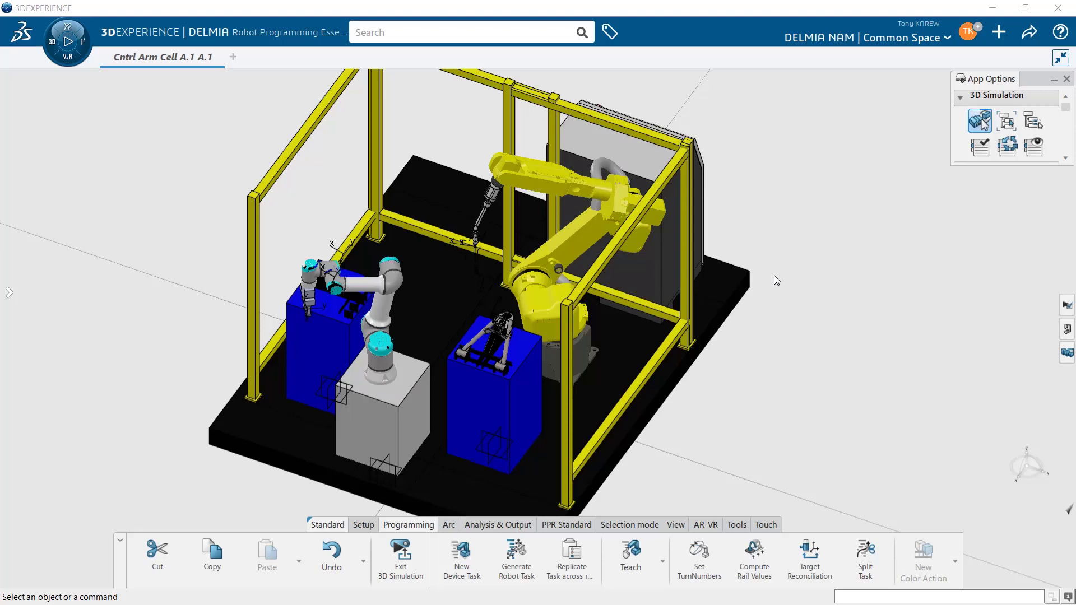
mouse_move(543, 281)
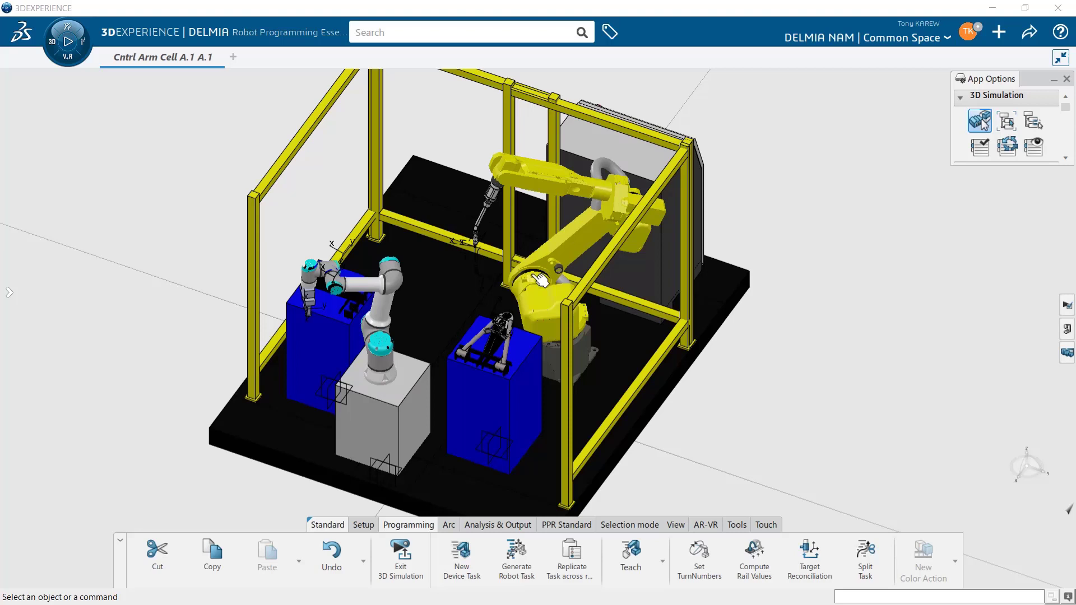
Inspect the welding robot's torch up close, then start an Import in 3DXML with authoring format
left_click_drag(543, 280, 430, 340)
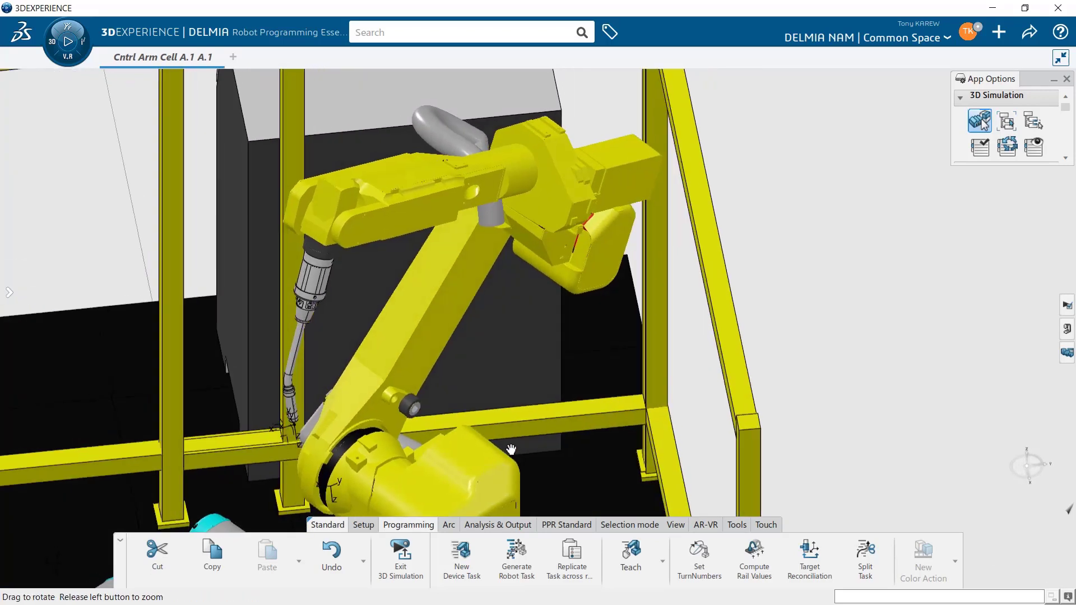
left_click_drag(512, 450, 854, 415)
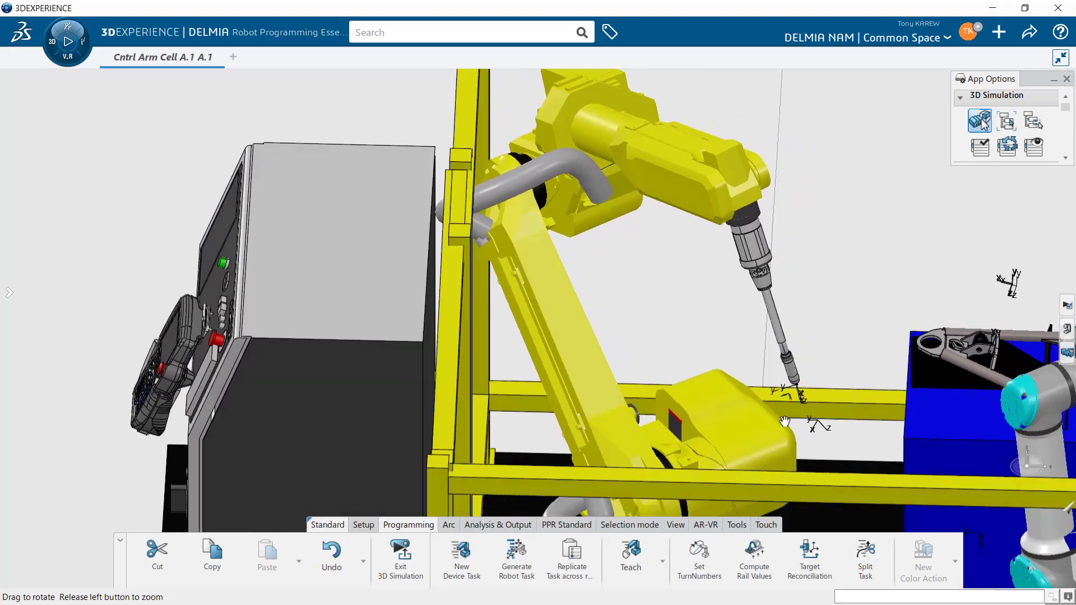
left_click_drag(783, 422, 487, 349)
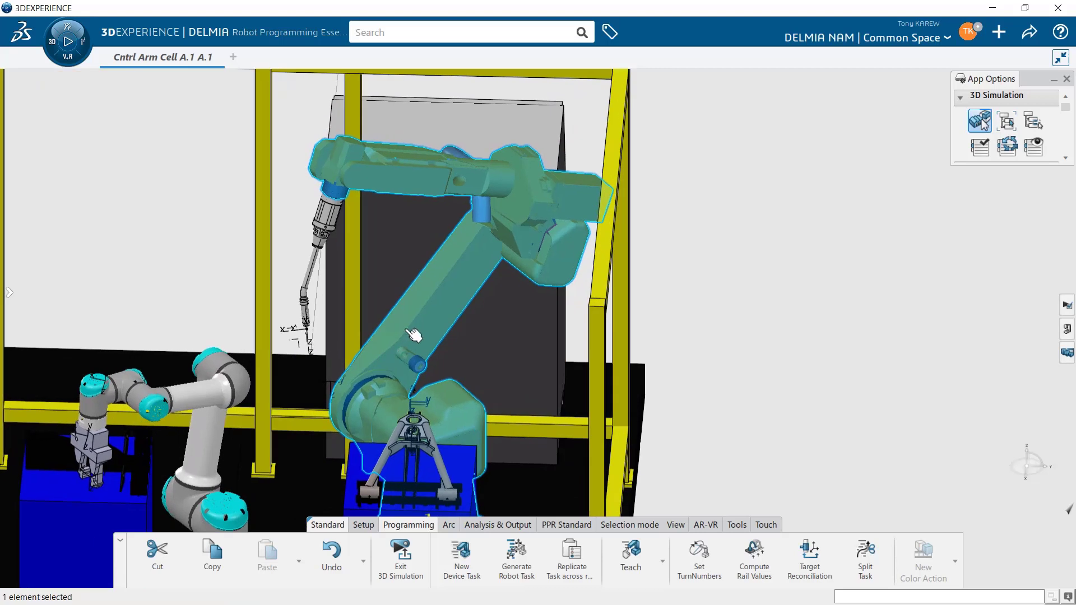
left_click_drag(413, 336, 473, 335)
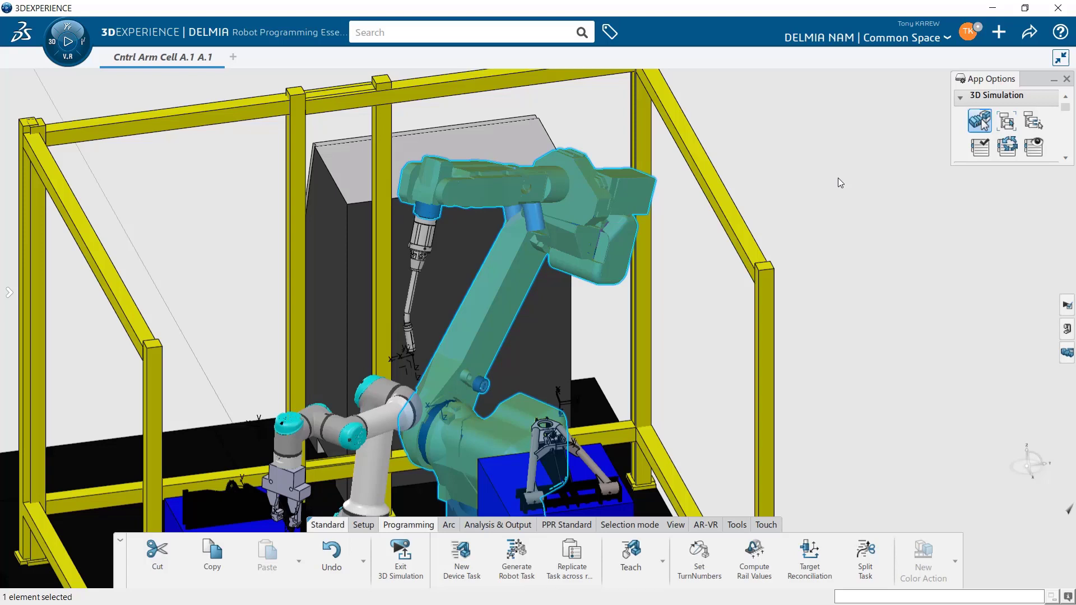
mouse_move(824, 176)
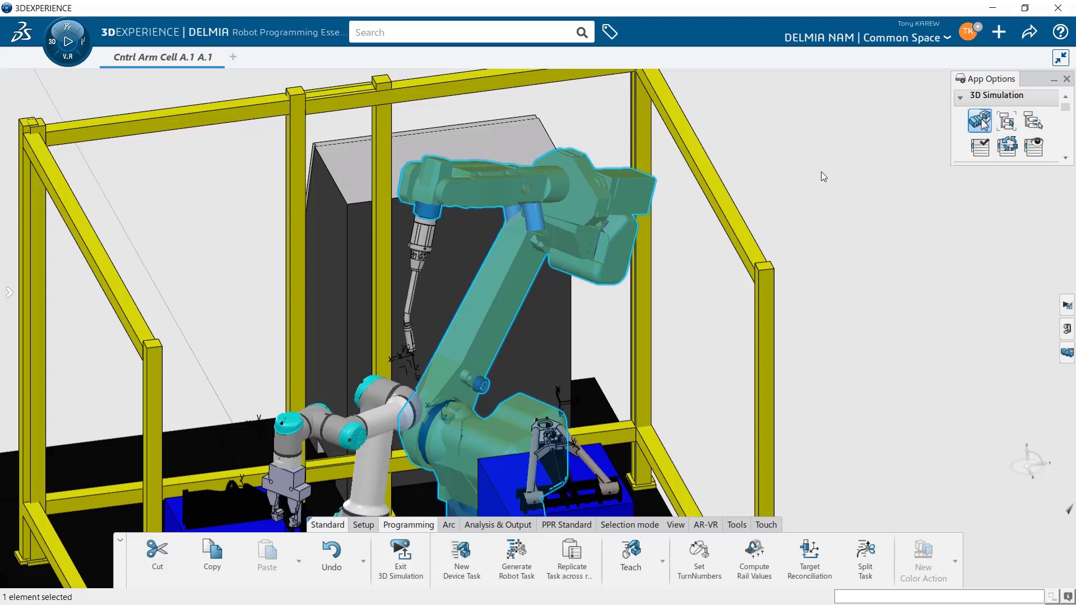
mouse_move(369, 197)
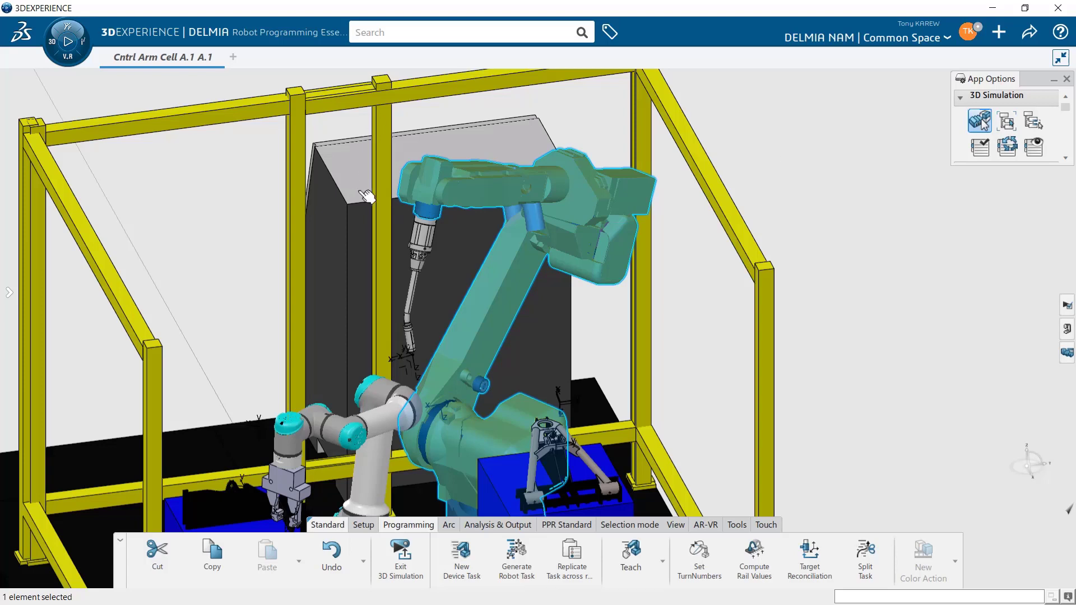
mouse_move(430, 233)
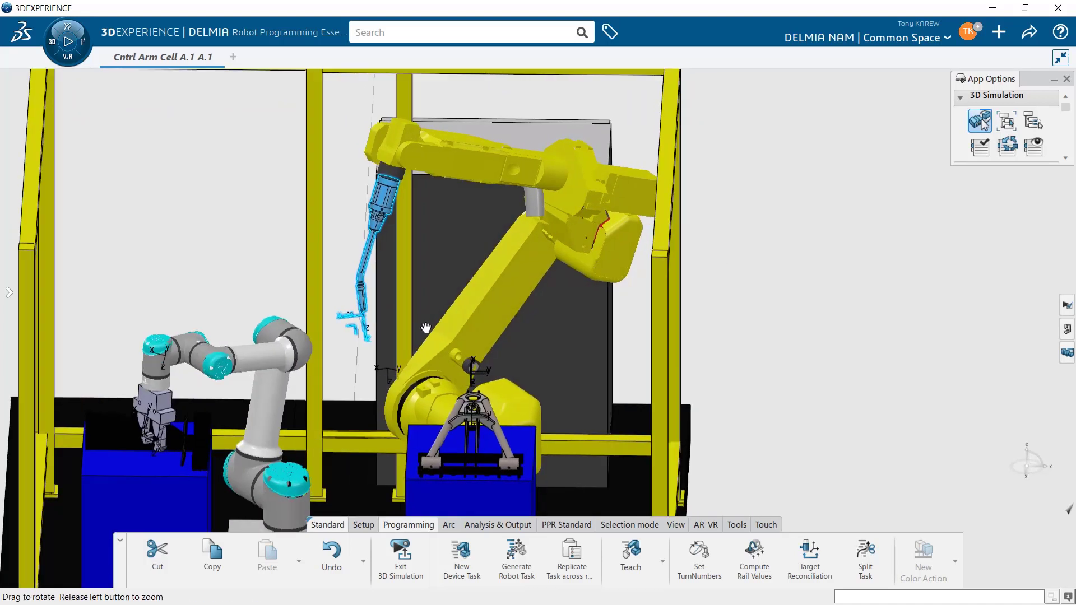
left_click_drag(426, 327, 420, 421)
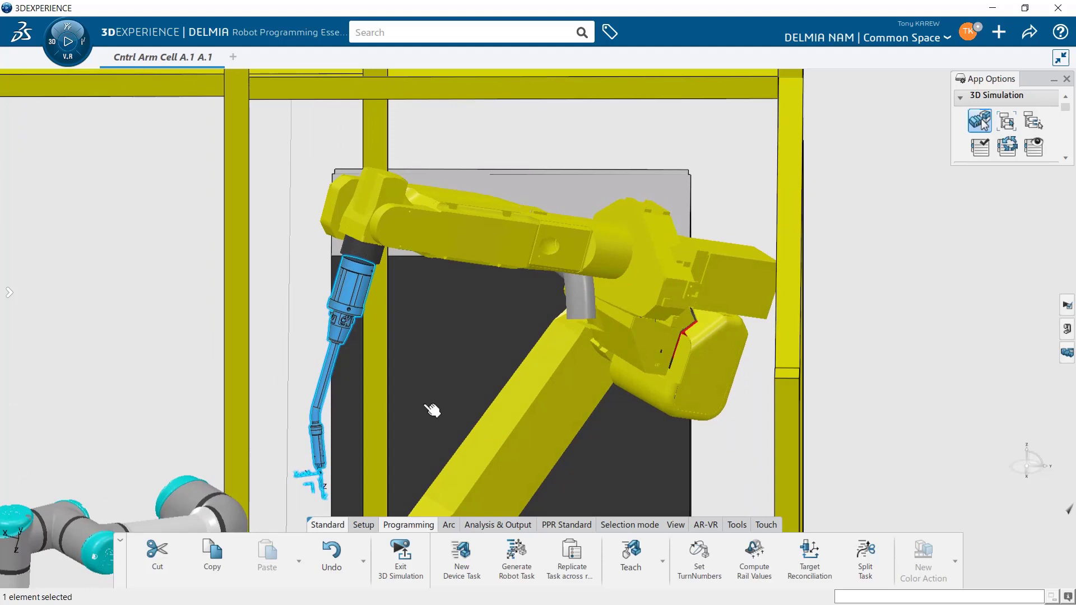
mouse_move(416, 335)
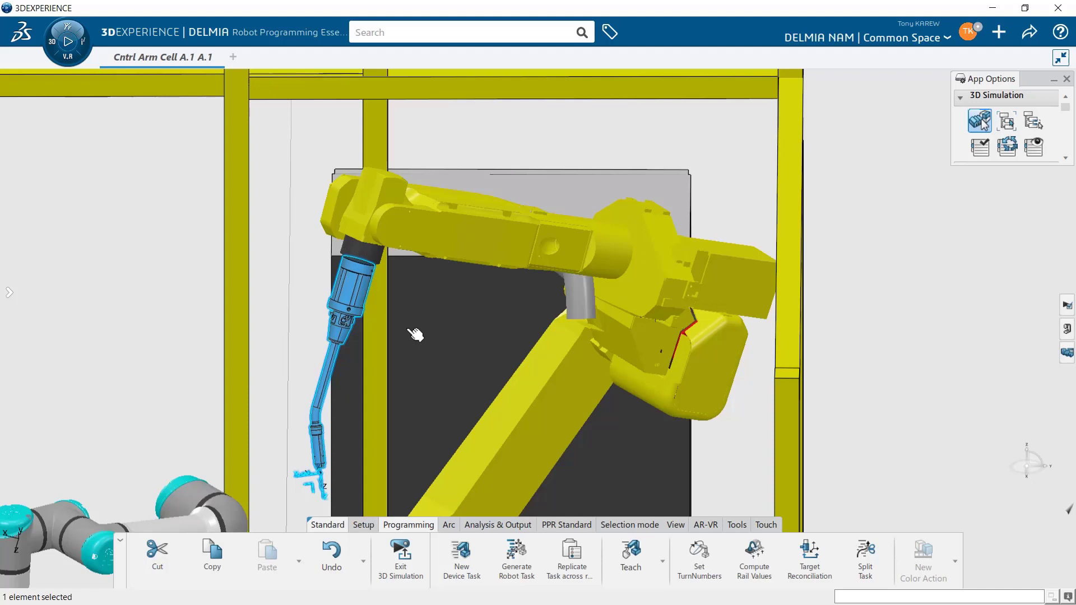
mouse_move(371, 294)
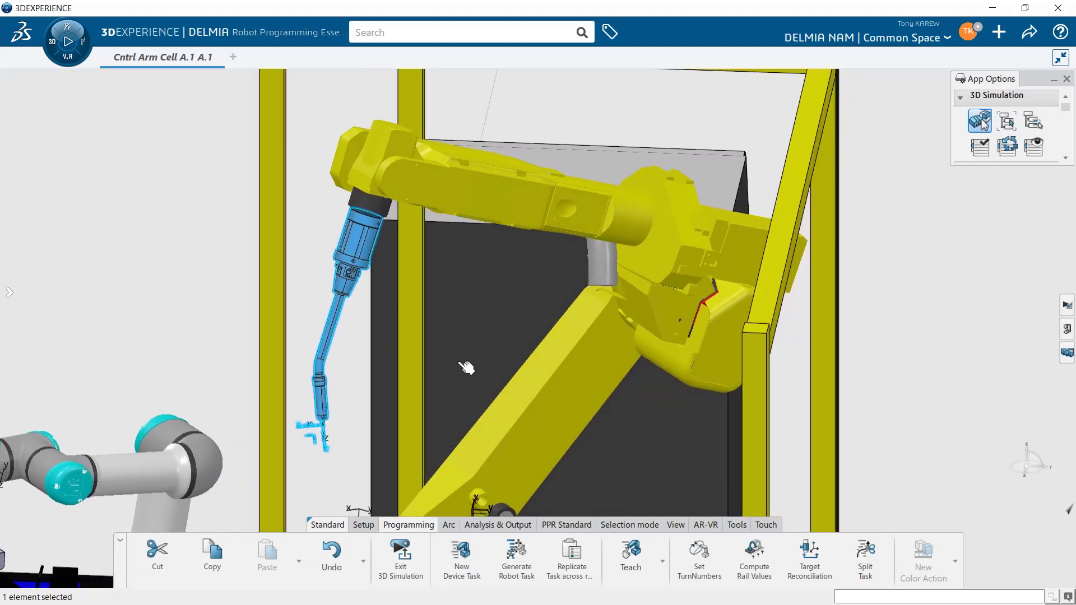
mouse_move(330, 401)
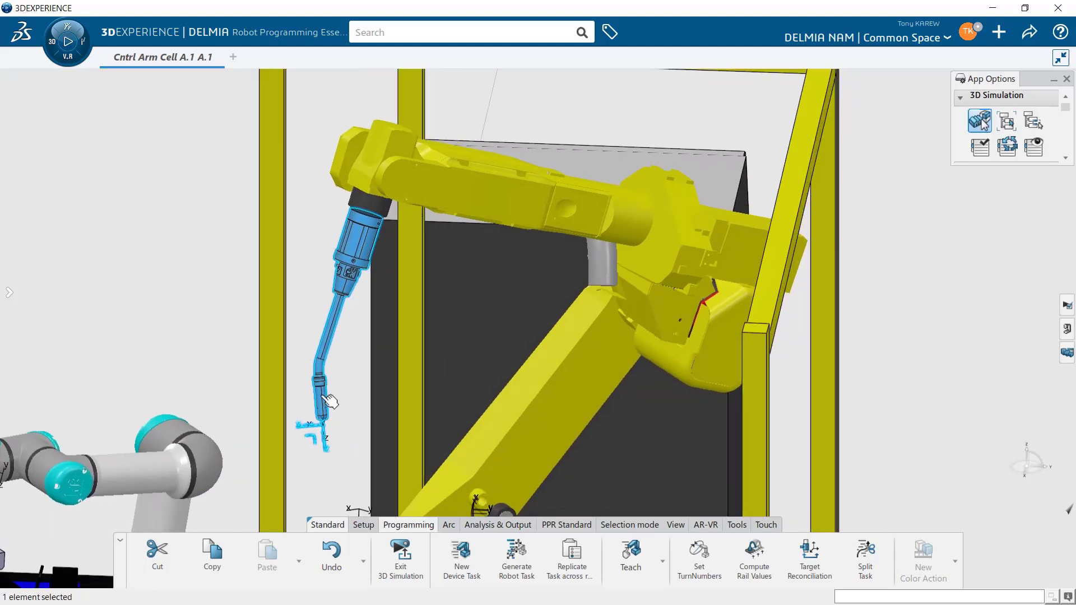
mouse_move(439, 371)
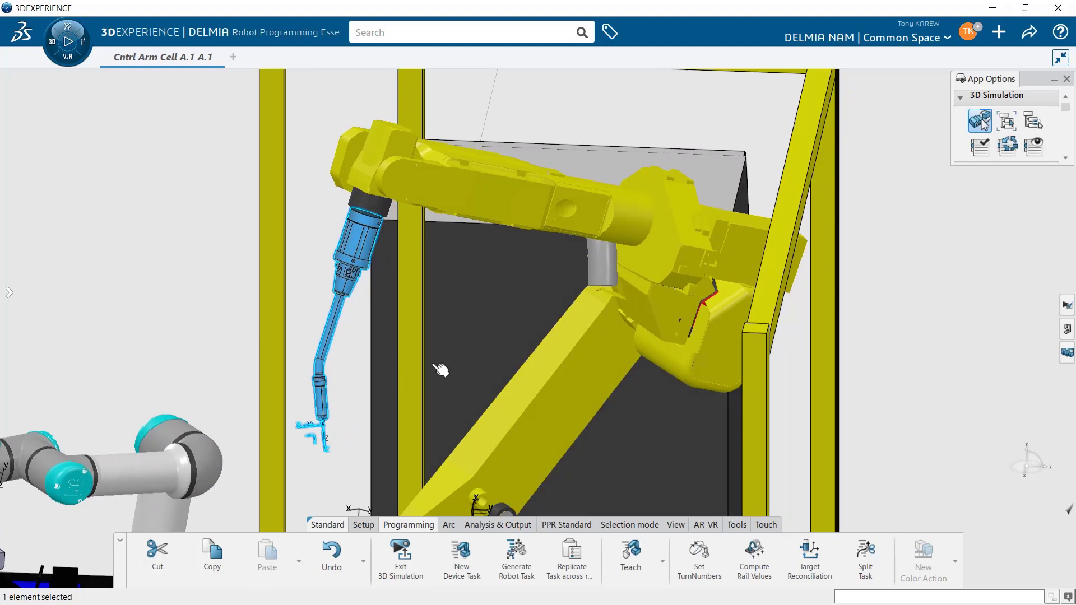
left_click_drag(439, 371, 394, 417)
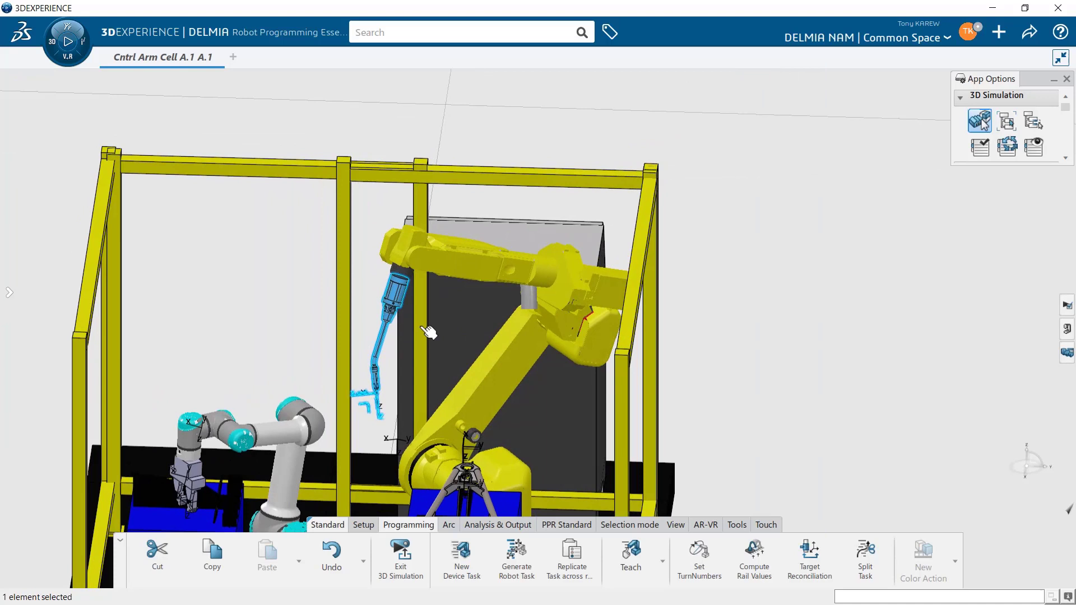
mouse_move(849, 256)
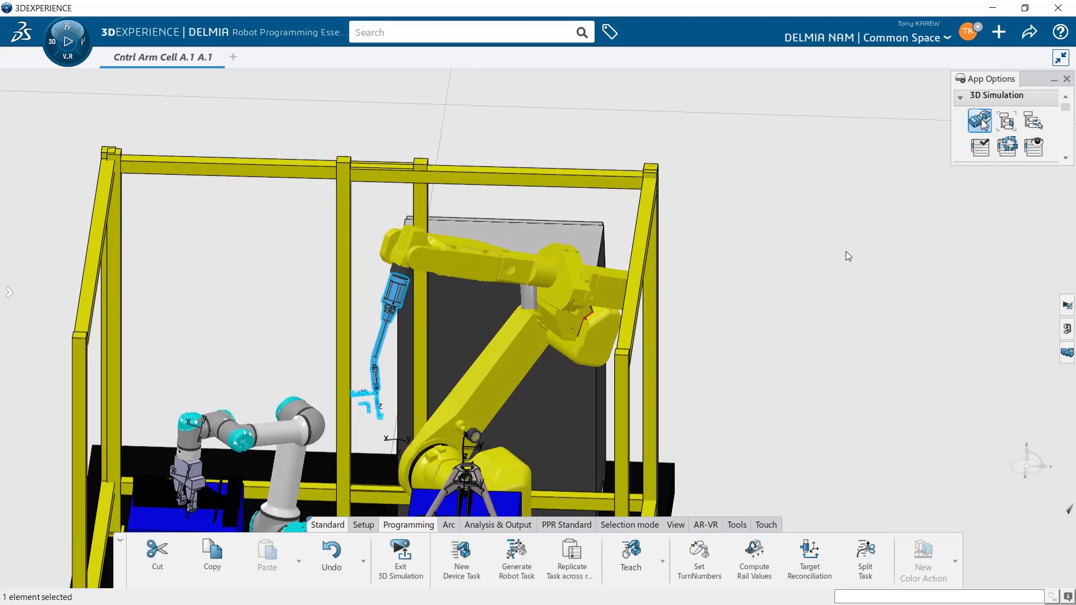
mouse_move(860, 255)
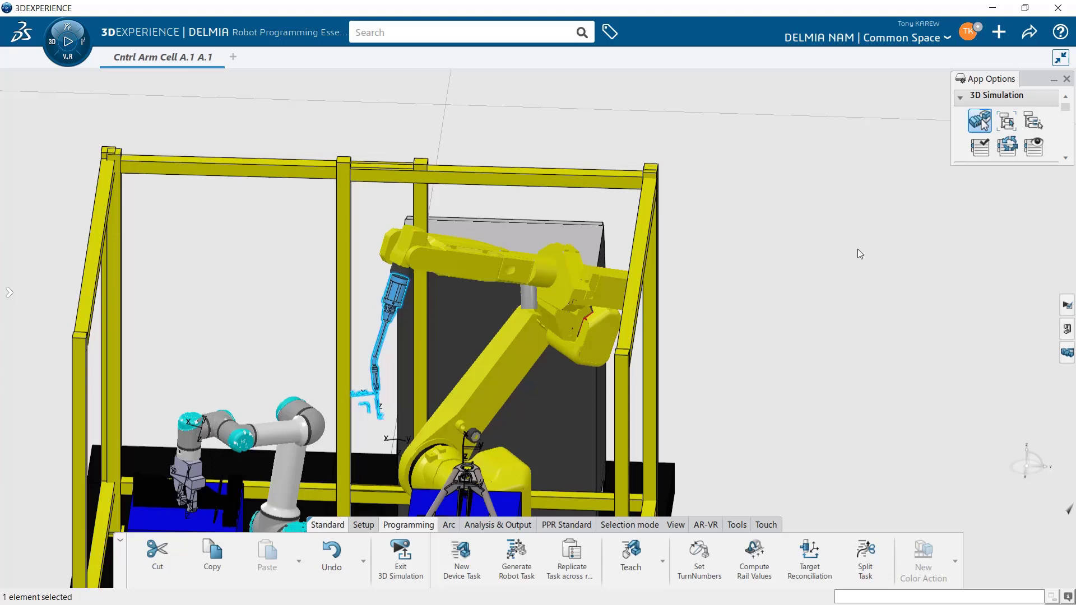
mouse_move(788, 306)
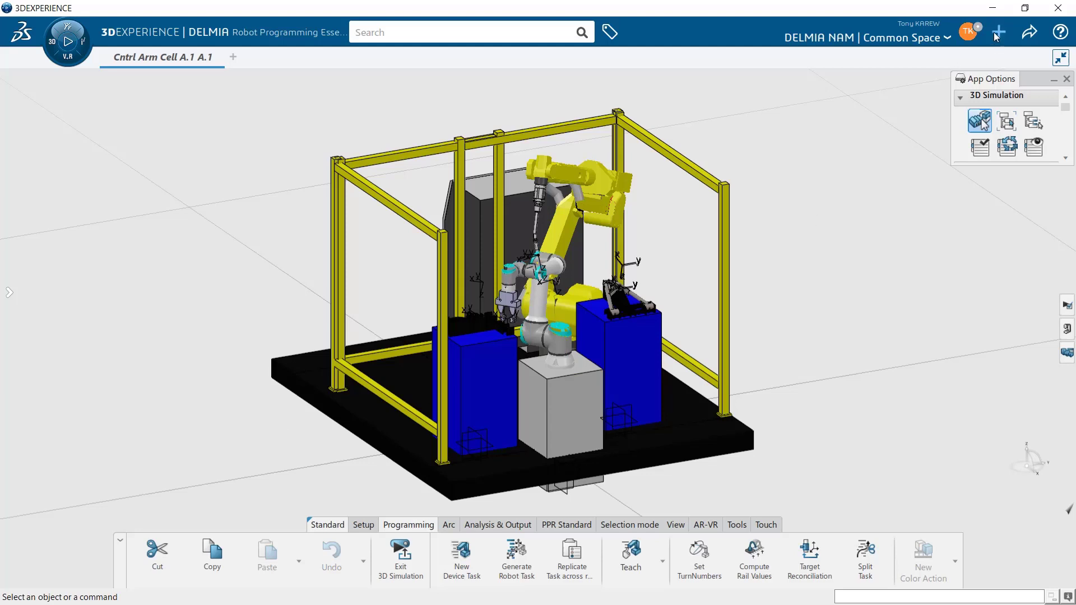
left_click(998, 32)
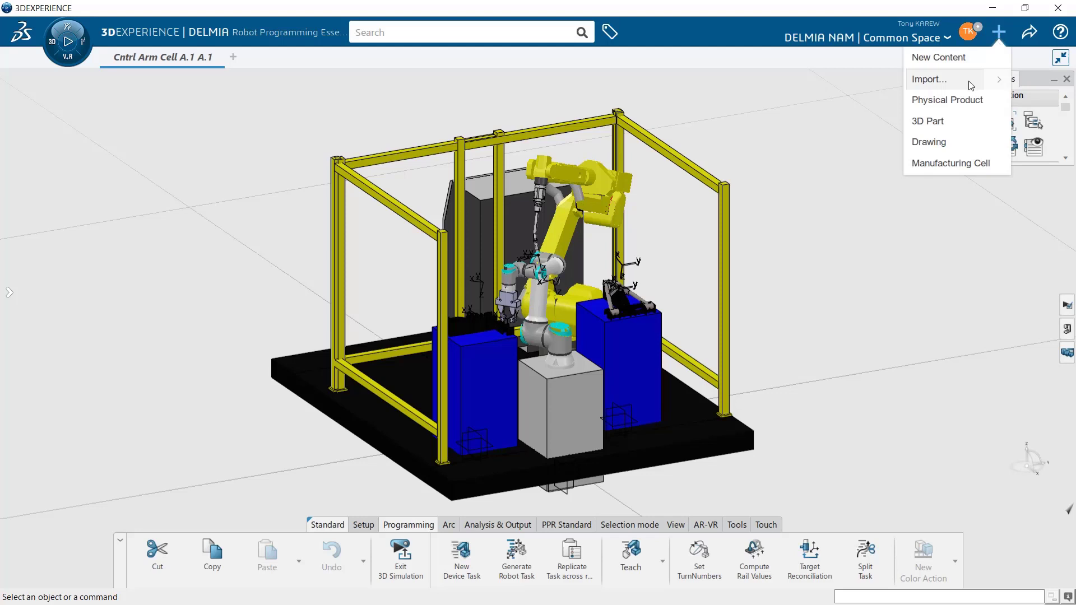
left_click(928, 79)
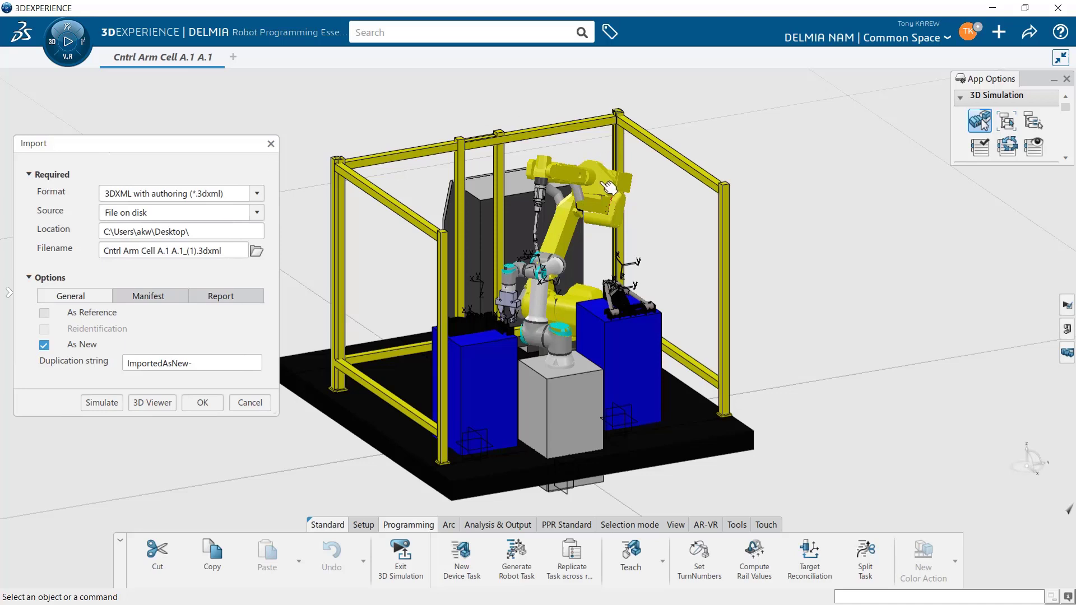
mouse_move(302, 146)
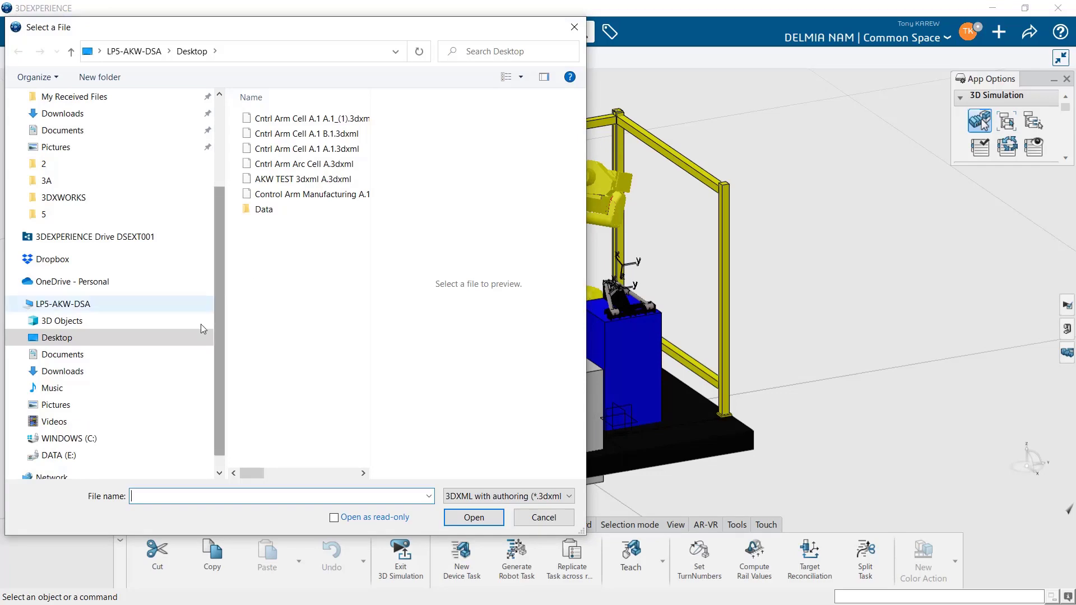
Load DELMIA Fanuc Translator.3dxml from E:\Program Files\...\win_b64\startup\OLP\Translators
left_click(58, 455)
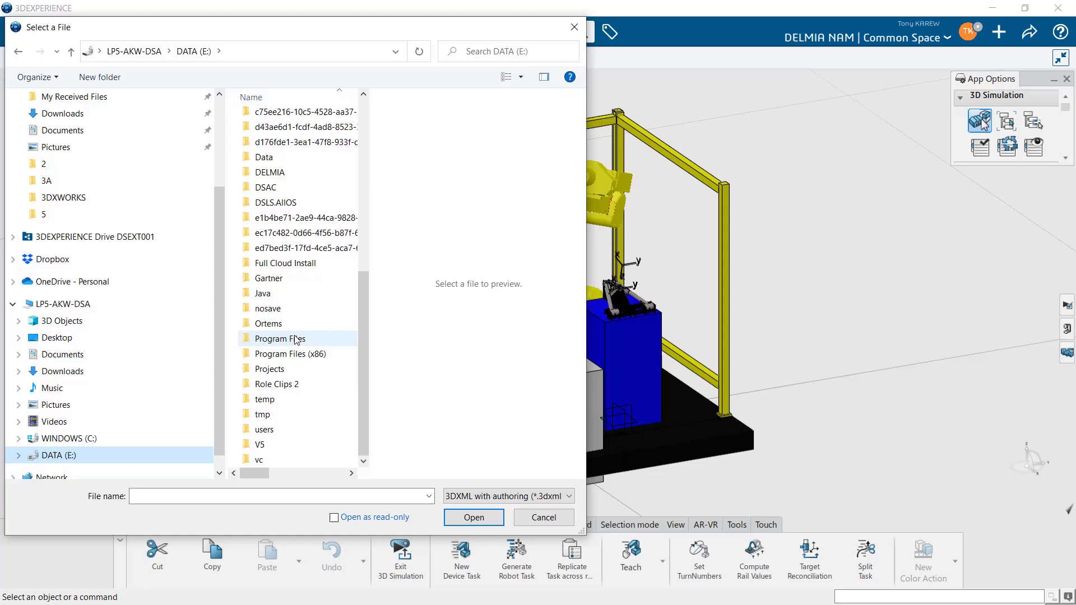
double_click(278, 338)
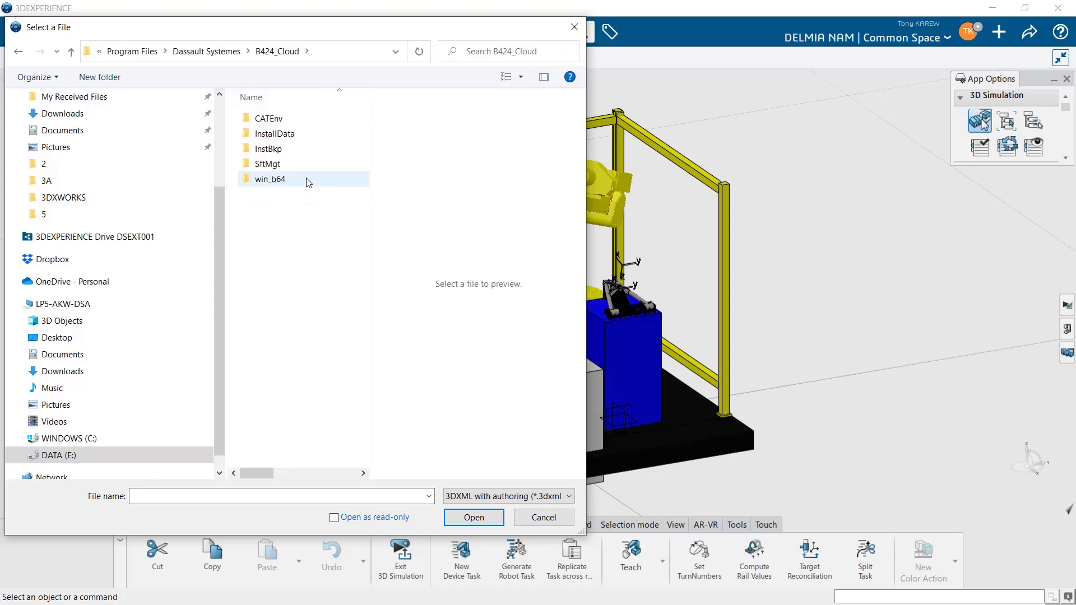
double_click(270, 180)
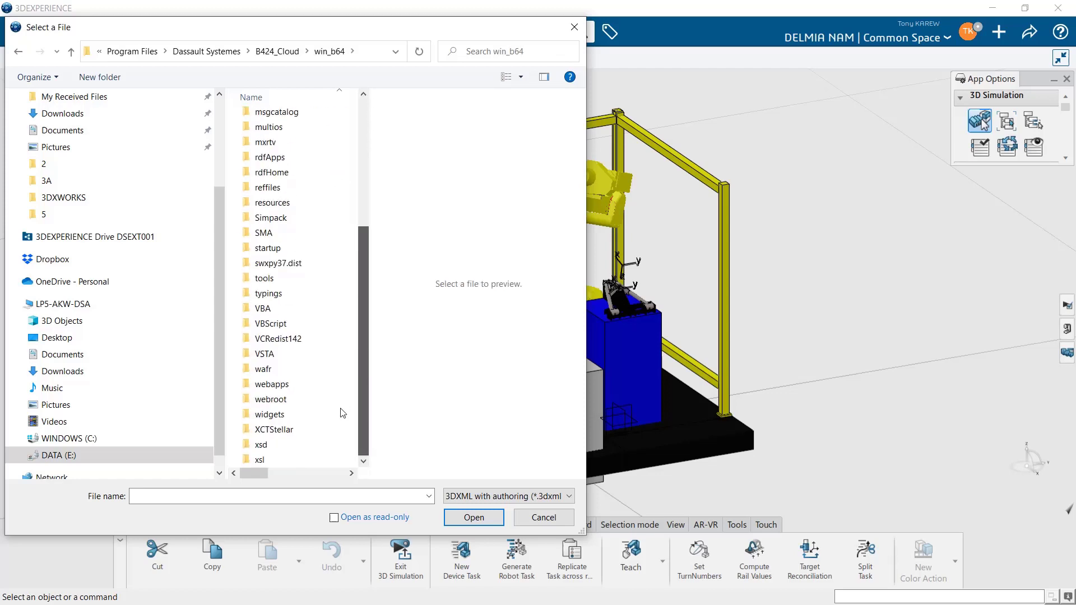
double_click(268, 248)
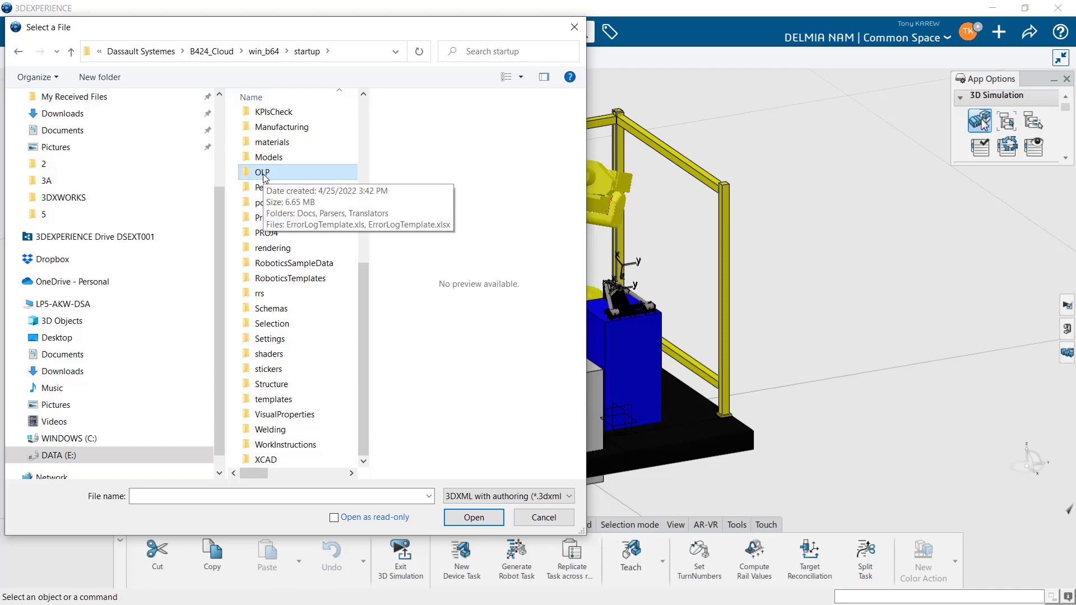
mouse_move(324, 66)
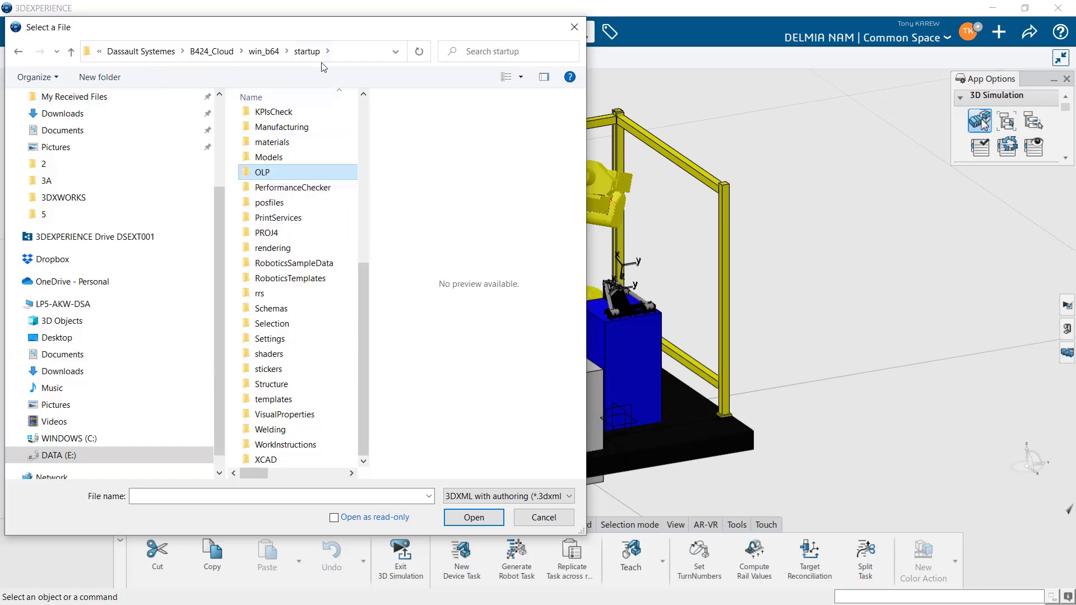
mouse_move(255, 178)
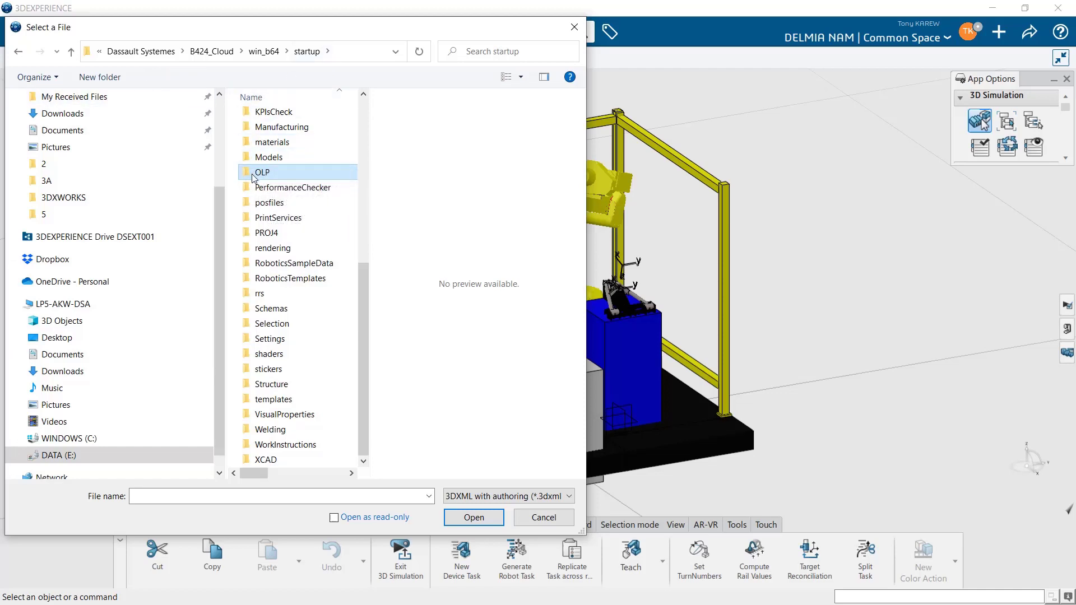
double_click(262, 171)
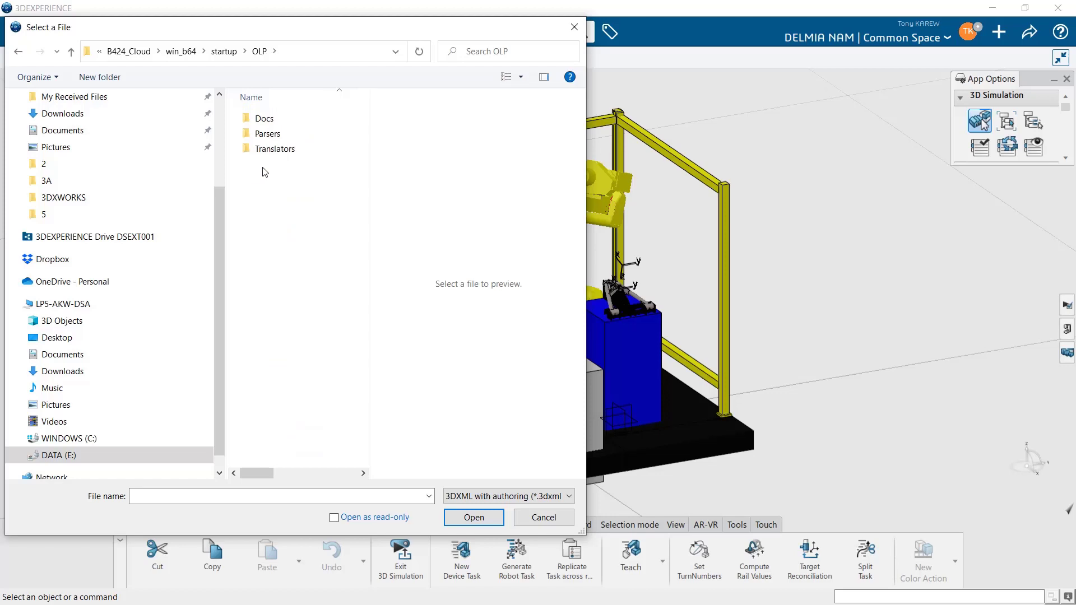
left_click(276, 149)
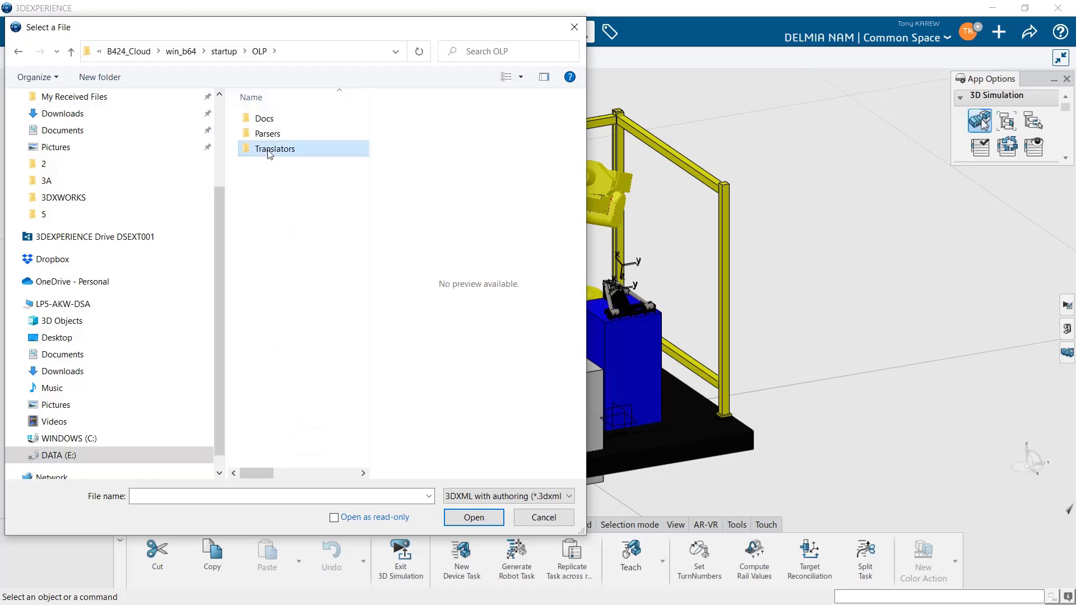
double_click(276, 149)
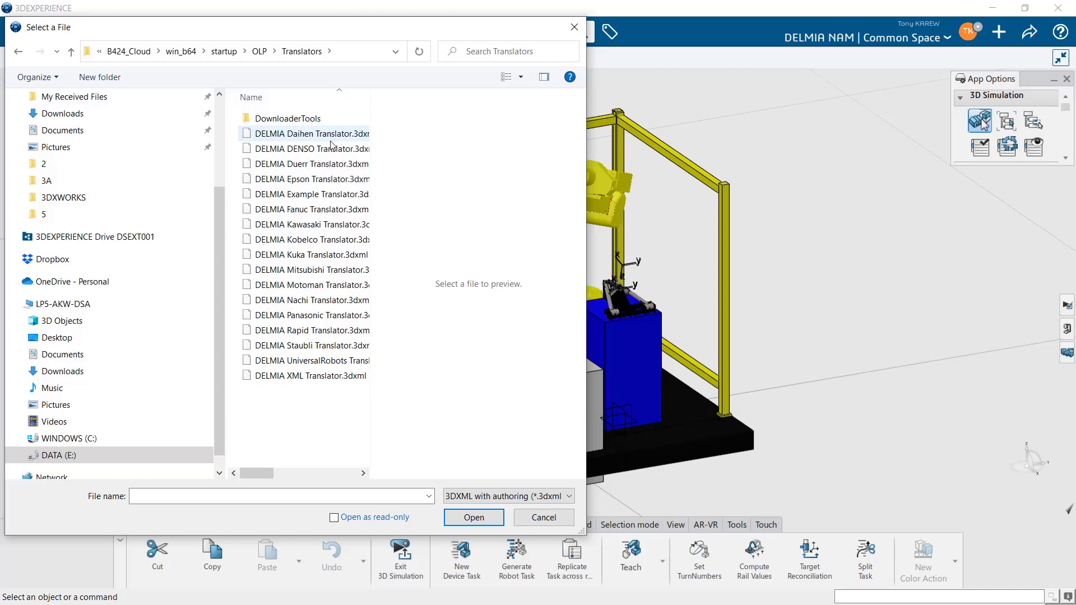
left_click(310, 375)
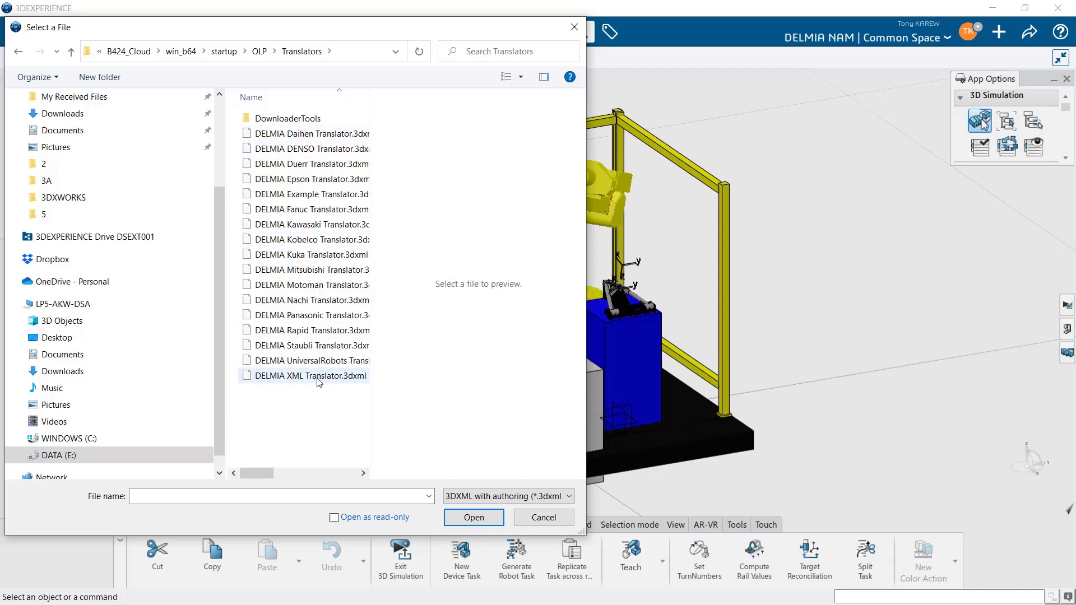
mouse_move(310, 208)
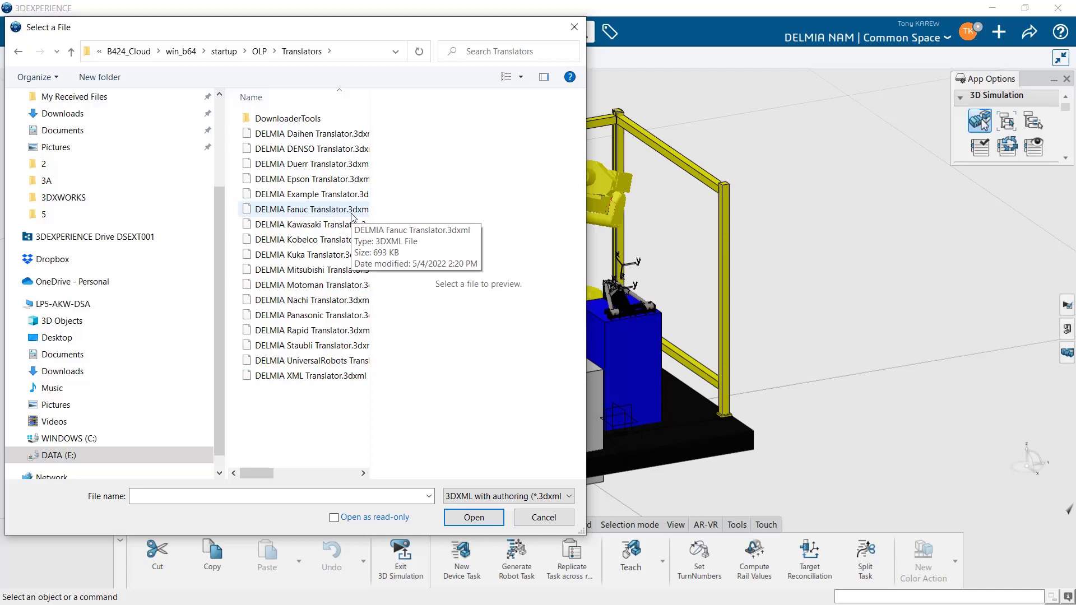
left_click(309, 210)
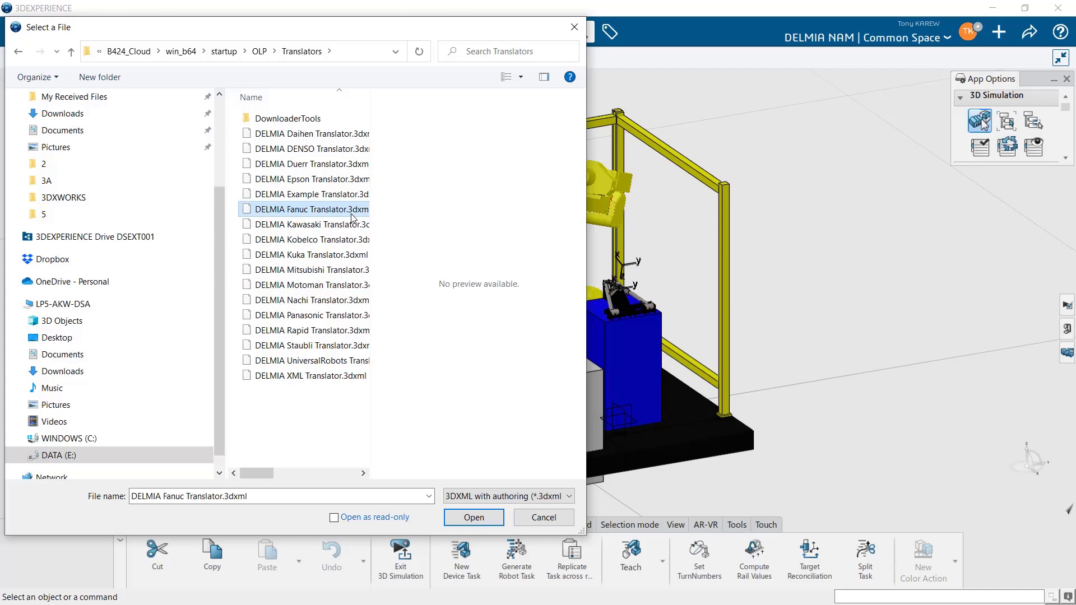
left_click(473, 517)
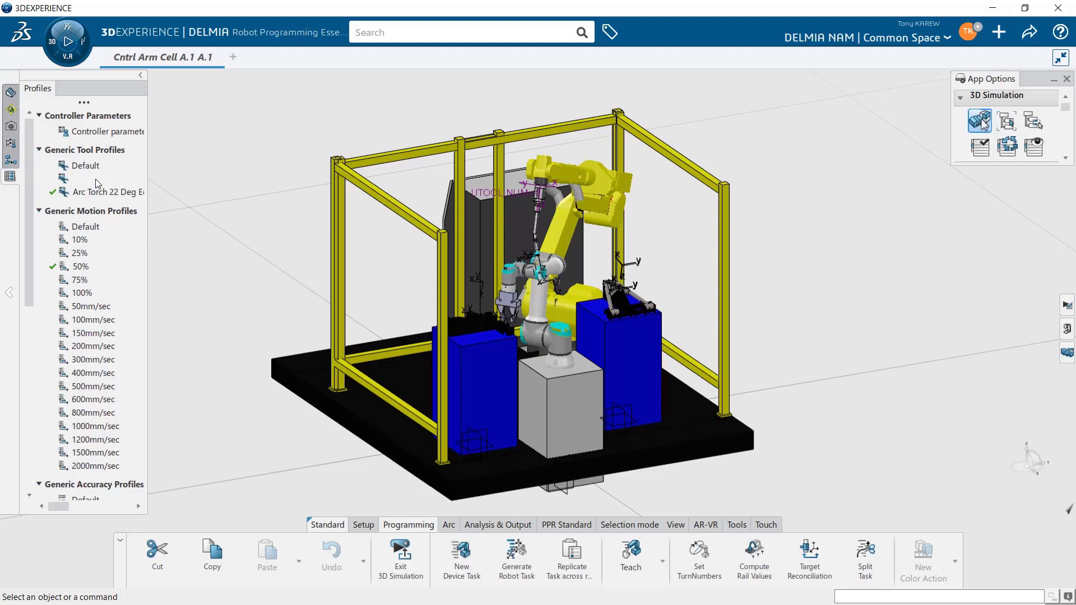
scroll("down", 3)
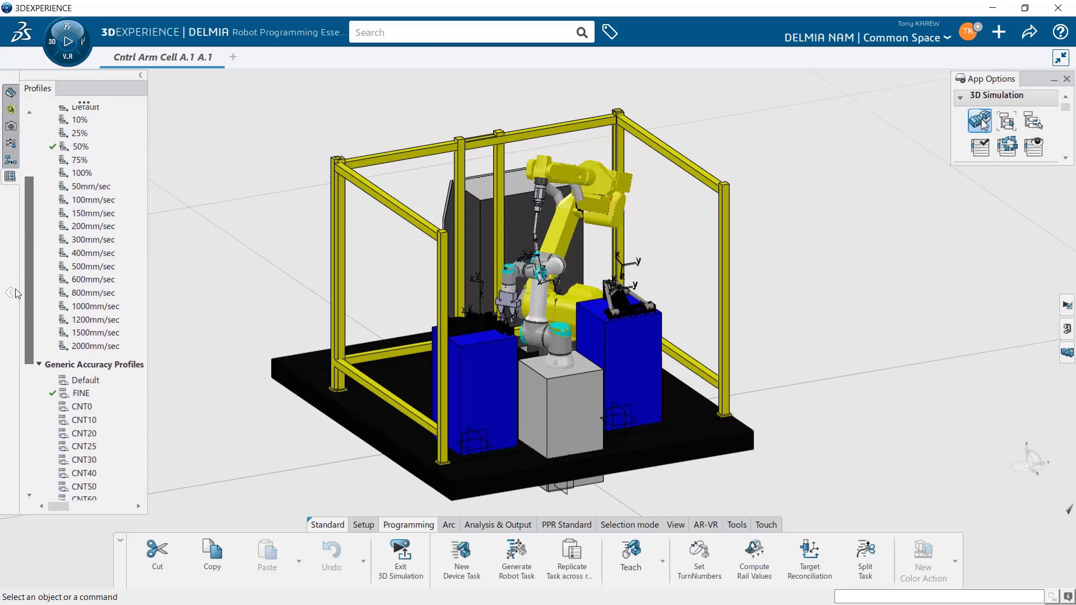
scroll("down", 3)
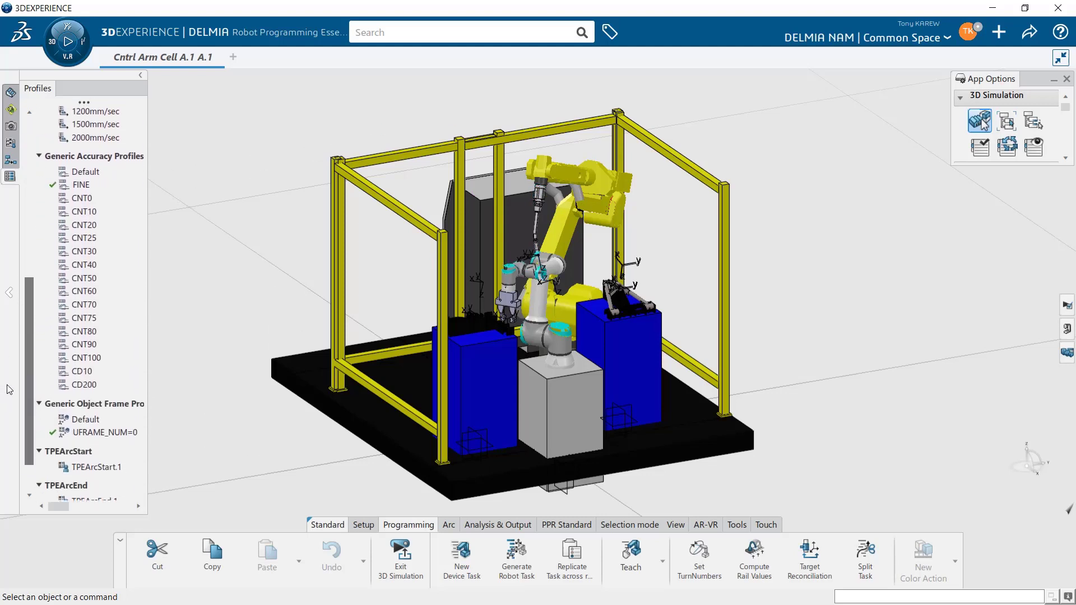
scroll("down", 3)
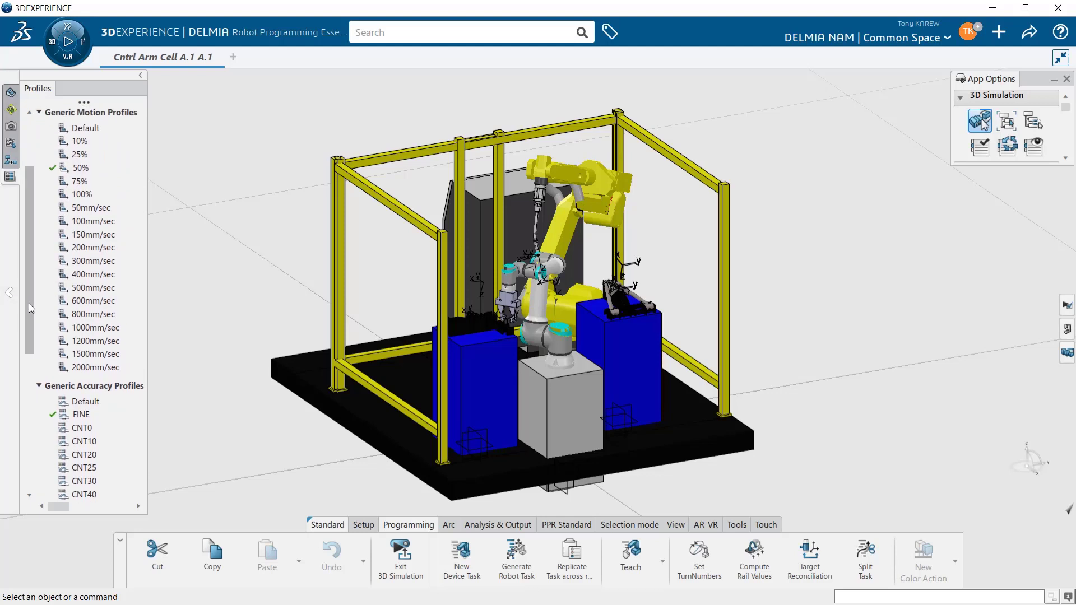
scroll("down", 3)
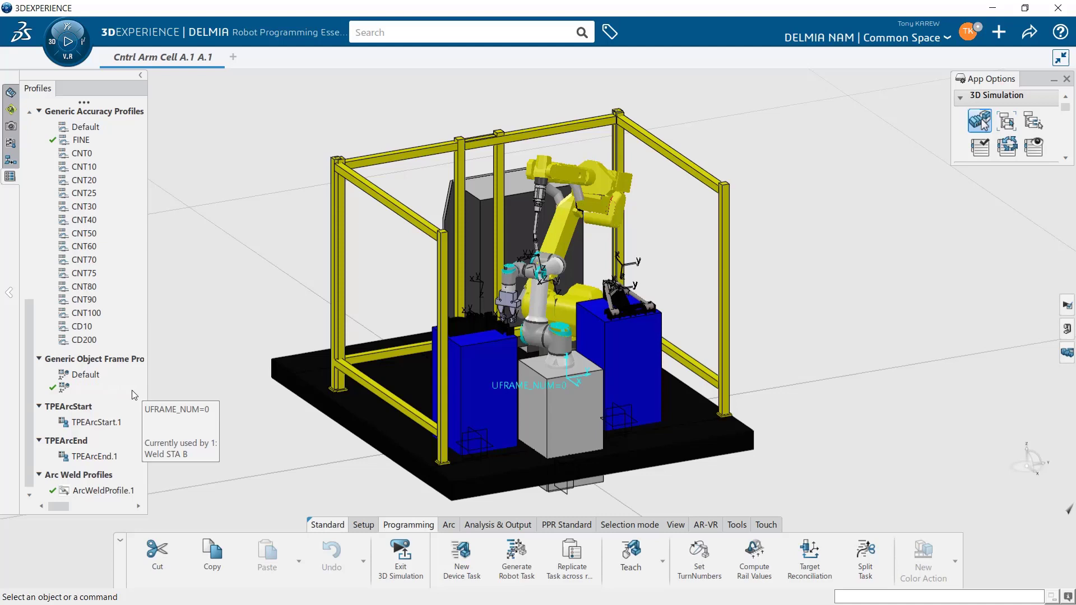
mouse_move(104, 395)
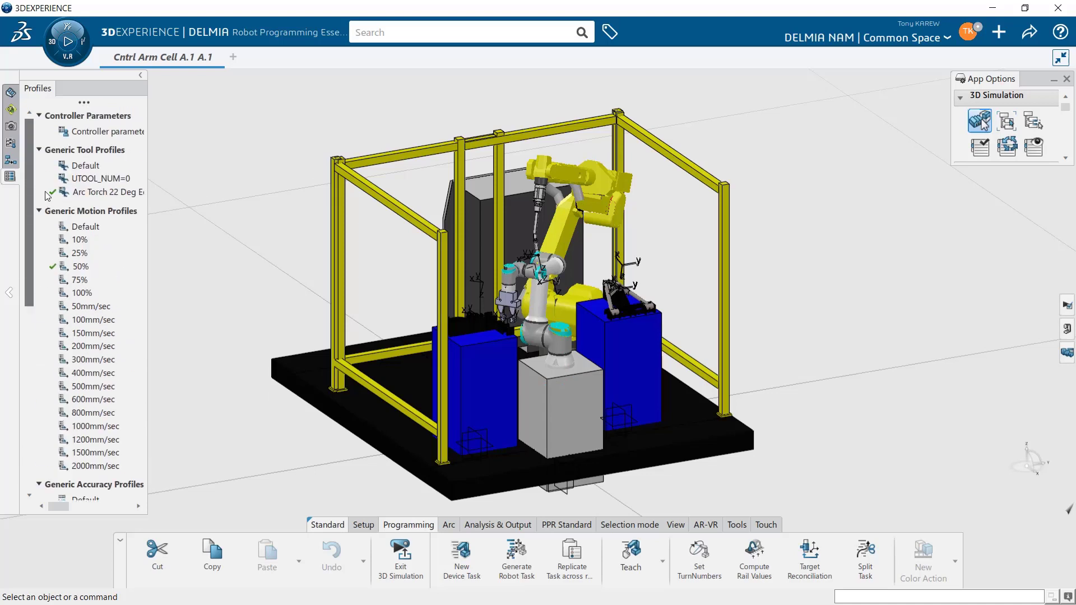
left_click(52, 192)
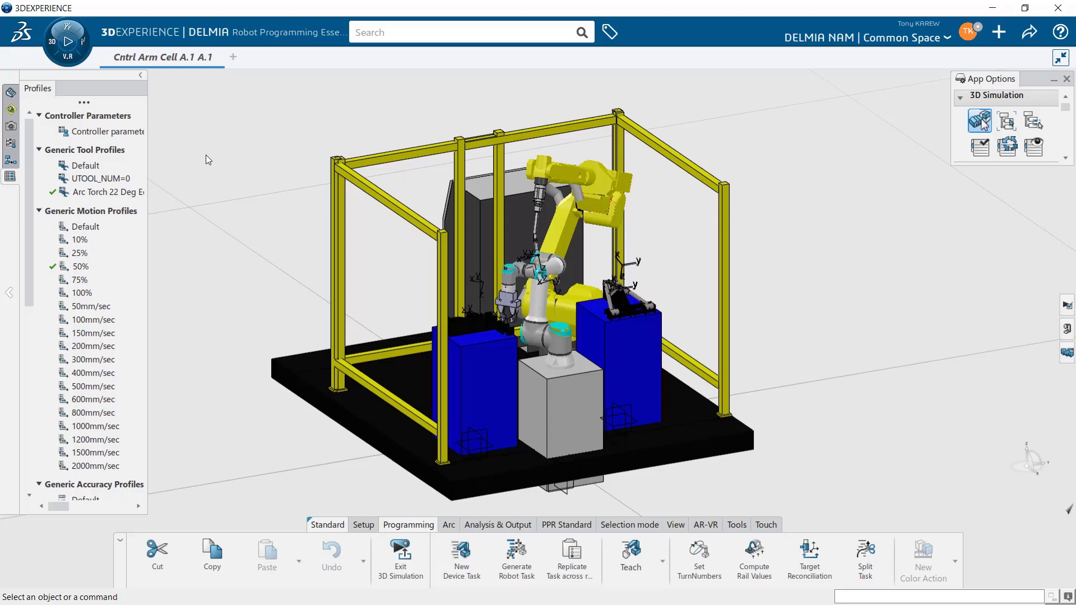
mouse_move(194, 168)
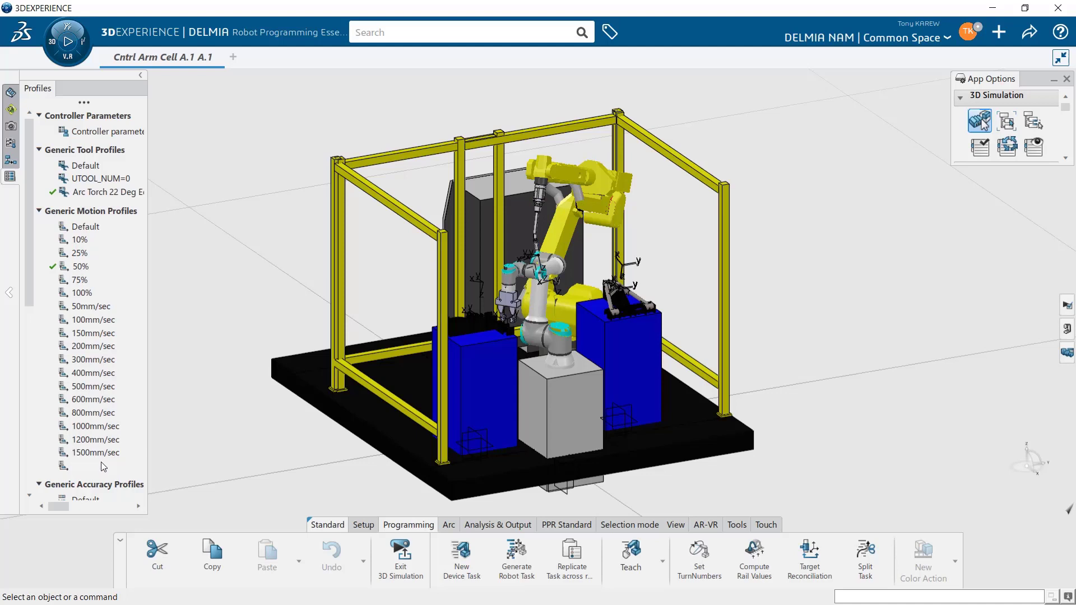
scroll("down", 3)
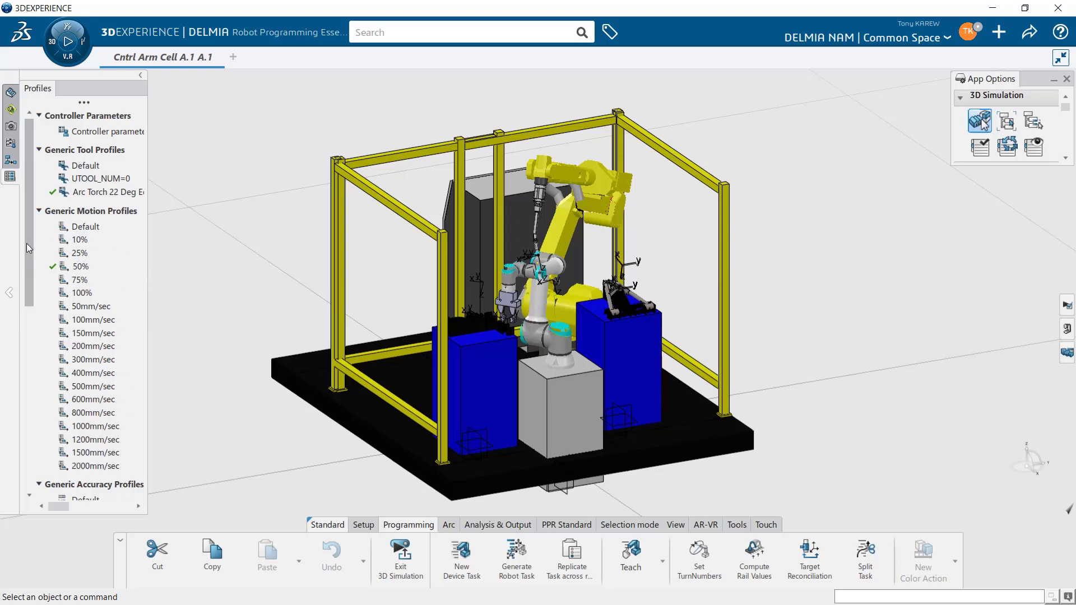
scroll("down", 3)
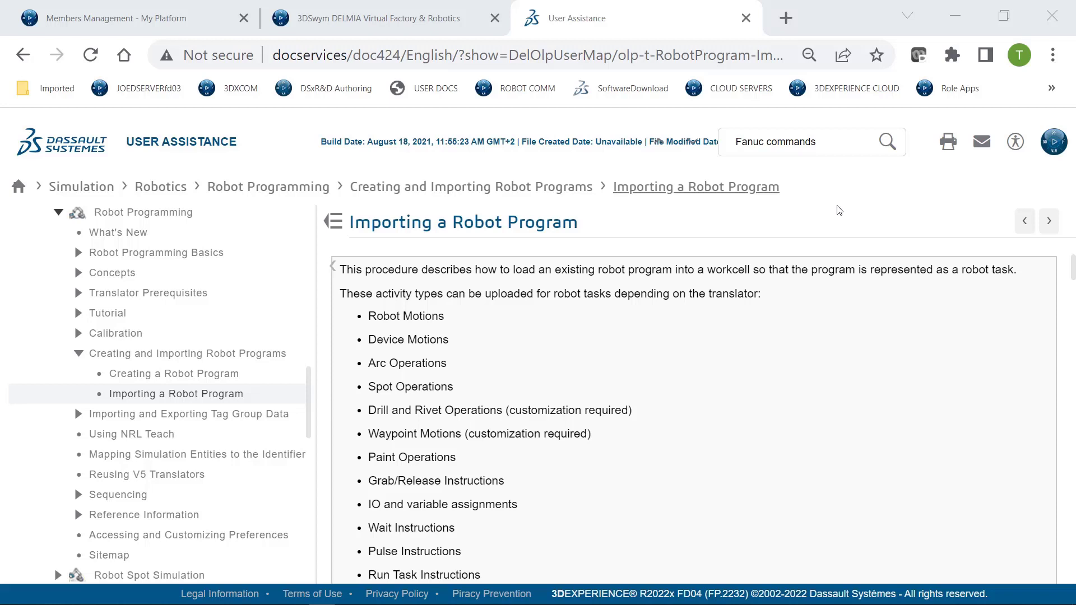
mouse_move(111, 273)
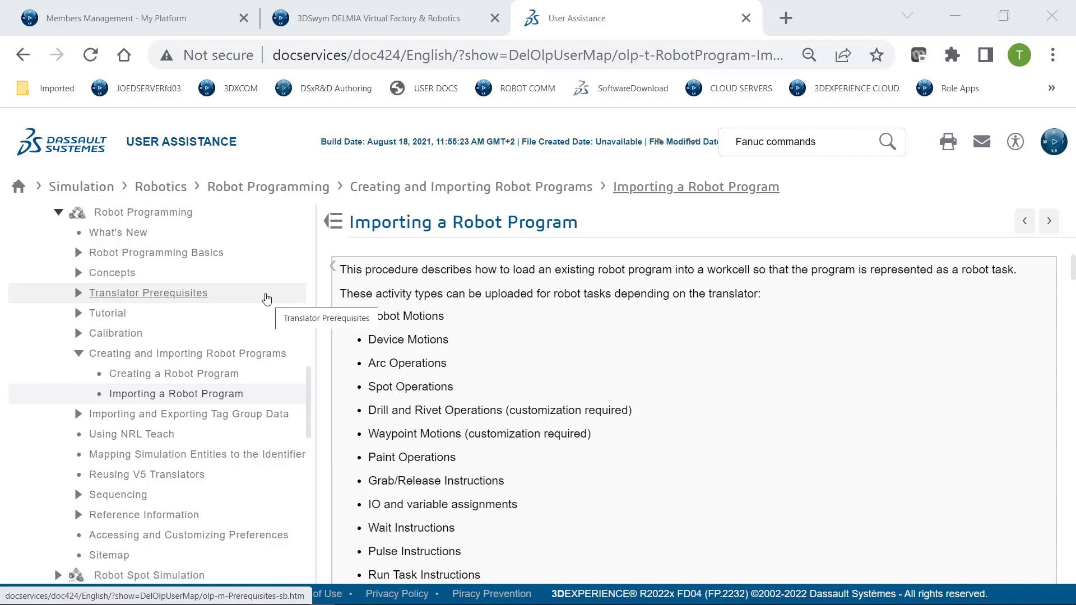
mouse_move(268, 337)
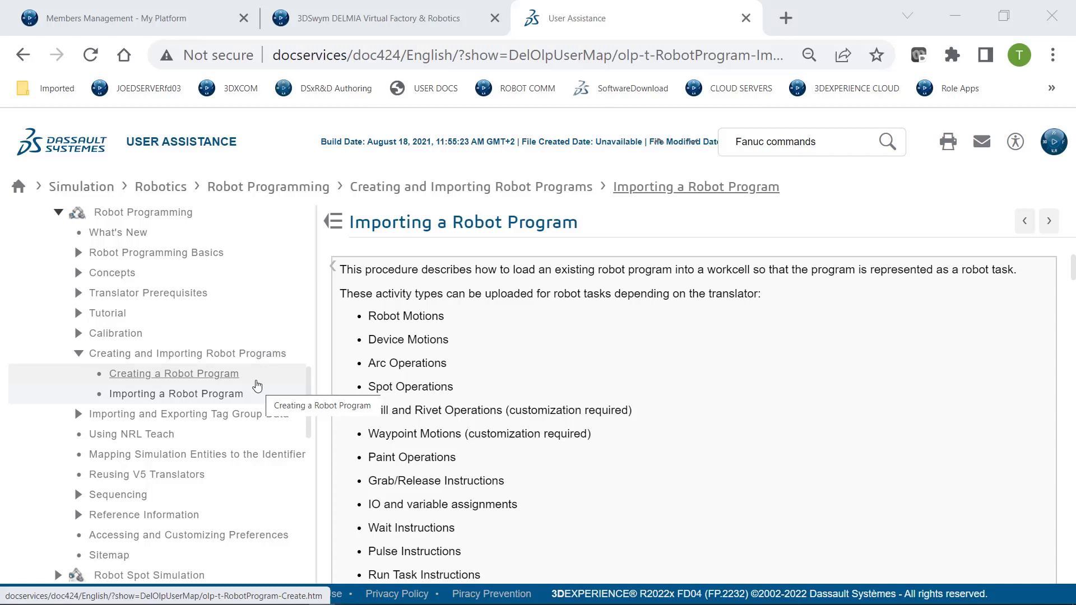
Show the Importing a Robot Program help topic and search for supported Fanuc commands
left_click(176, 394)
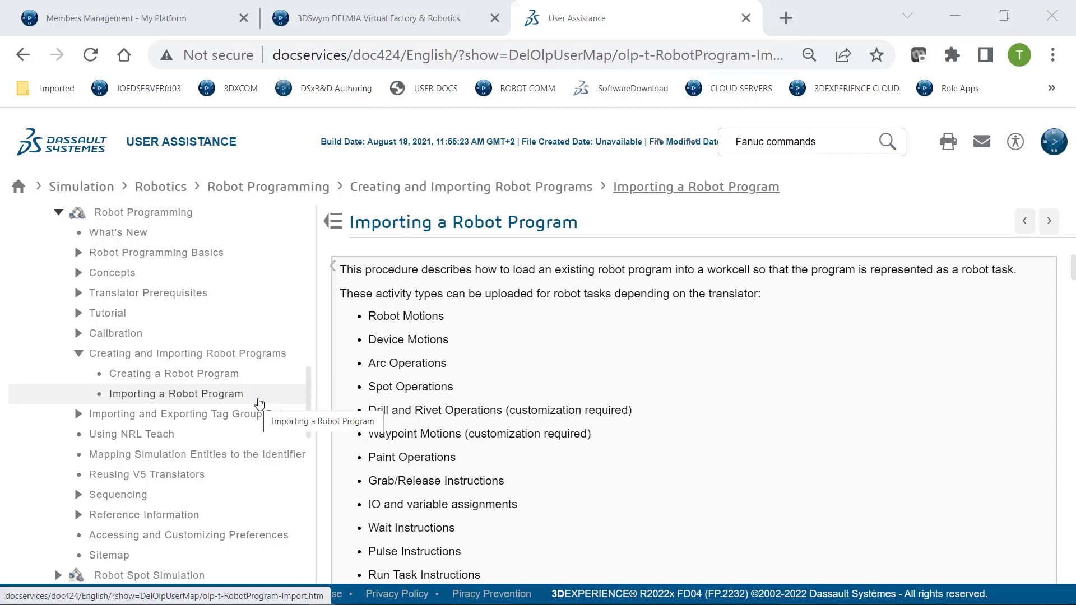
mouse_move(254, 400)
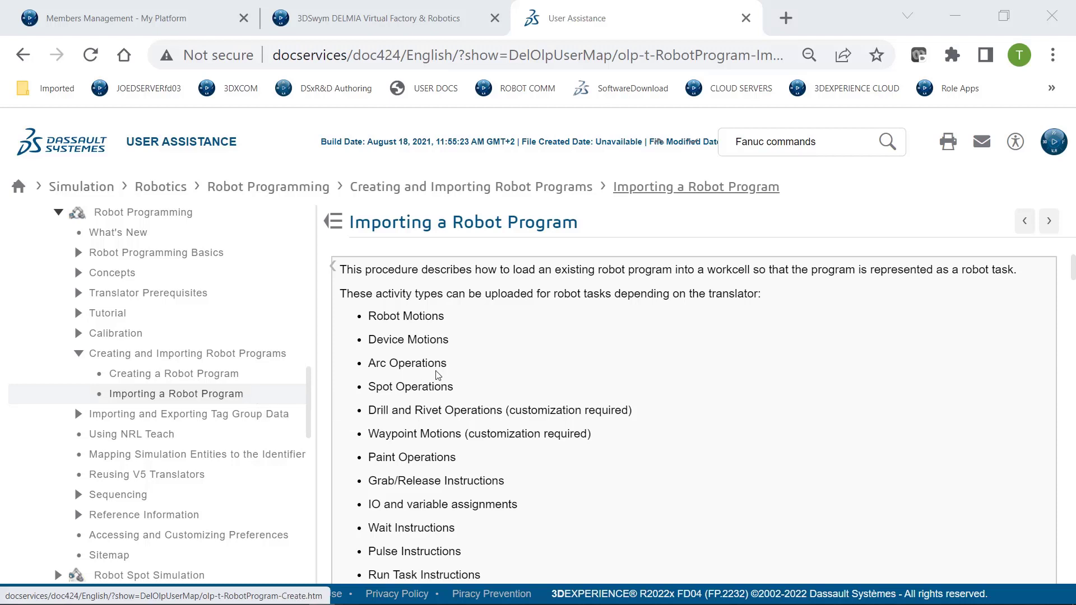
mouse_move(1042, 330)
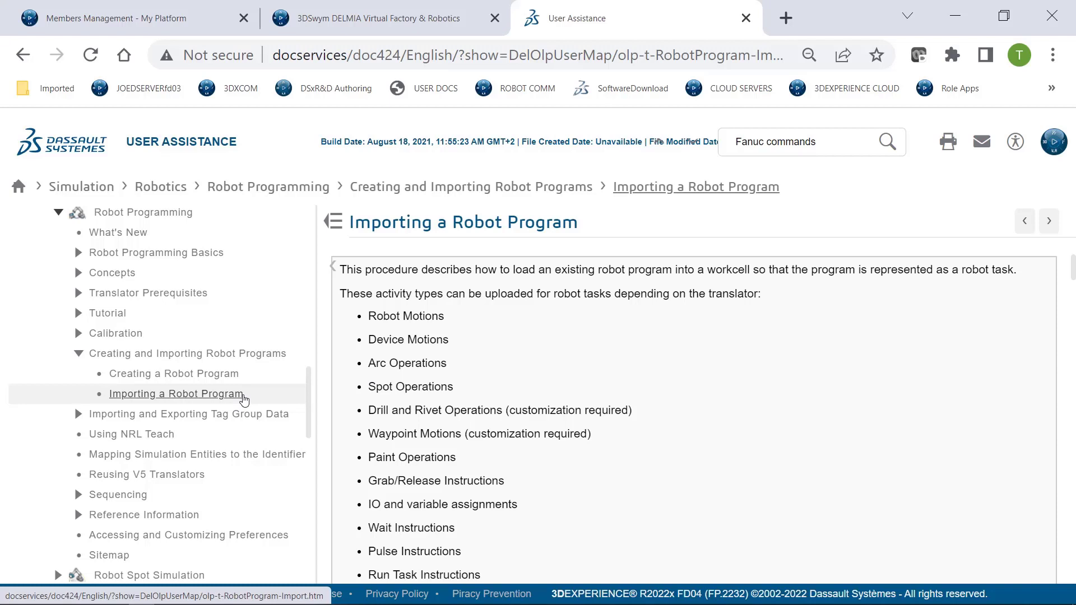
mouse_move(978, 381)
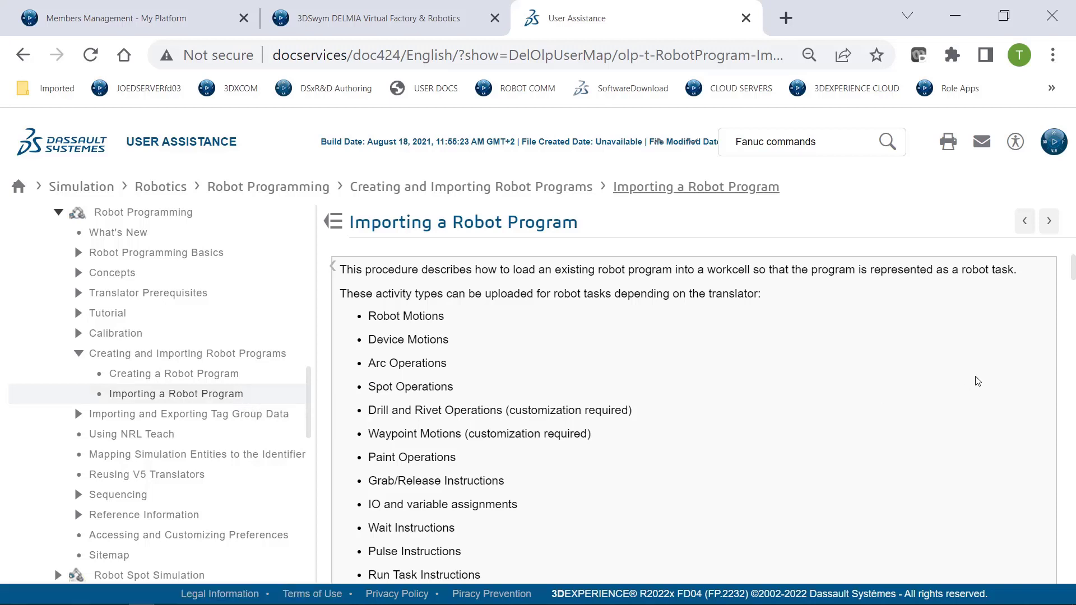
scroll("down", 3)
type("supported ")
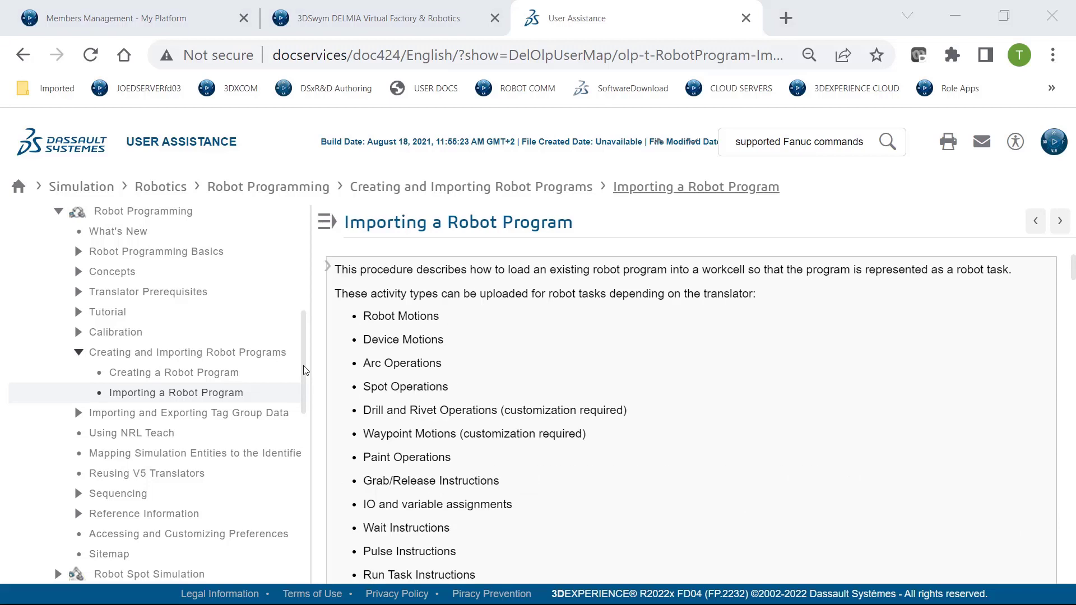
mouse_move(82, 518)
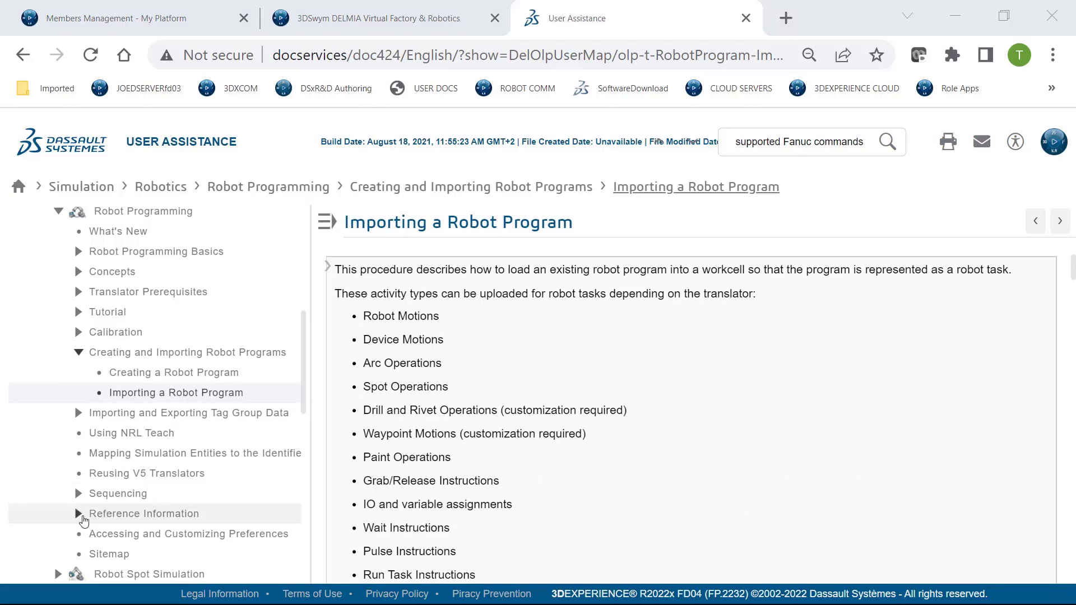
Open the Fanuc TPE Translators reference under Supported Translators and read its Instruction Support table
left_click(77, 514)
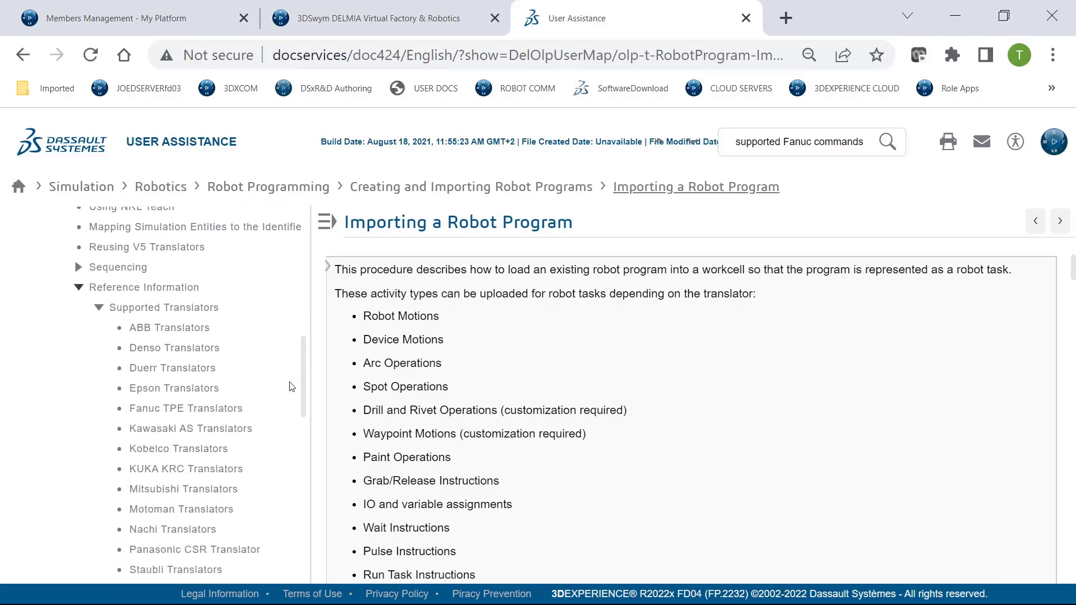
mouse_move(174, 385)
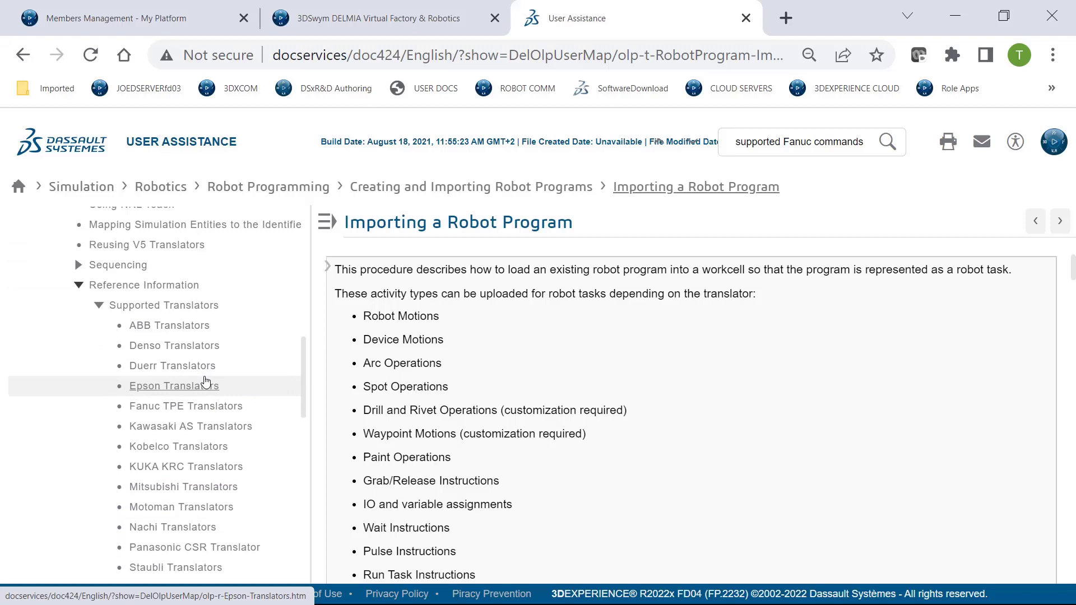
left_click(185, 406)
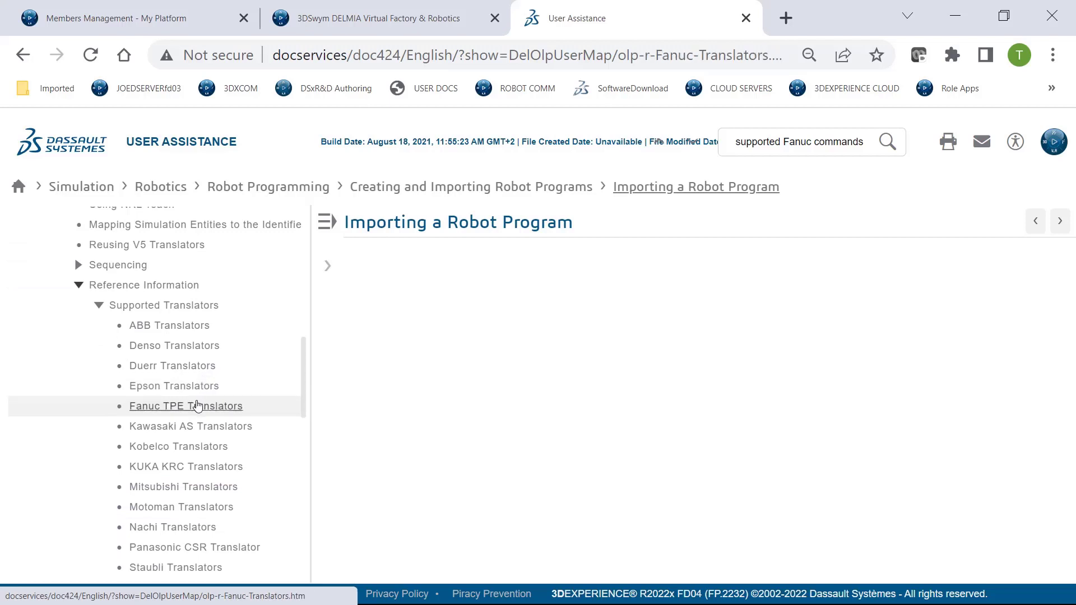
left_click(185, 406)
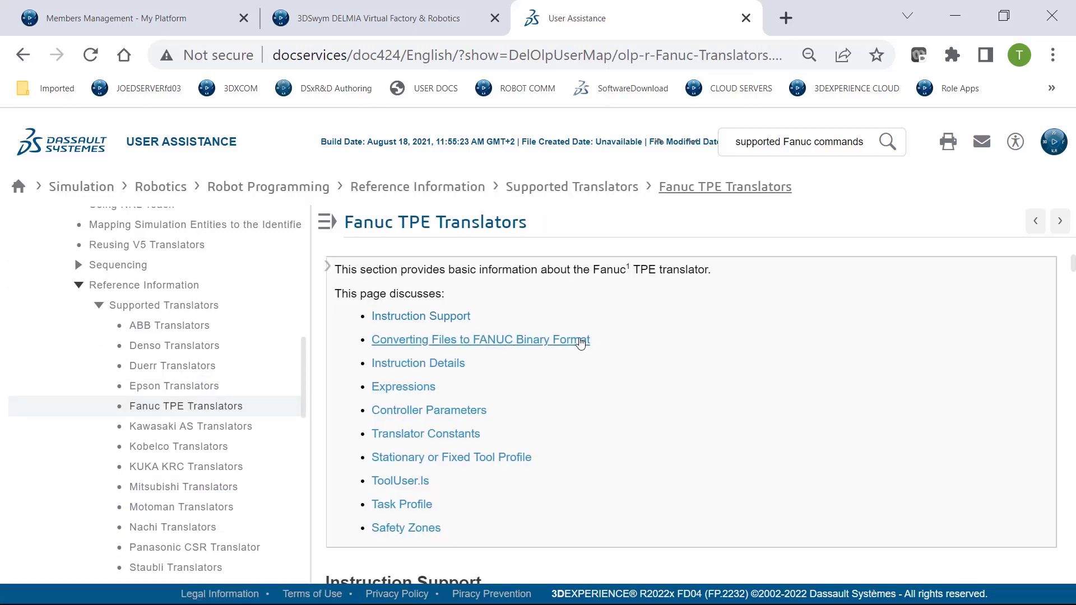
mouse_move(420, 316)
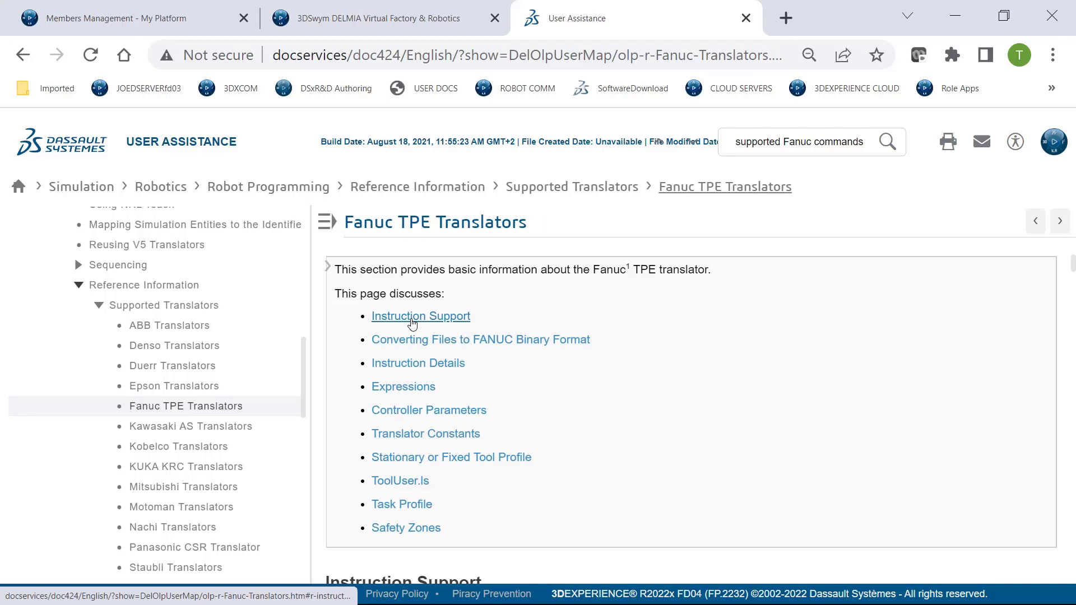
left_click(420, 317)
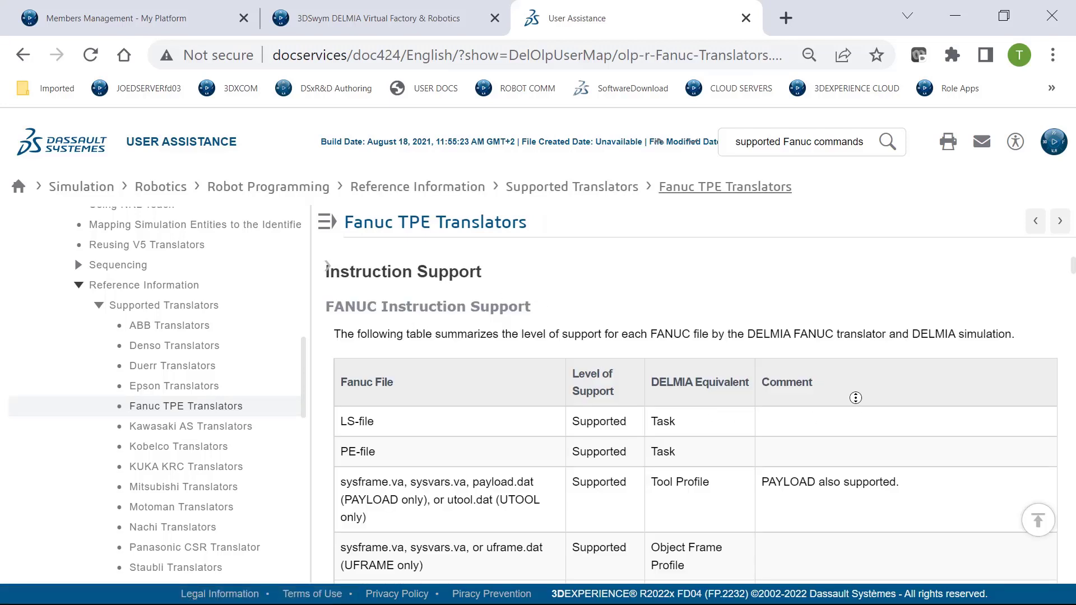
scroll("down", 3)
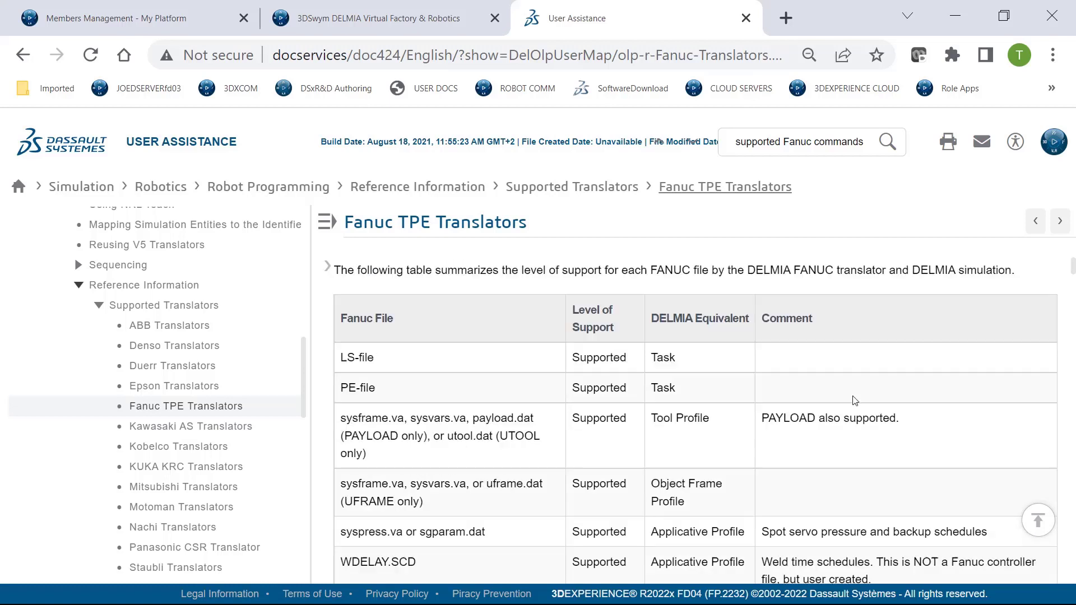
scroll("down", 3)
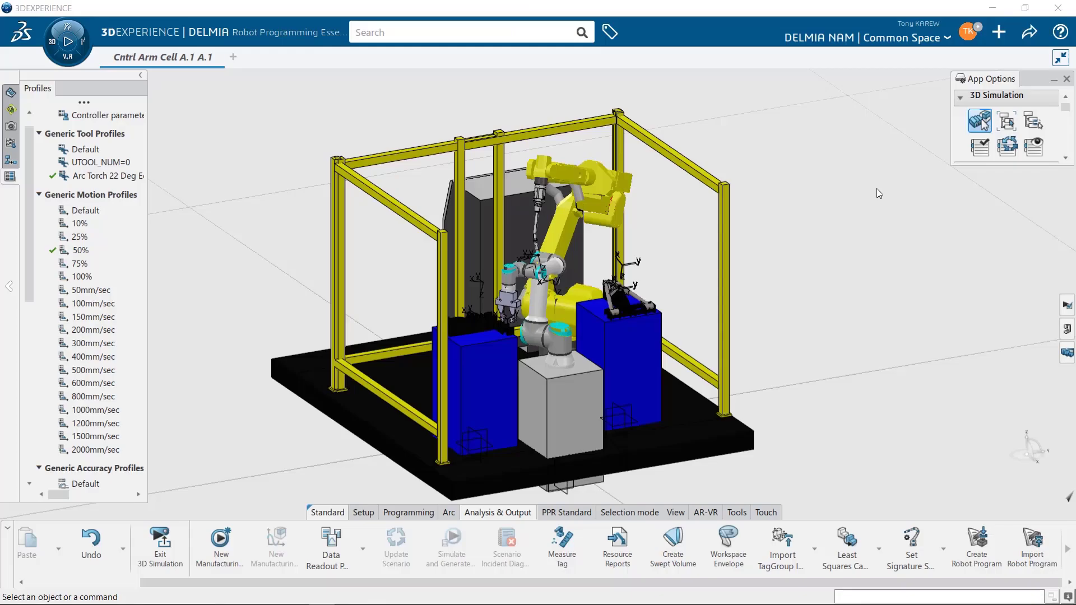
mouse_move(882, 193)
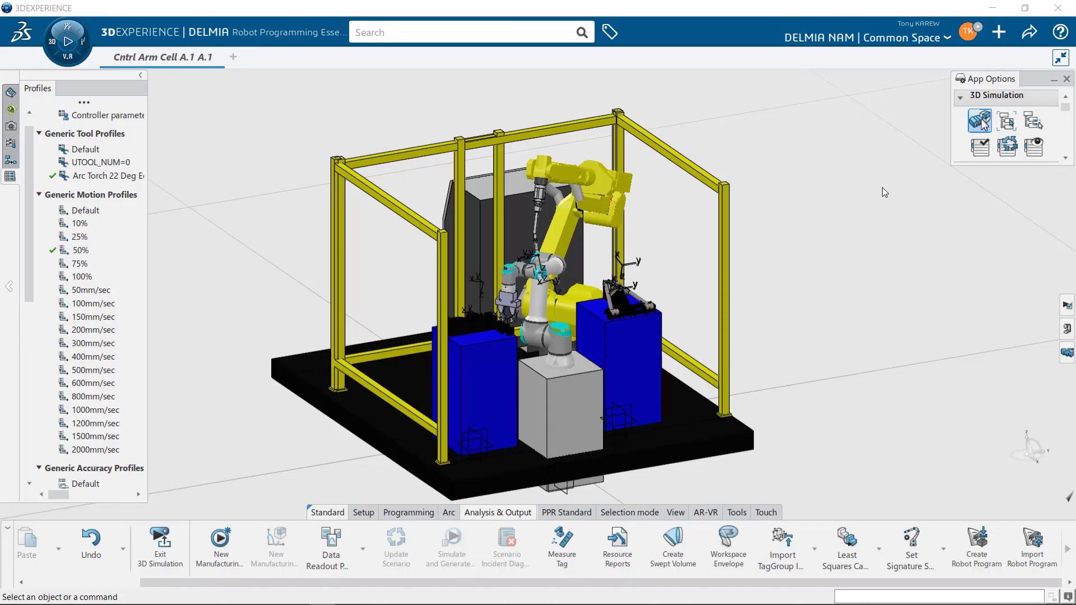
mouse_move(937, 392)
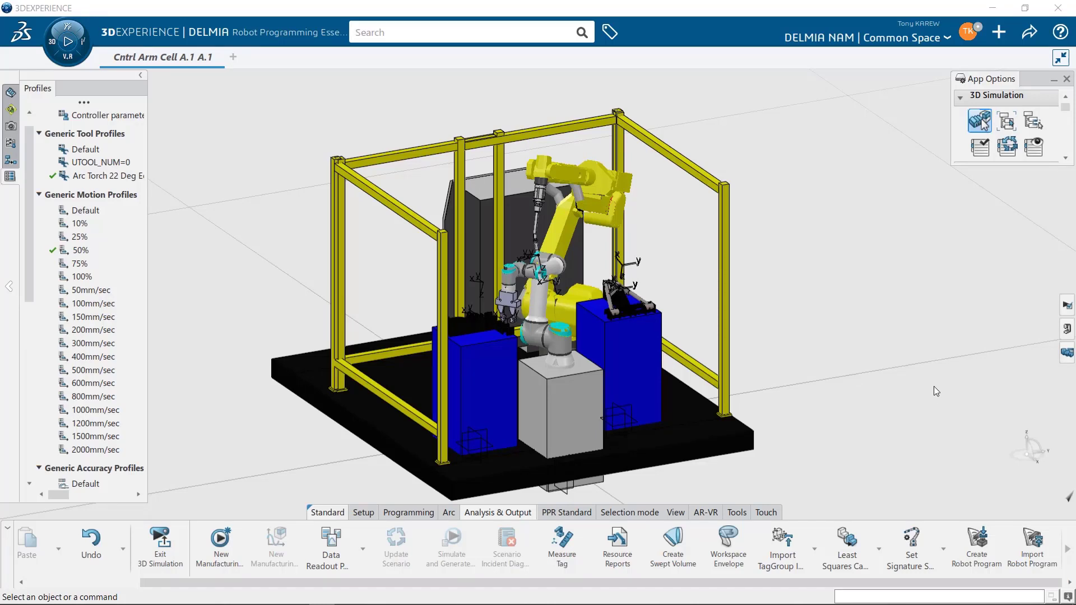
mouse_move(845, 369)
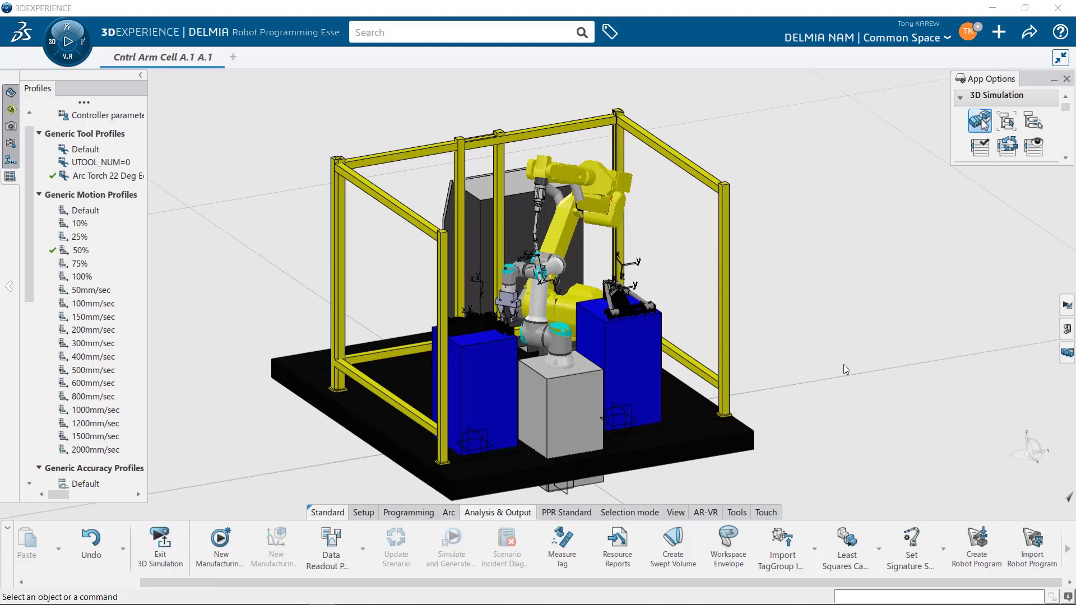
mouse_move(824, 369)
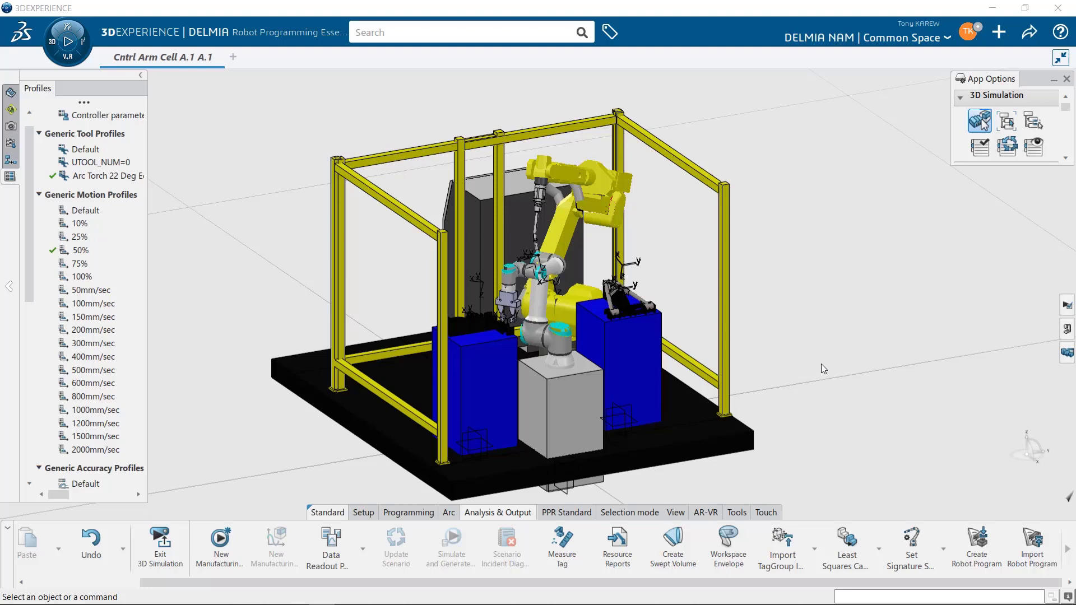
mouse_move(838, 221)
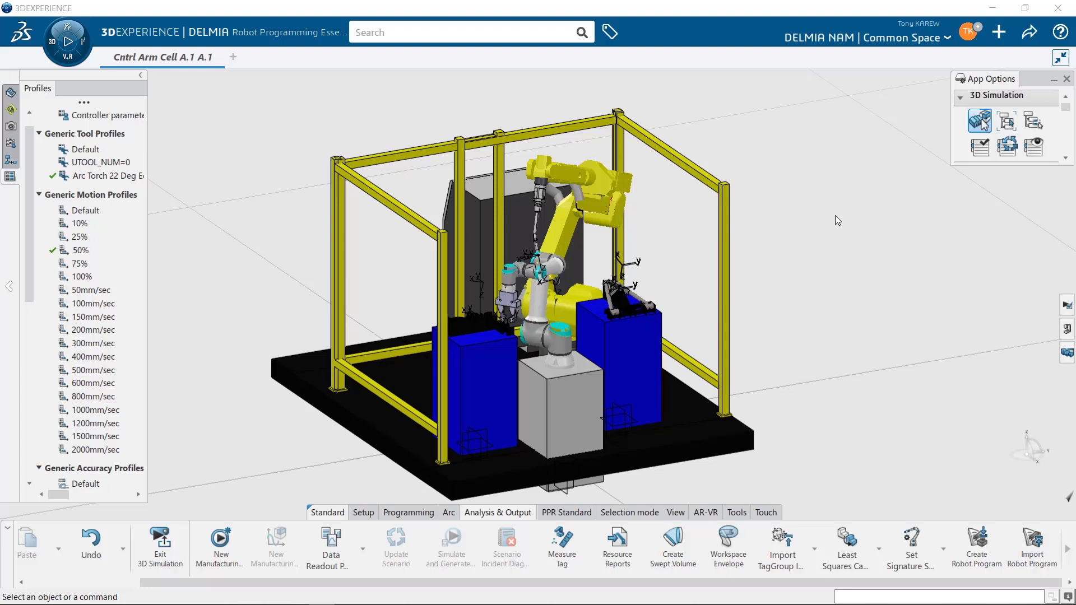
mouse_move(655, 209)
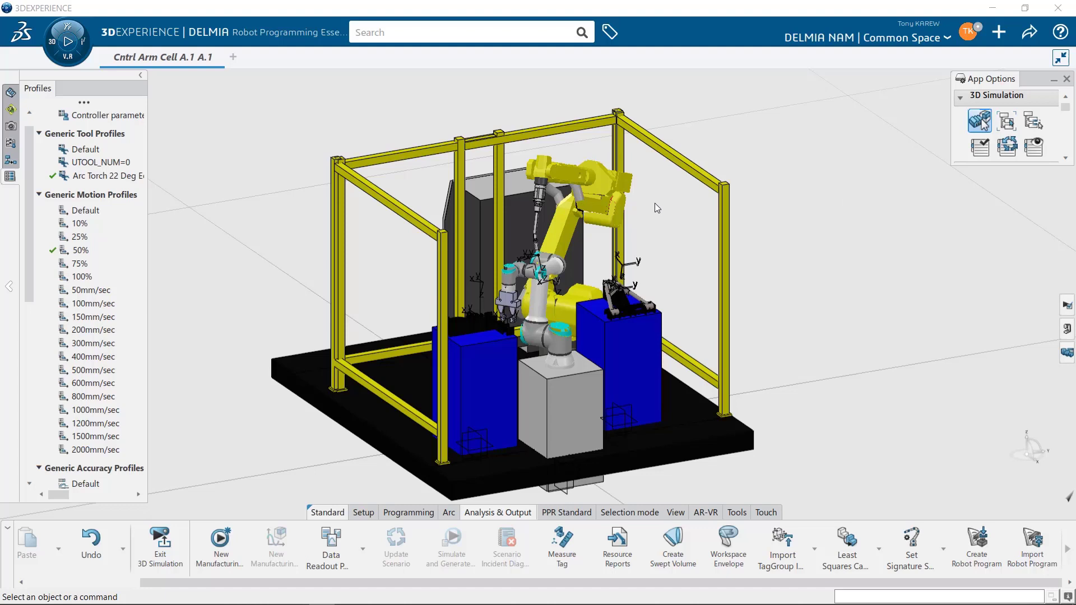
mouse_move(652, 210)
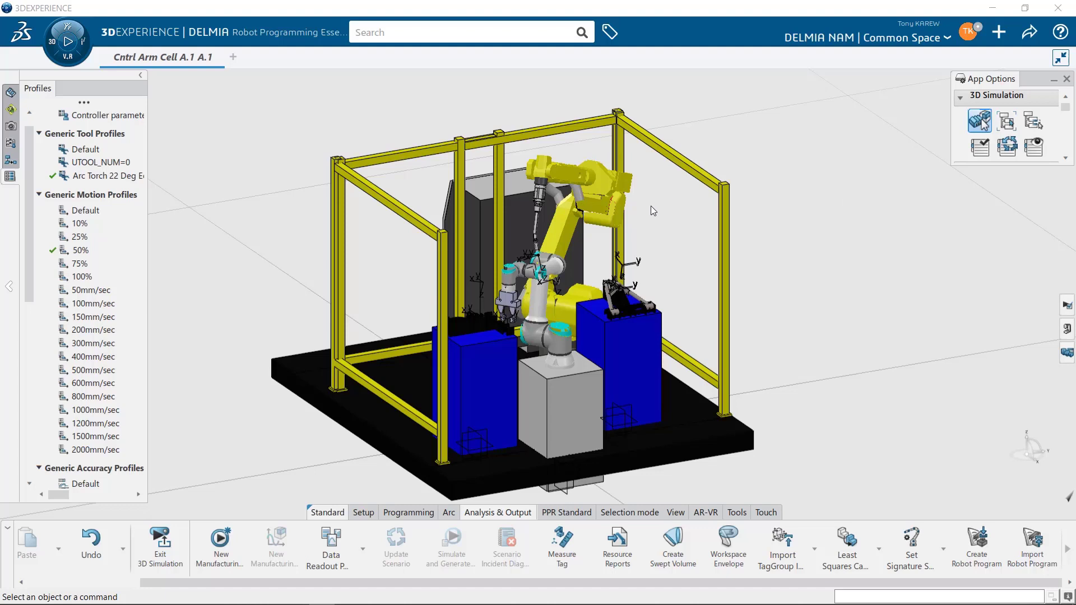
mouse_move(616, 210)
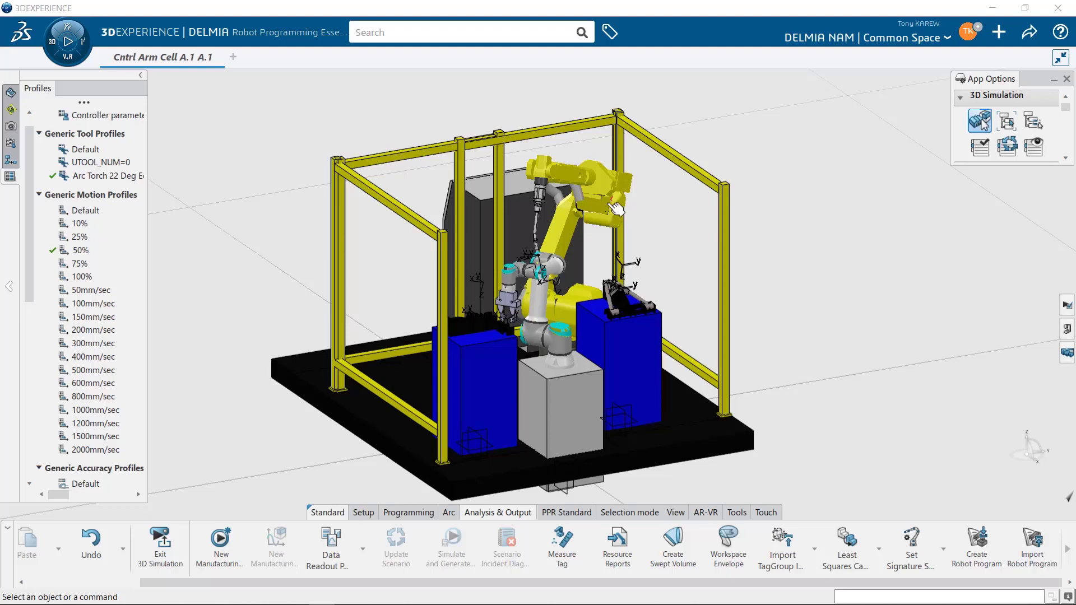
mouse_move(657, 212)
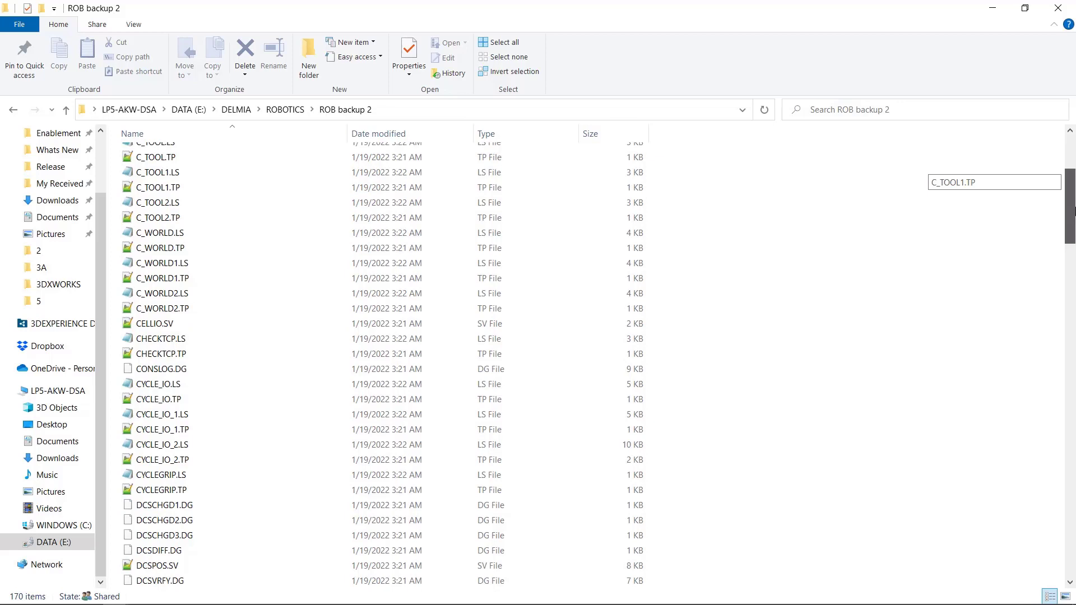
Review the robot files in the ROB backup 2 folder, then start a robot program import in the cell
scroll("down", 3)
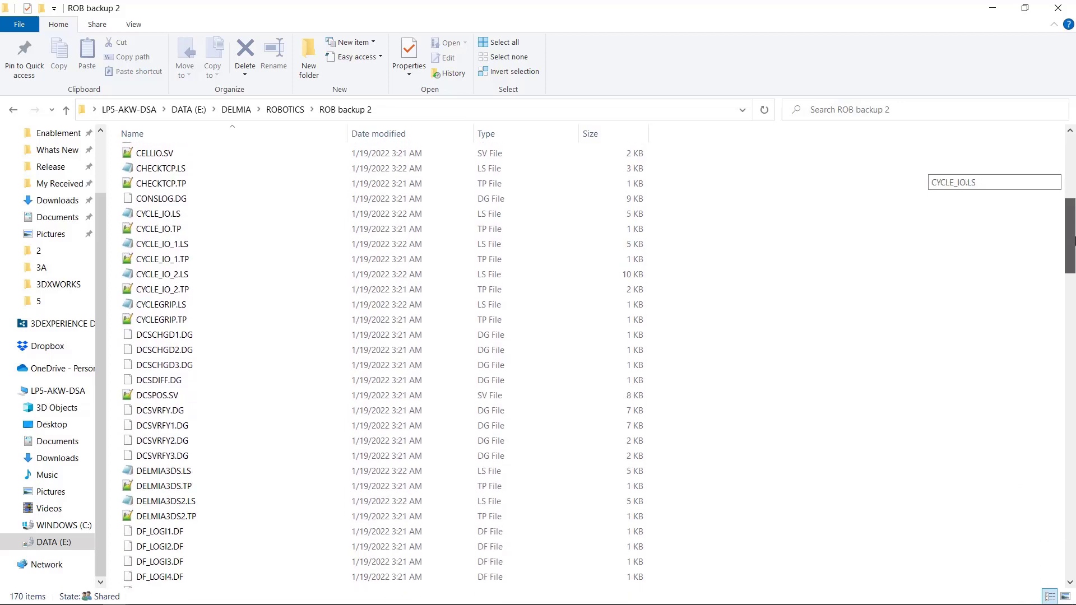
scroll("down", 3)
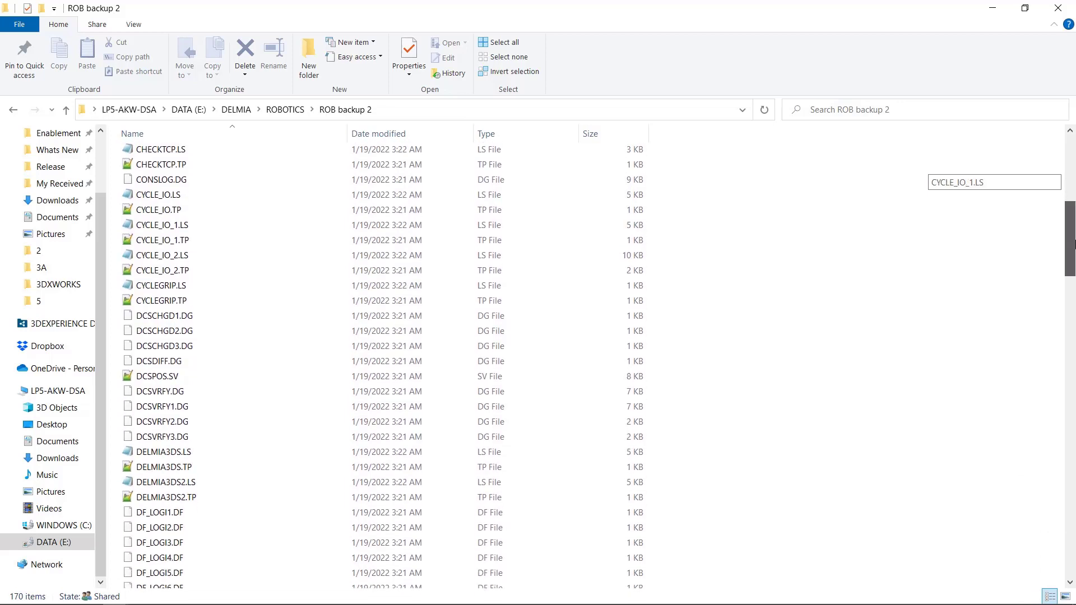
scroll("down", 3)
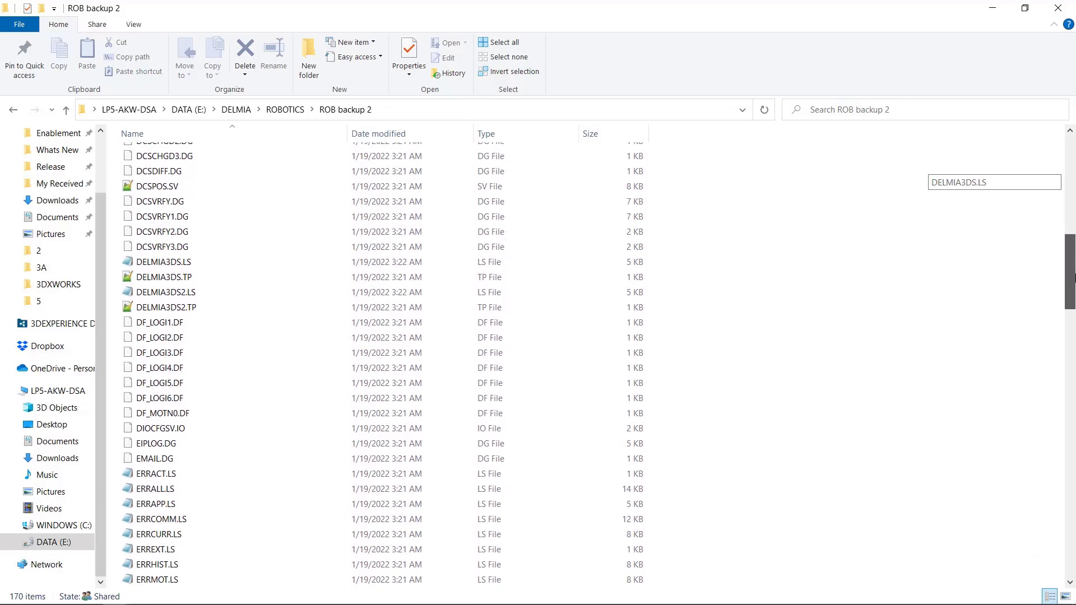
scroll("down", 3)
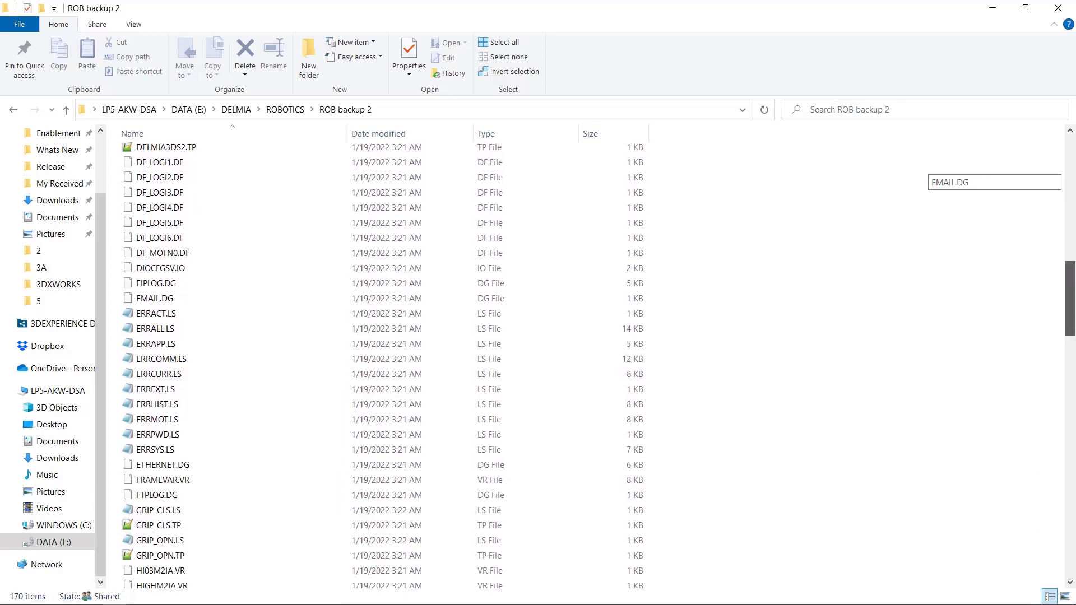
scroll("down", 3)
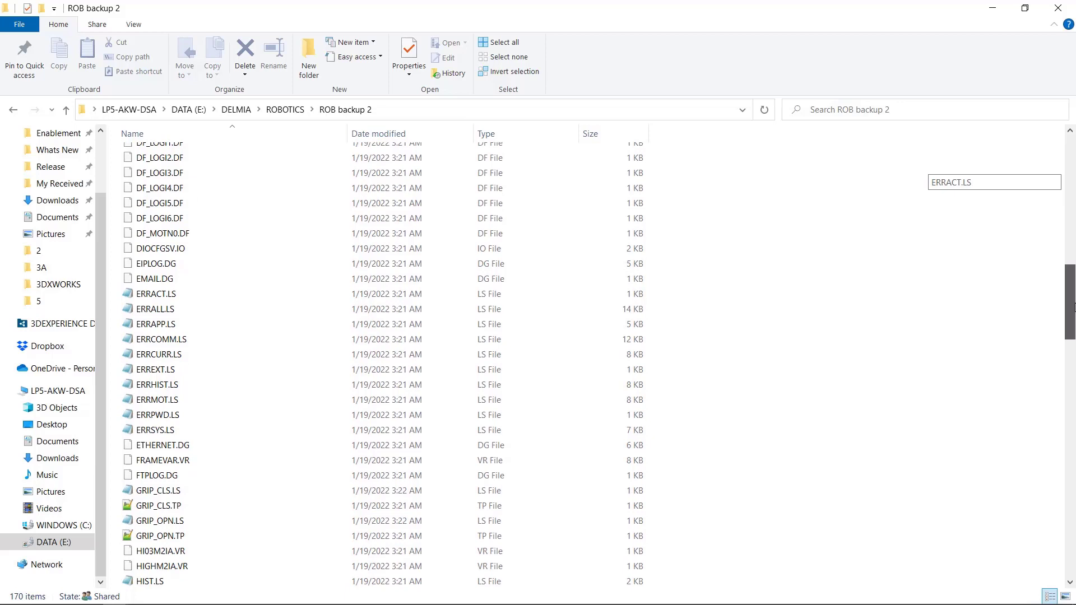
scroll("down", 3)
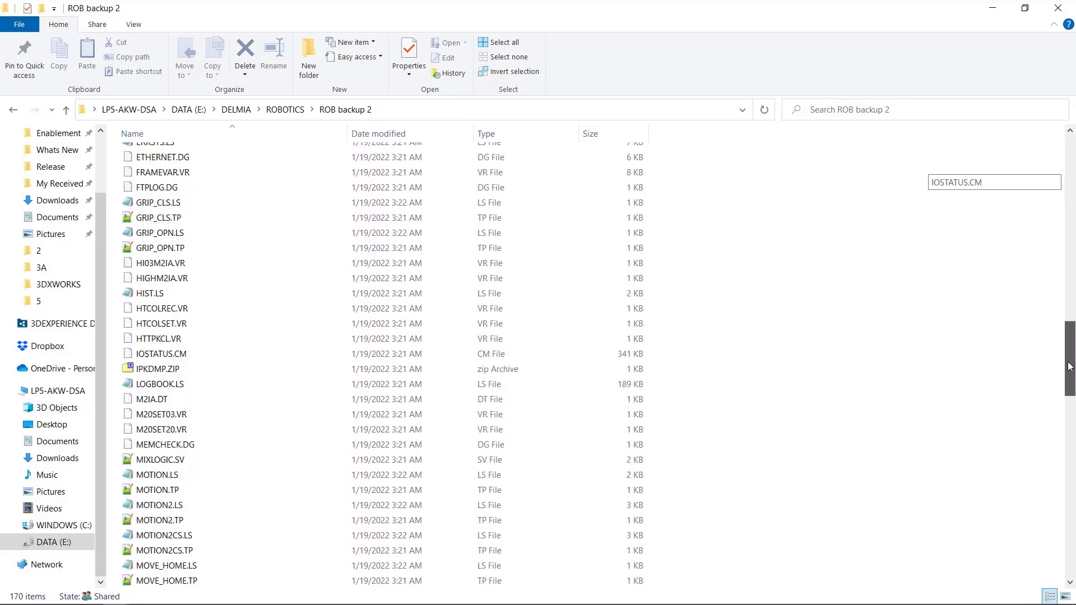
scroll("down", 3)
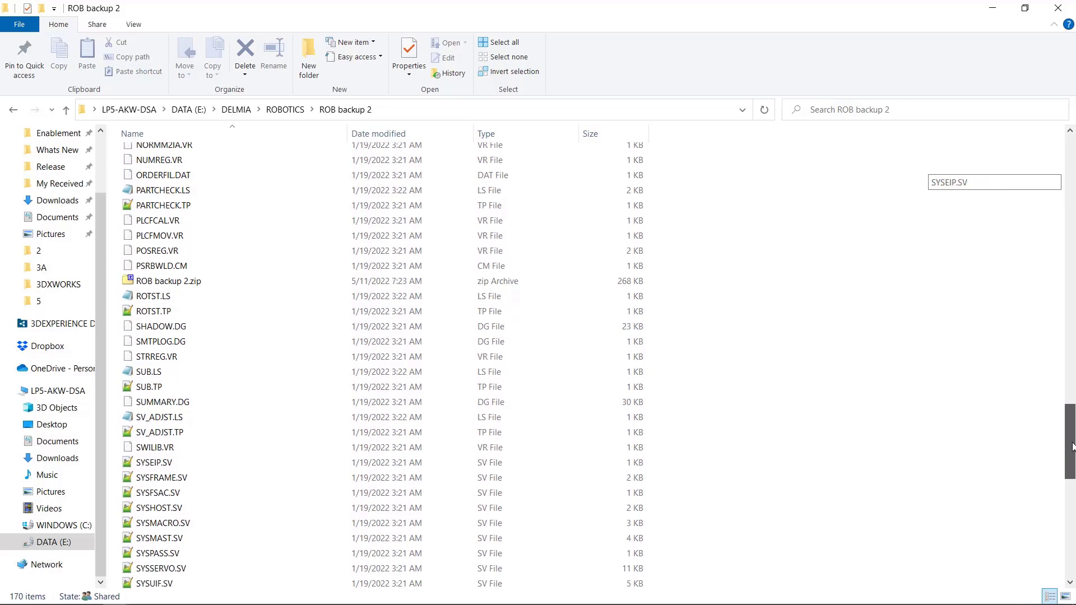
scroll("down", 3)
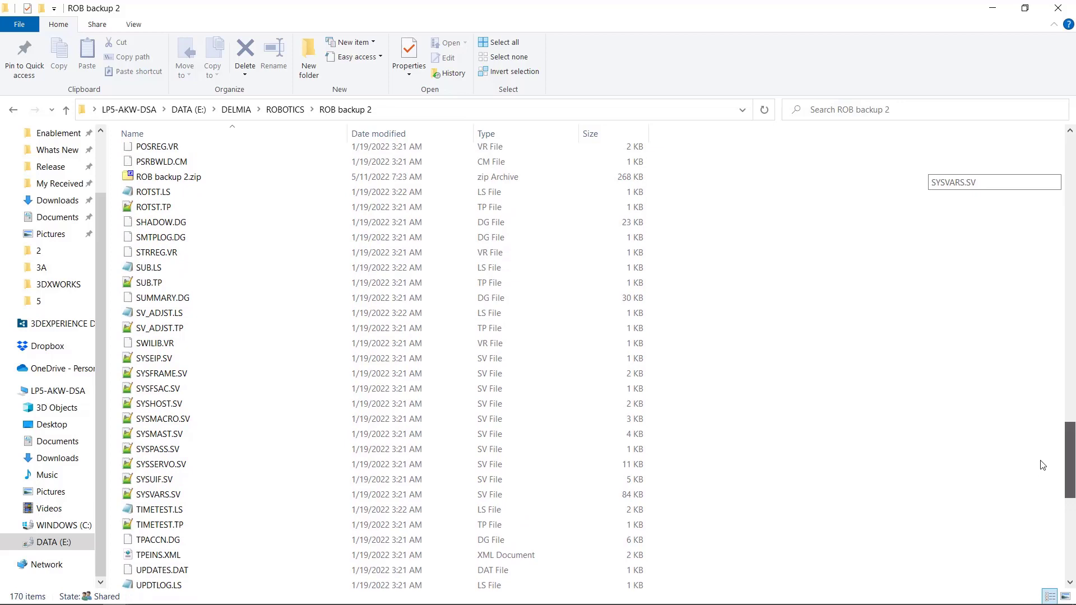
scroll("down", 3)
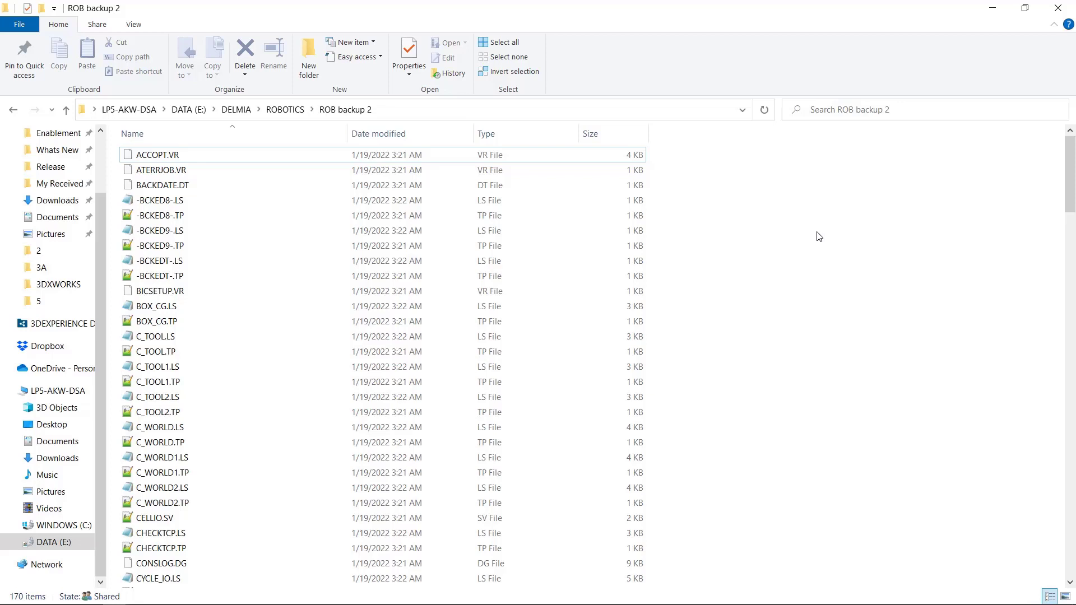
mouse_move(721, 288)
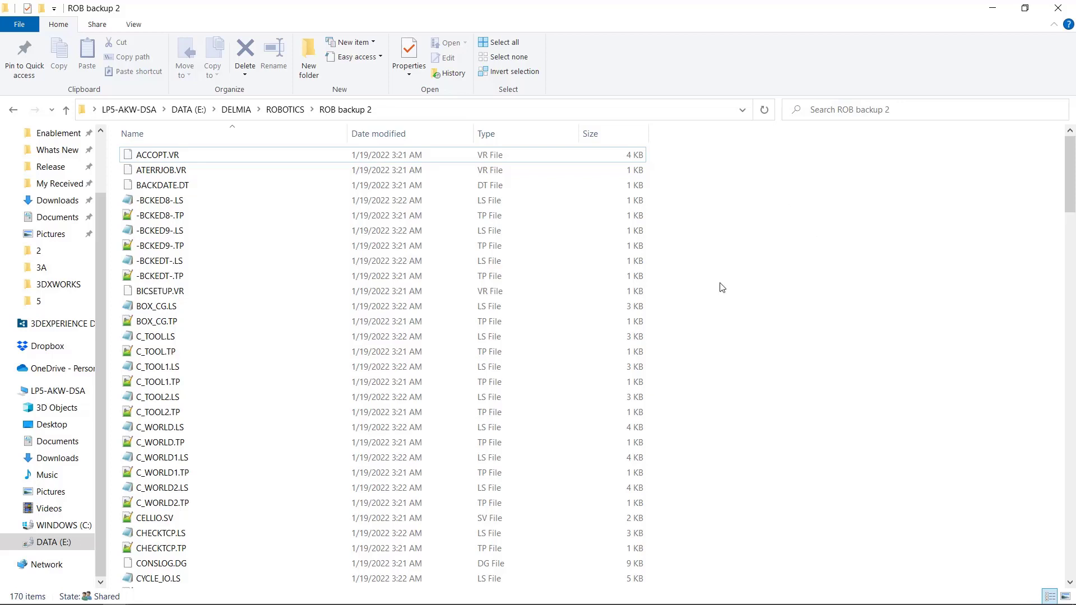
mouse_move(893, 292)
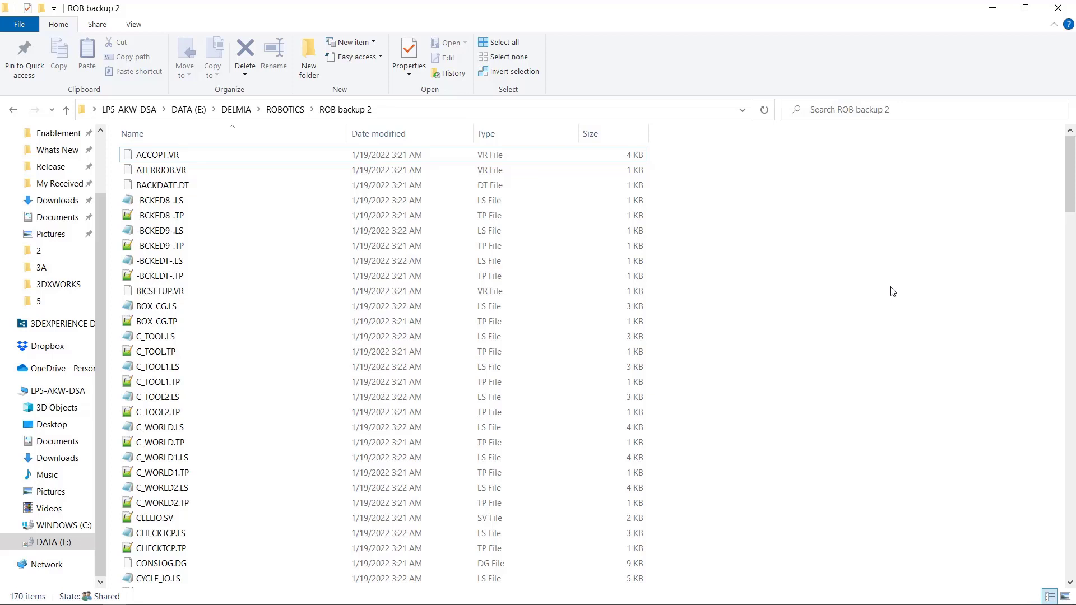
mouse_move(891, 257)
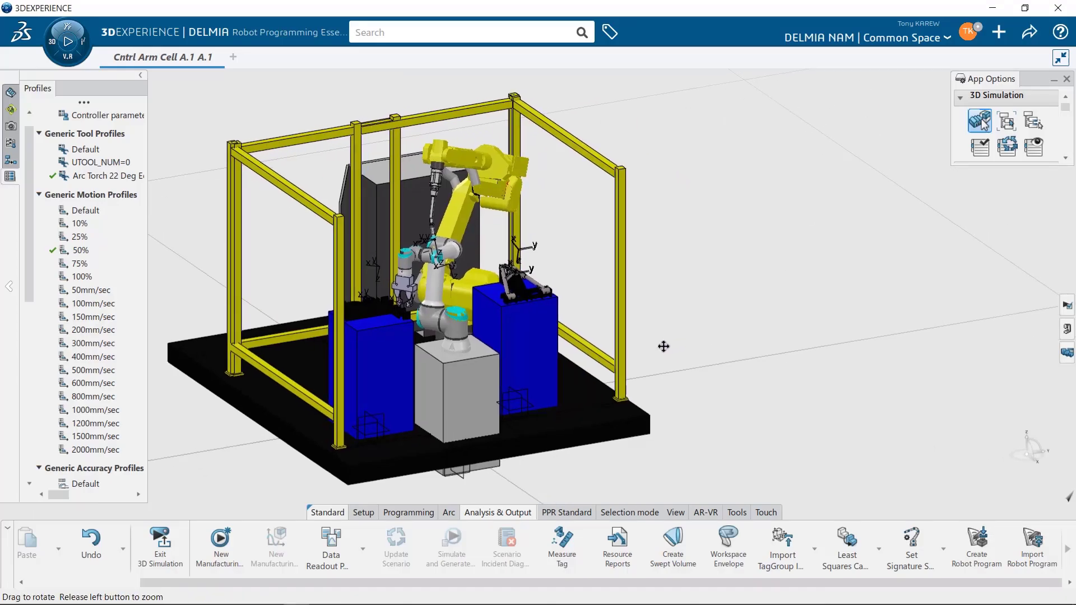
left_click_drag(664, 346, 691, 350)
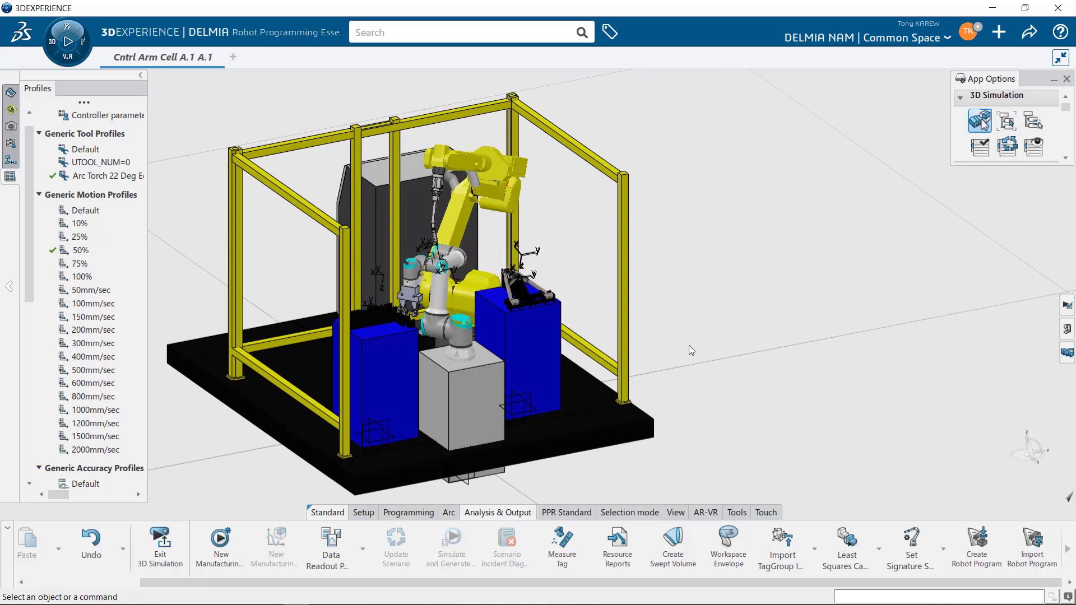
mouse_move(612, 505)
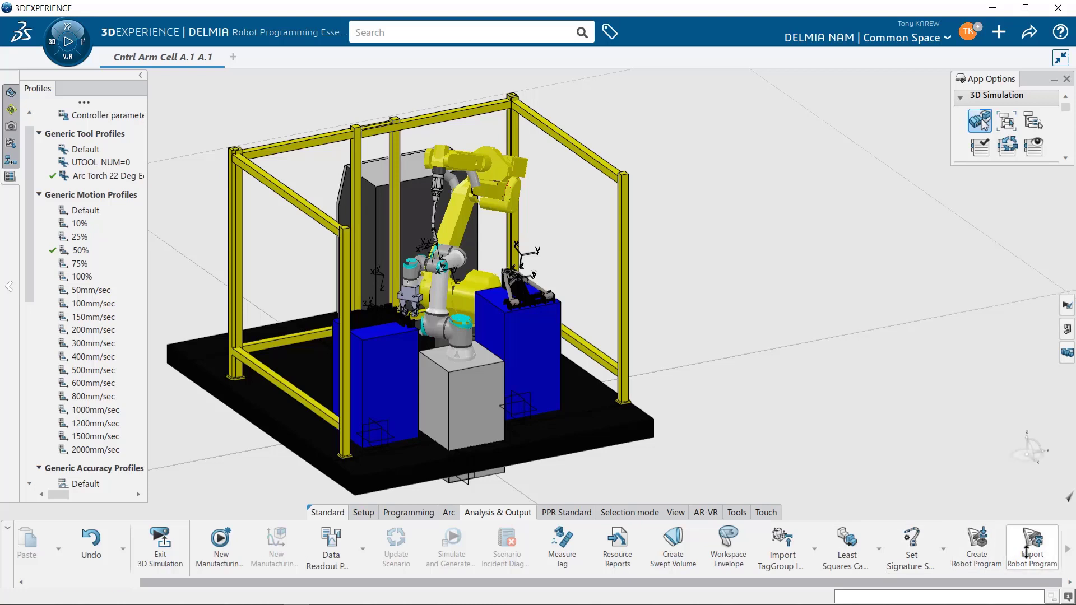
left_click(1032, 546)
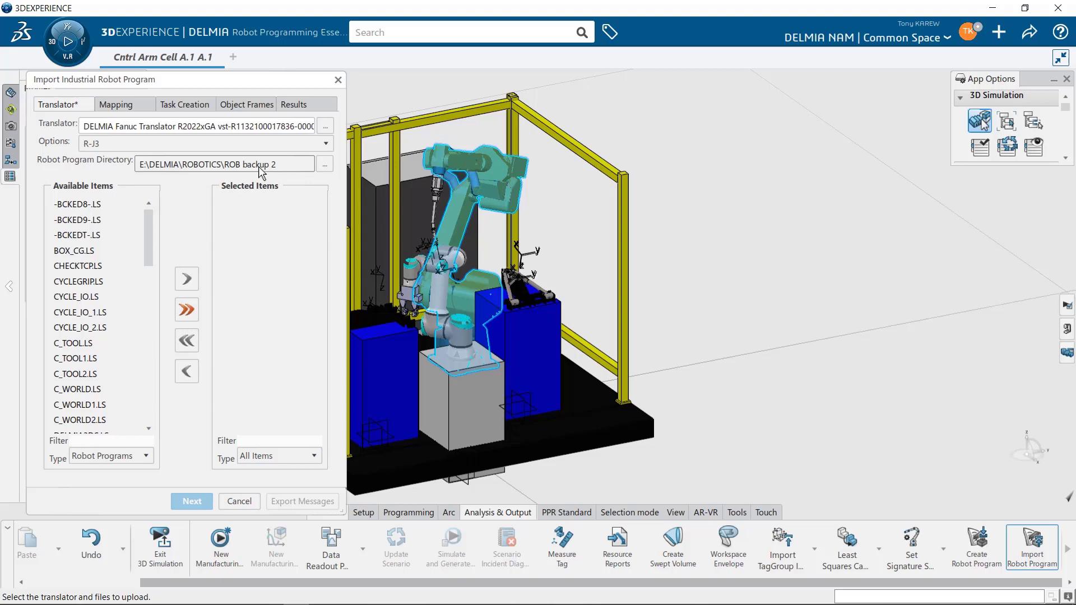
mouse_move(150, 236)
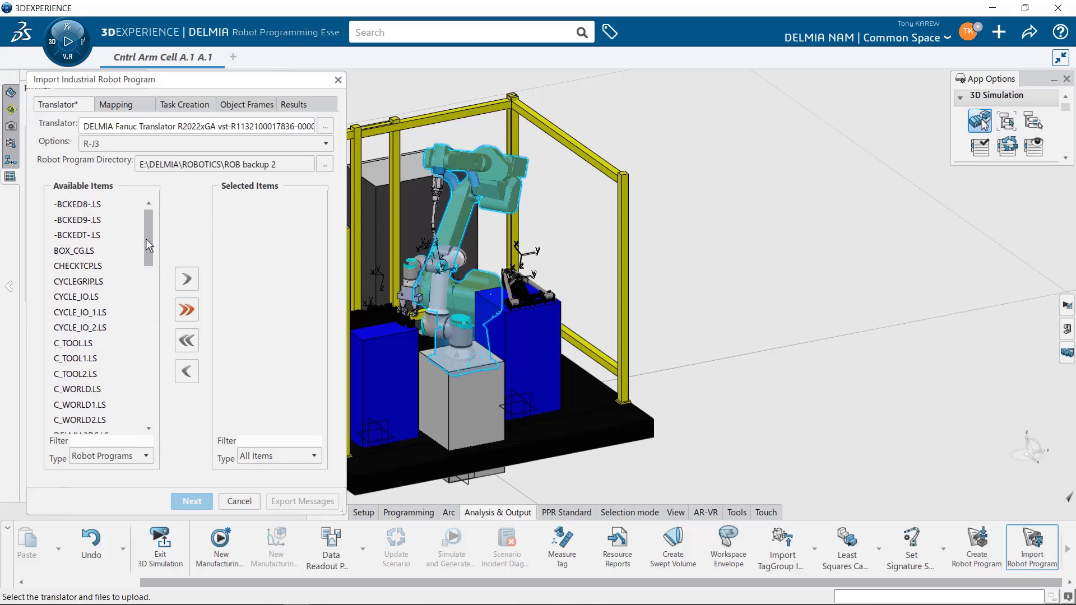
Move DELMIA3DS2.LS from Available Items to Selected Items for upload
scroll("down", 3)
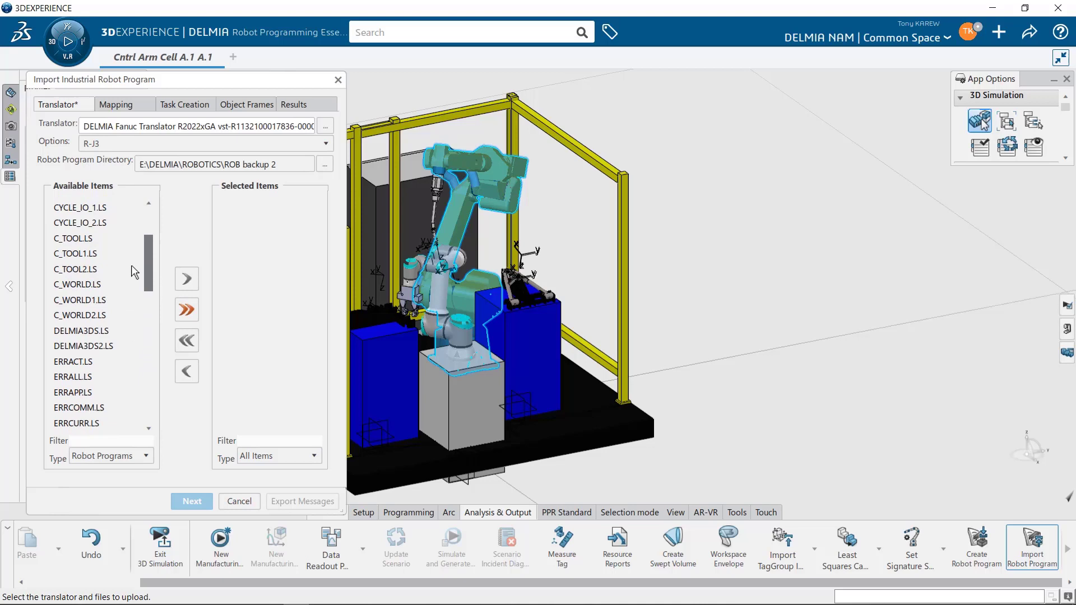
left_click(82, 355)
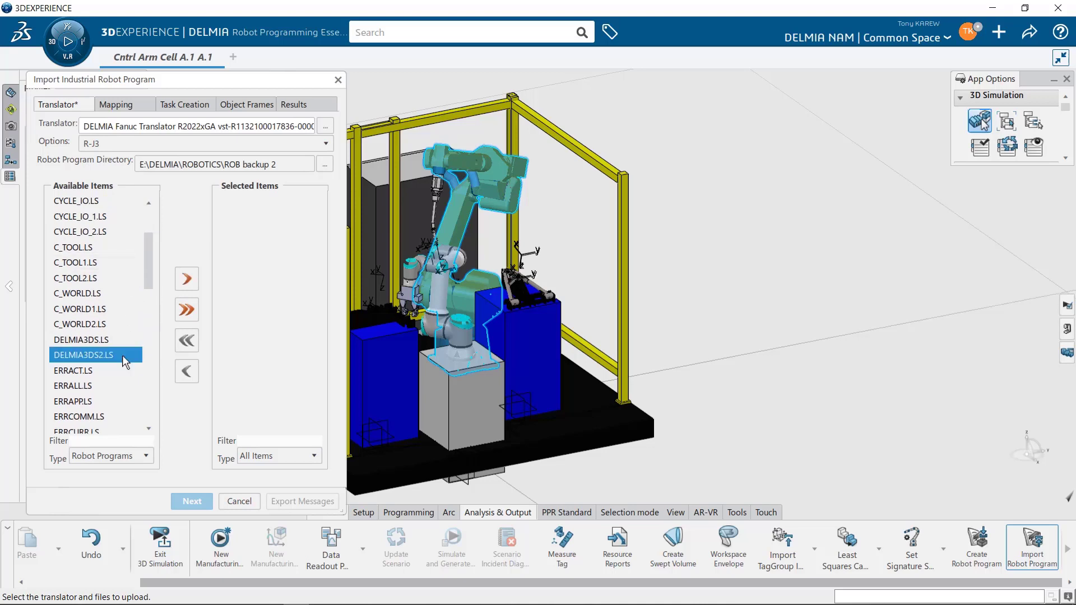
mouse_move(185, 424)
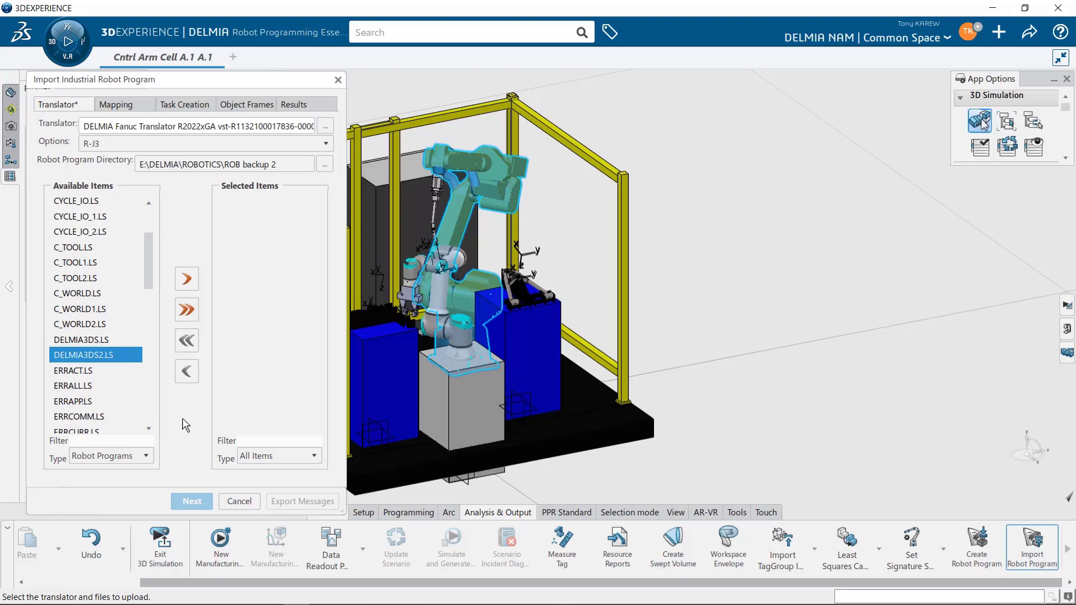
left_click(186, 279)
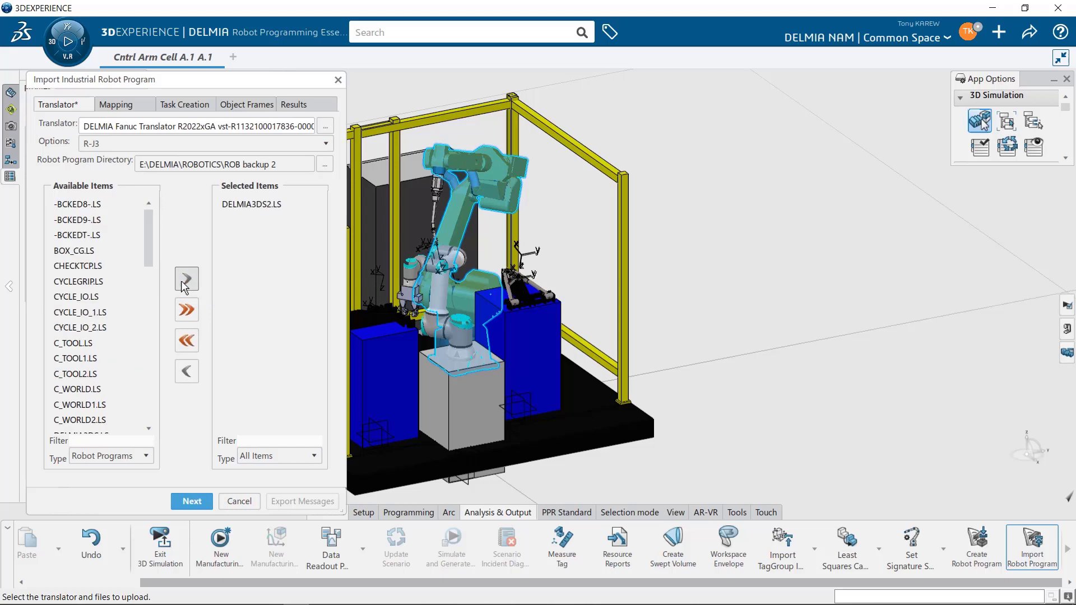
mouse_move(179, 405)
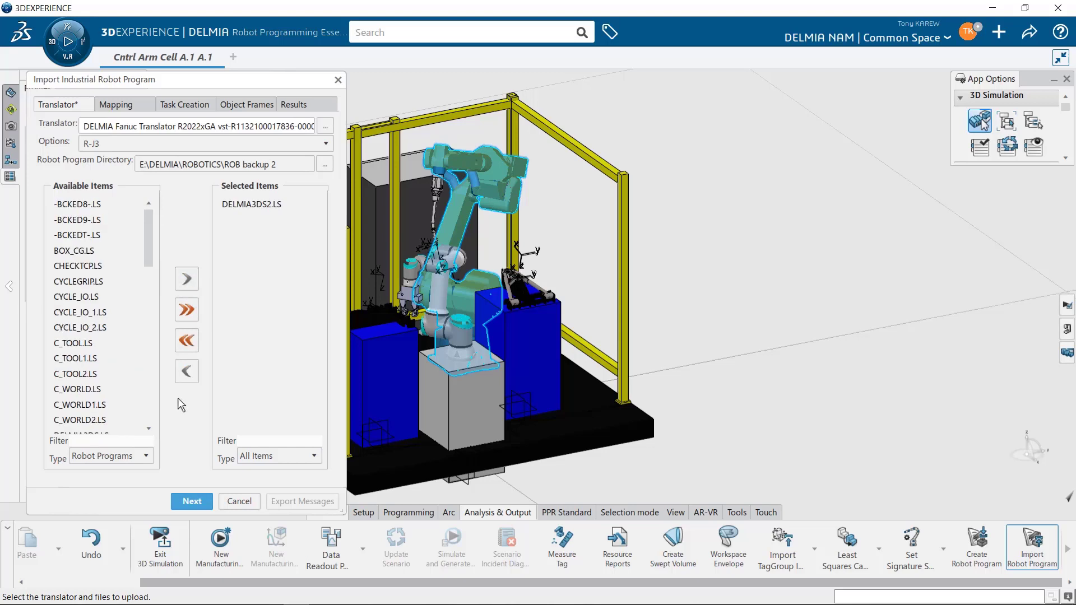
mouse_move(183, 409)
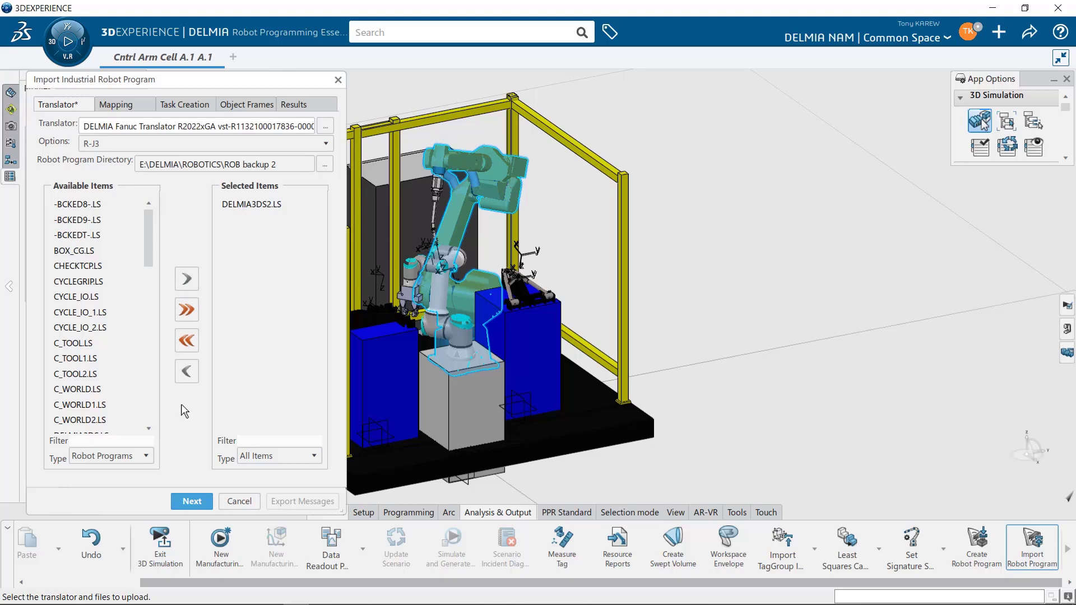
mouse_move(292, 251)
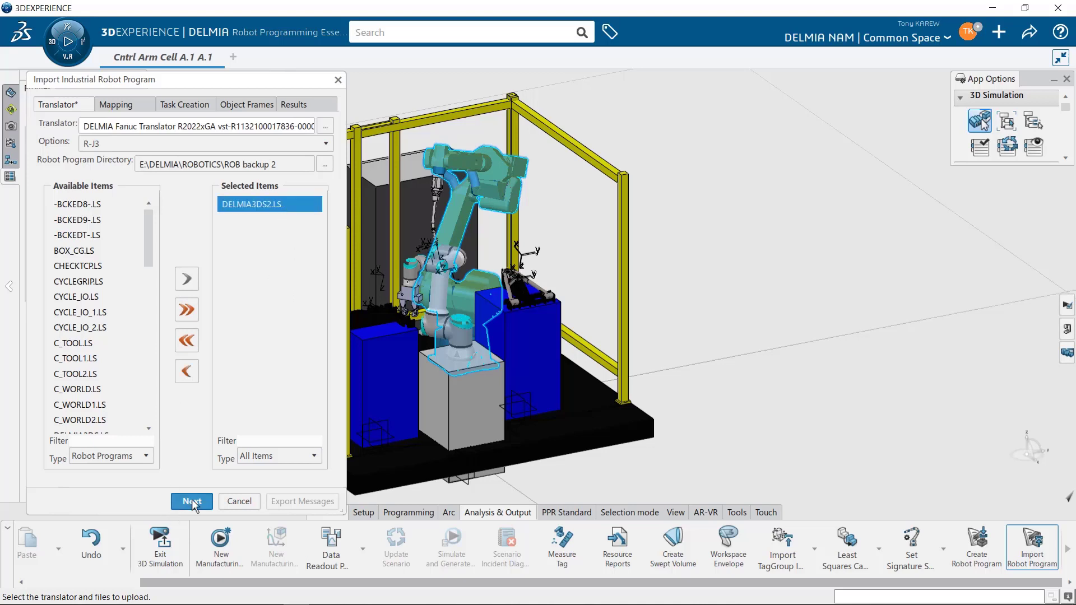
Pass joint mapping and set Task Creation to update device parameters from the controller backup, leaving existing tasks unchanged
left_click(192, 501)
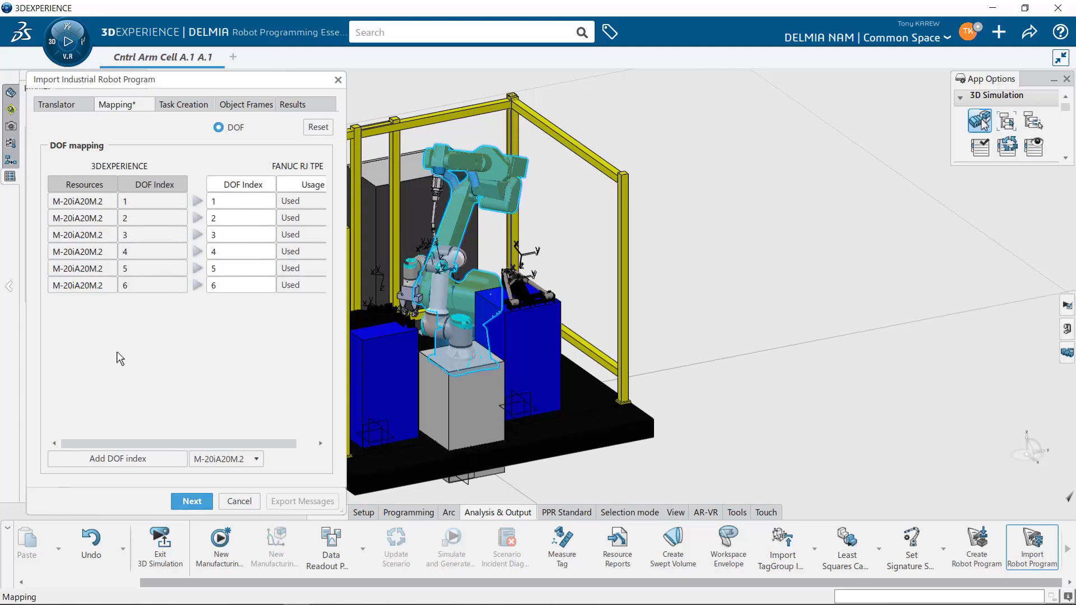
mouse_move(149, 338)
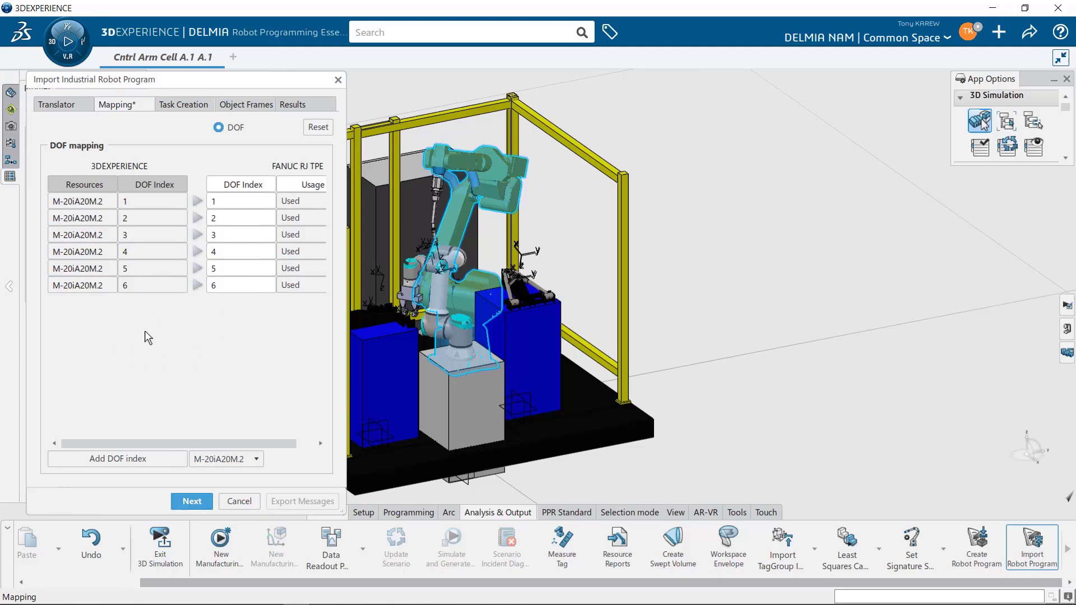
mouse_move(126, 314)
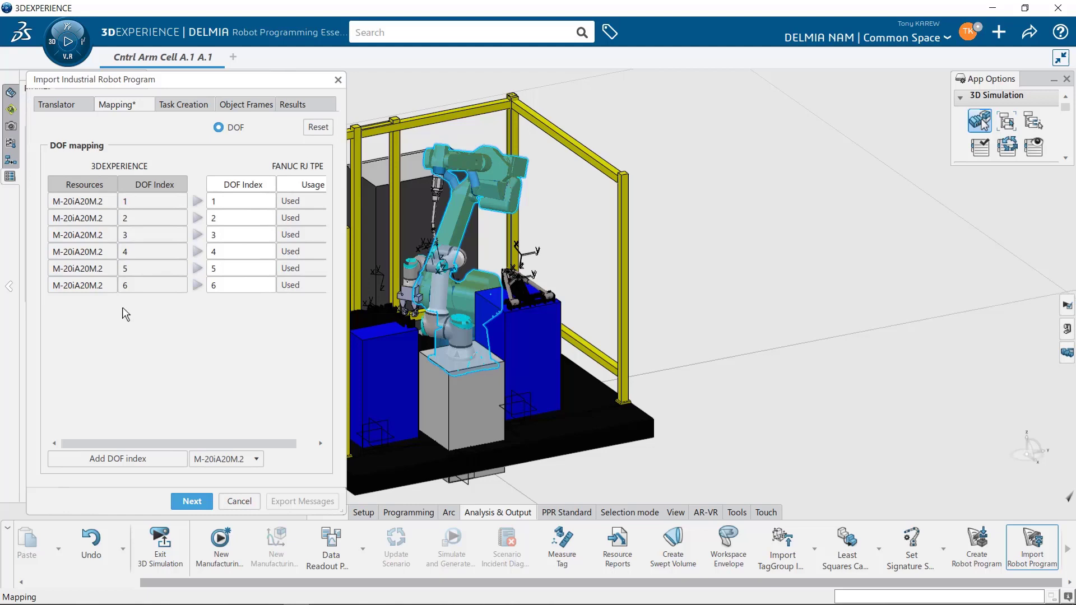
left_click(153, 200)
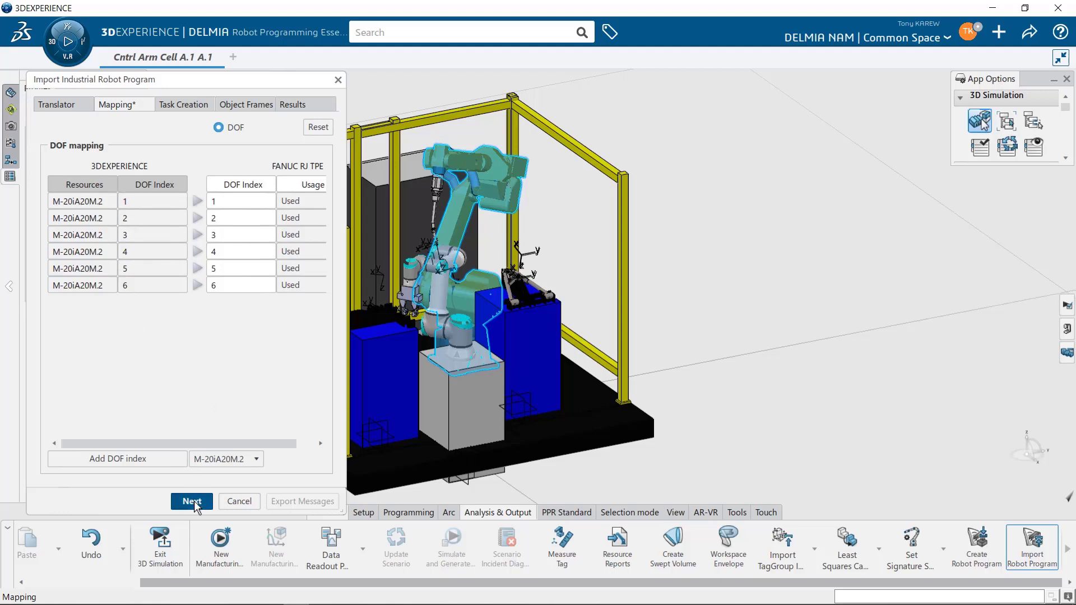
left_click(192, 501)
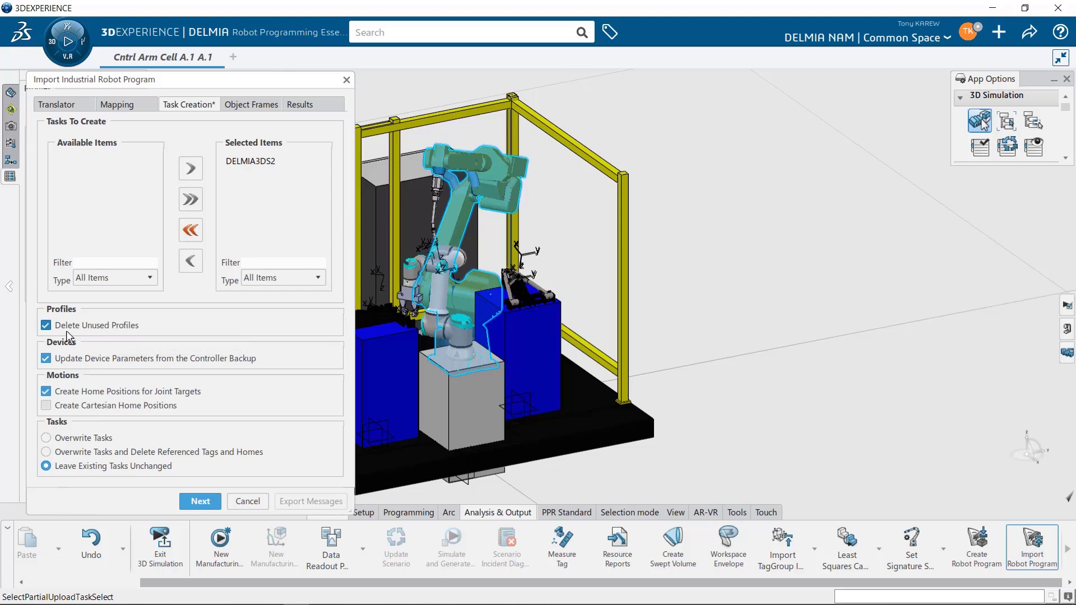
left_click(46, 325)
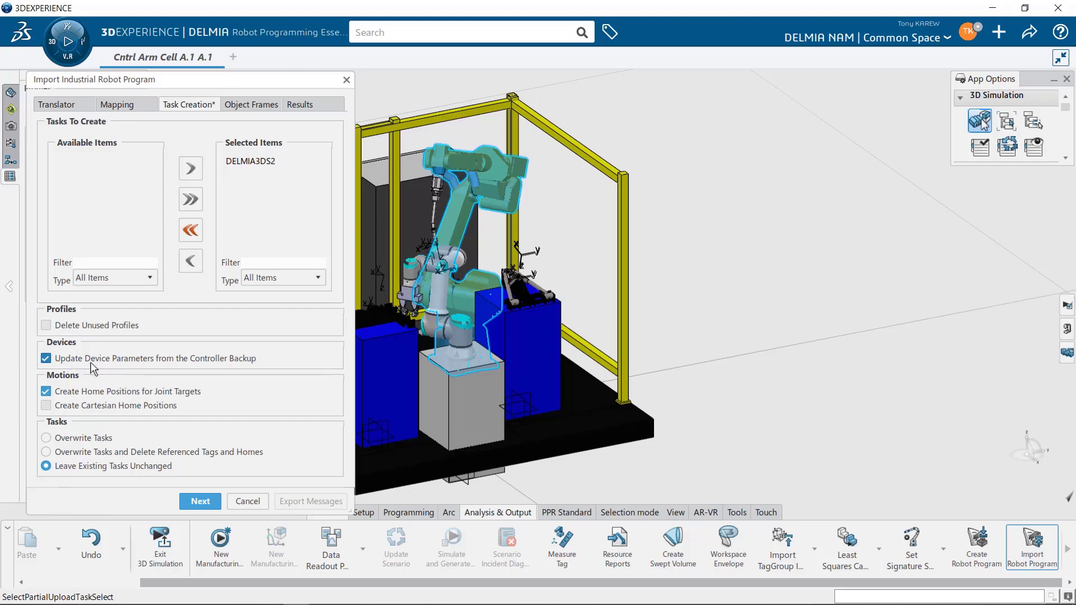
mouse_move(292, 375)
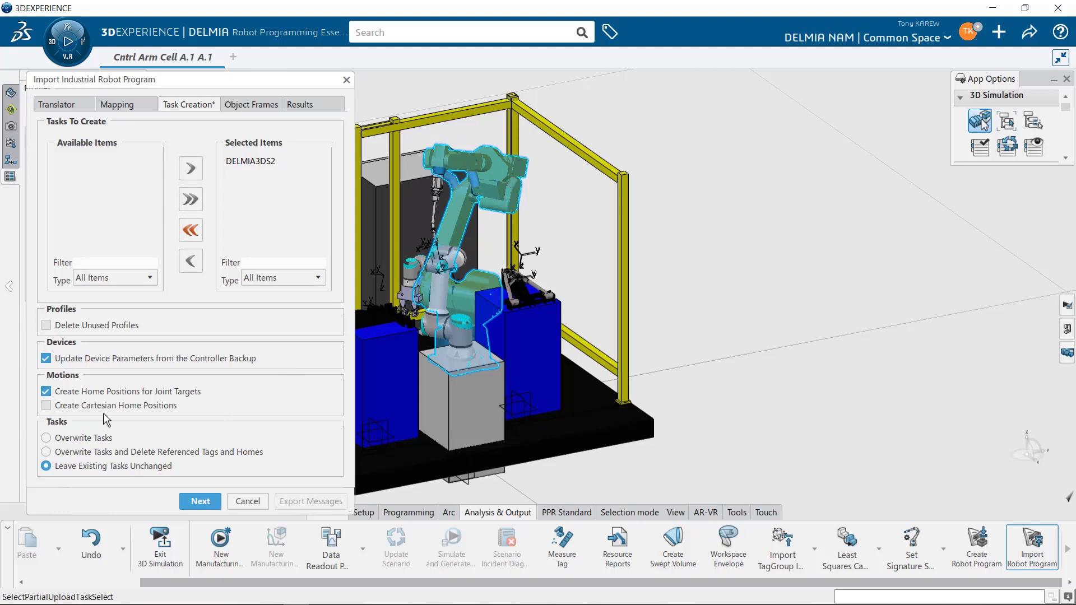
mouse_move(174, 401)
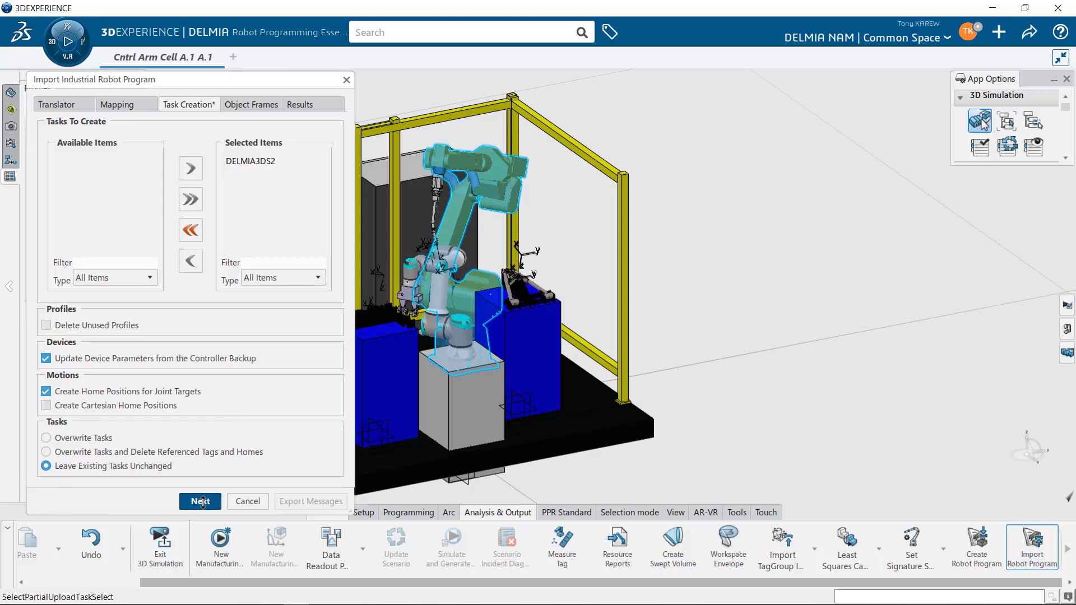
Keep uploaded frame coordinates, review the two Fanuc motion-group warnings, and reach object-frame attachment for UFRAME_NUM=2
left_click(200, 501)
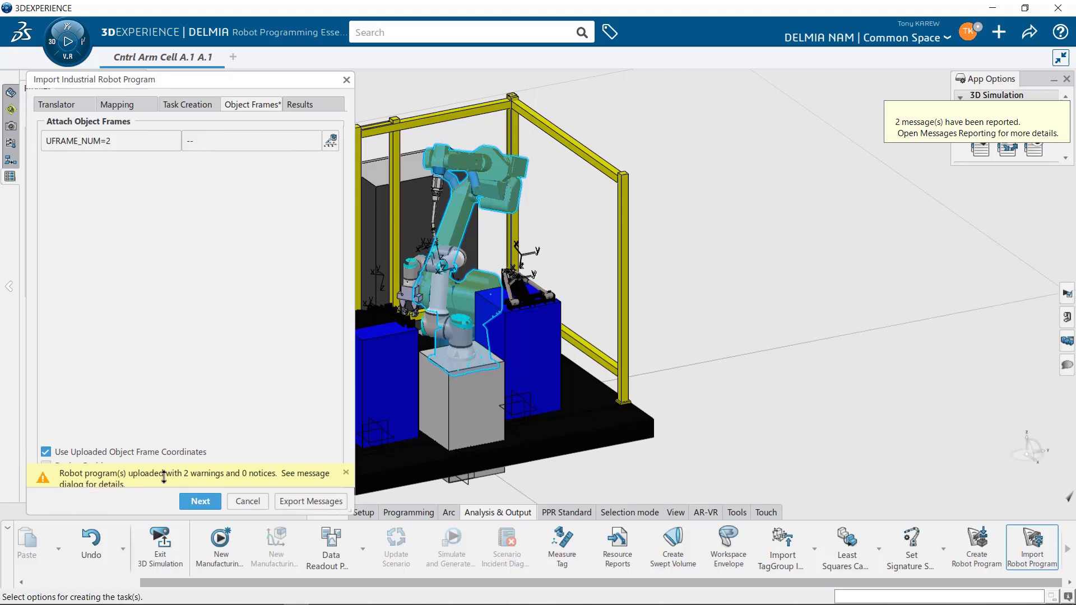
left_click(347, 472)
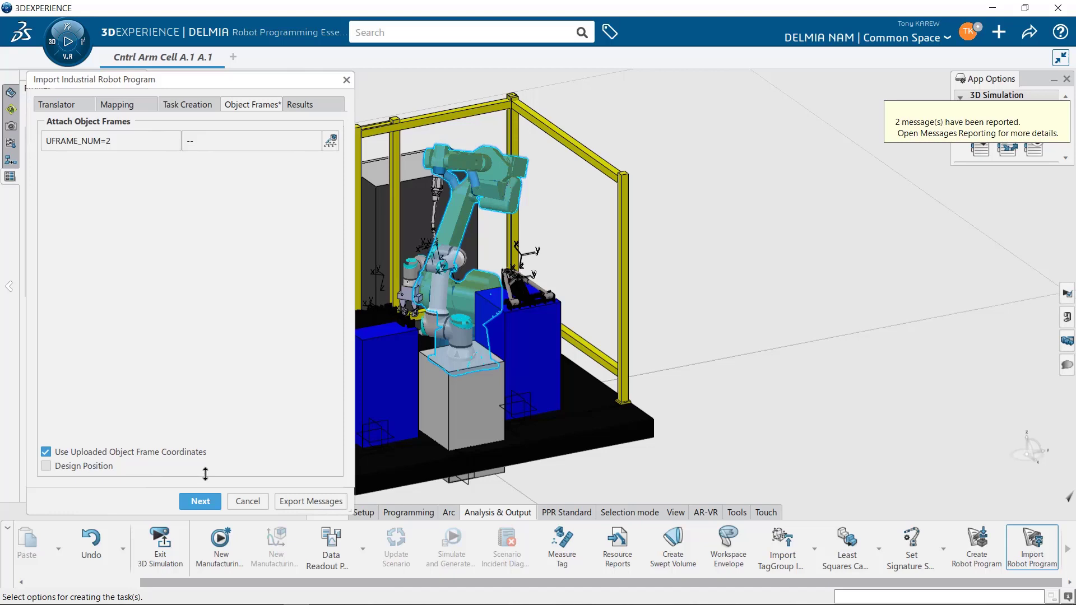
left_click(975, 133)
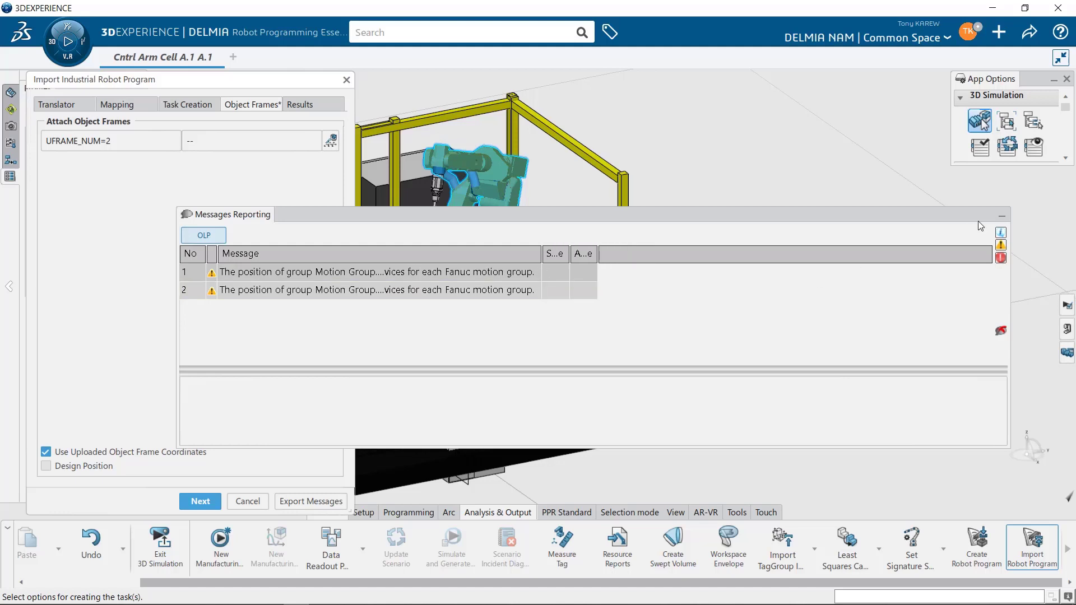
mouse_move(1003, 219)
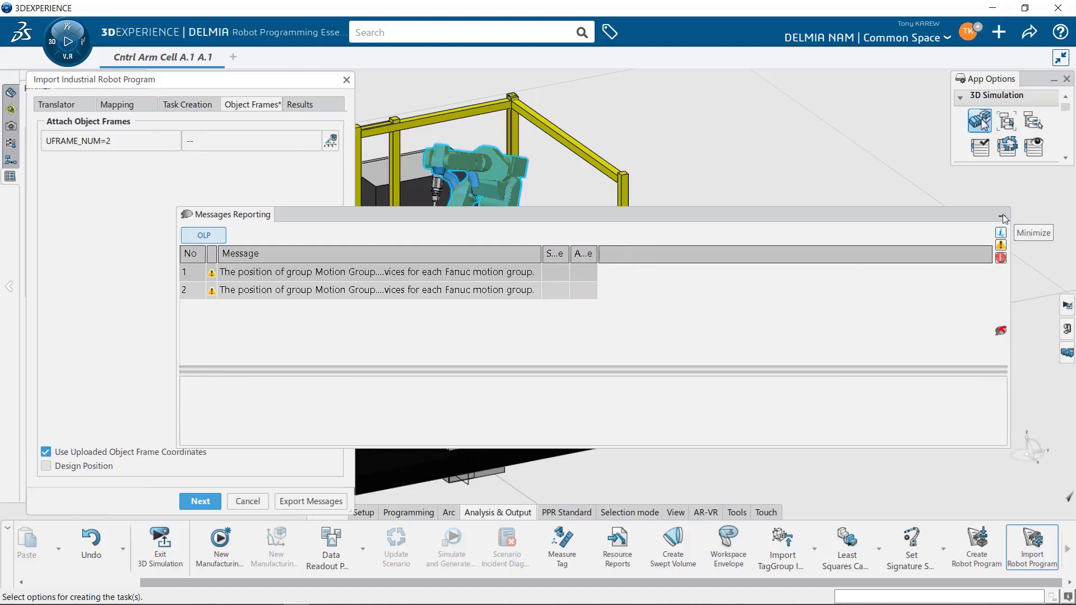
left_click(1002, 216)
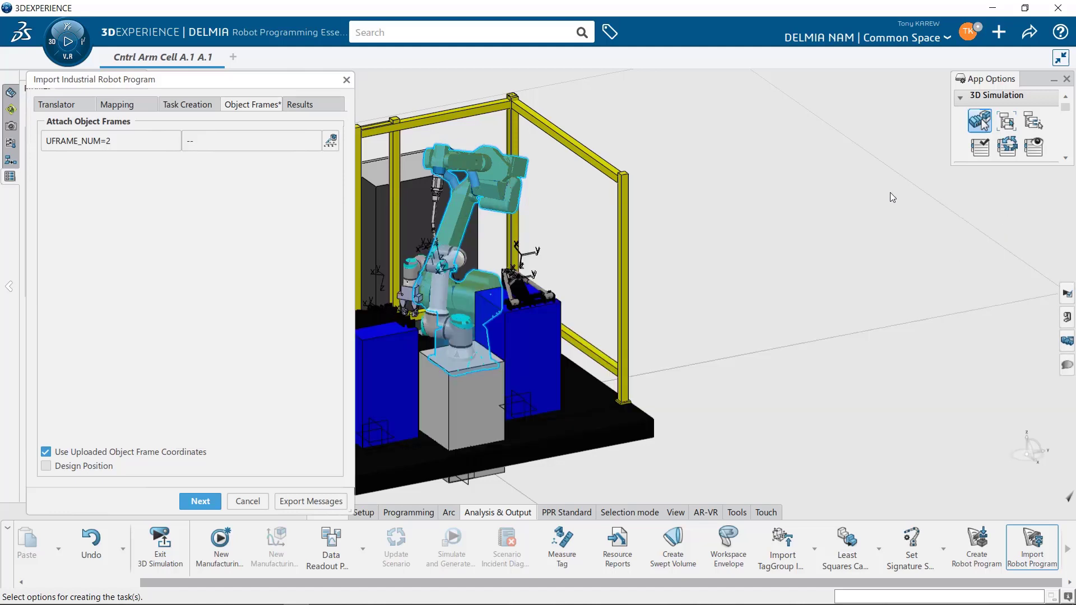
left_click(200, 501)
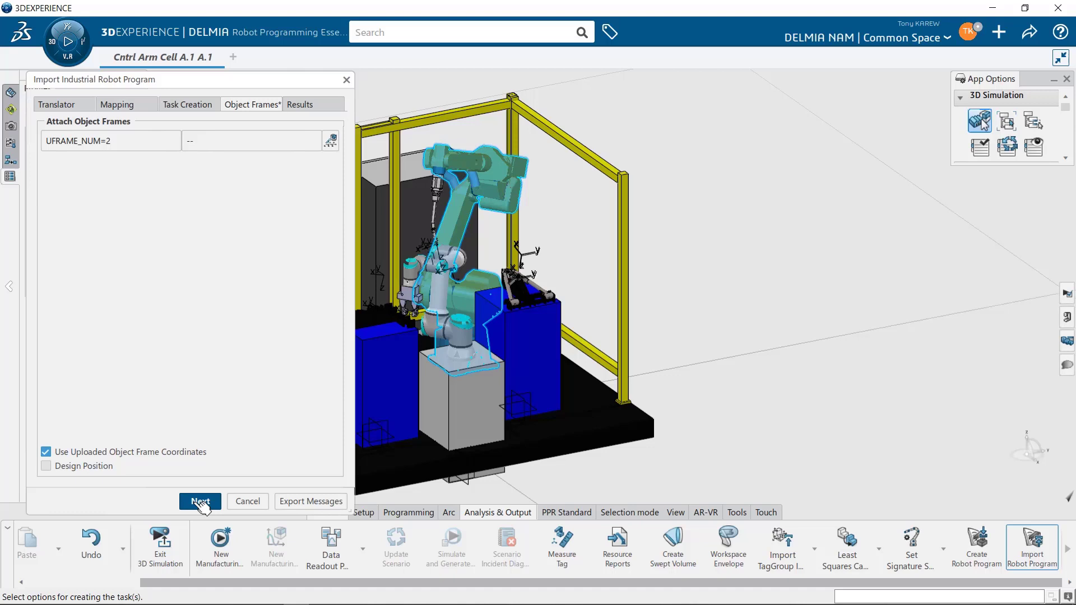
Check Results showing task DELMIA3DS2 and save the import into the cell
left_click(200, 502)
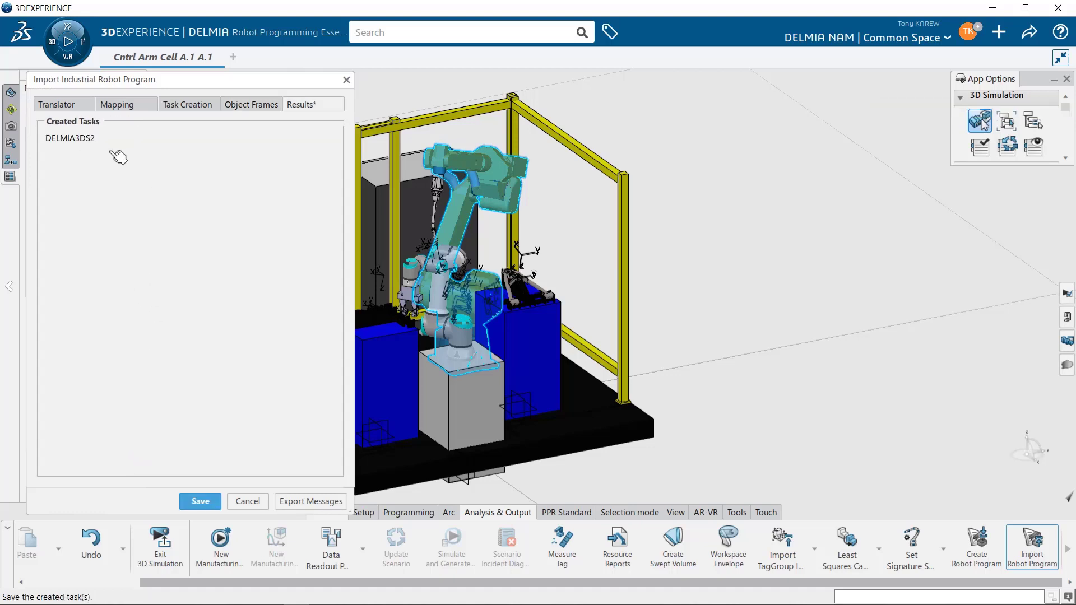
left_click(250, 104)
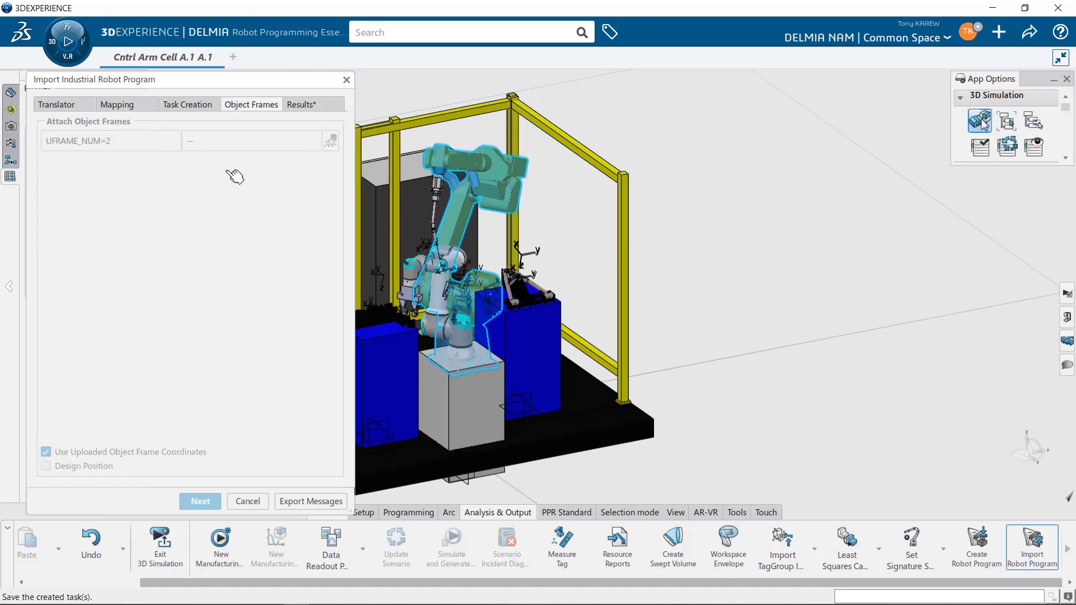
mouse_move(199, 149)
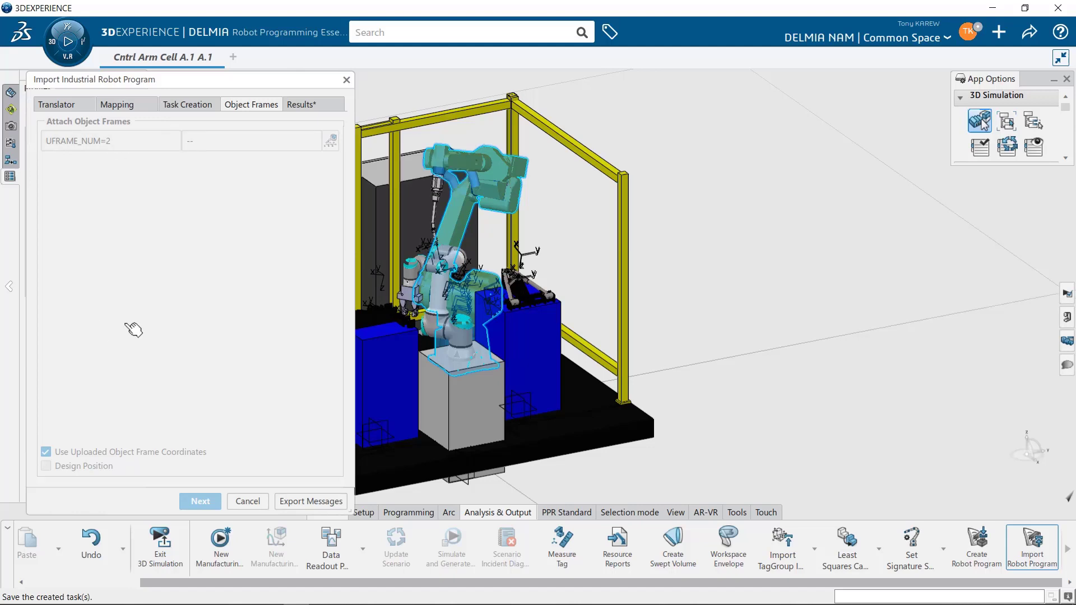
mouse_move(253, 188)
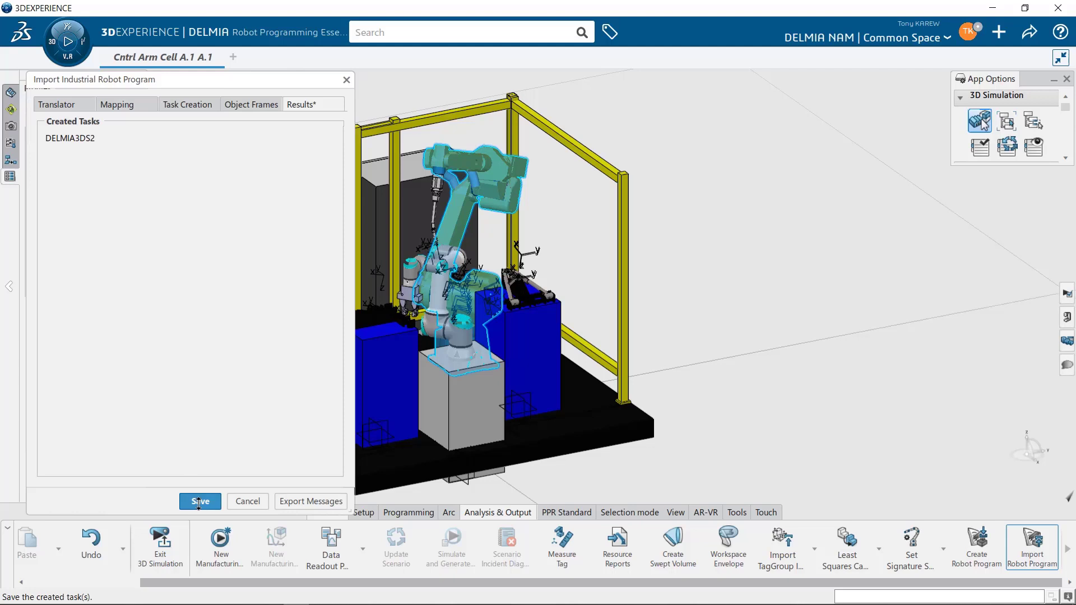
left_click(199, 501)
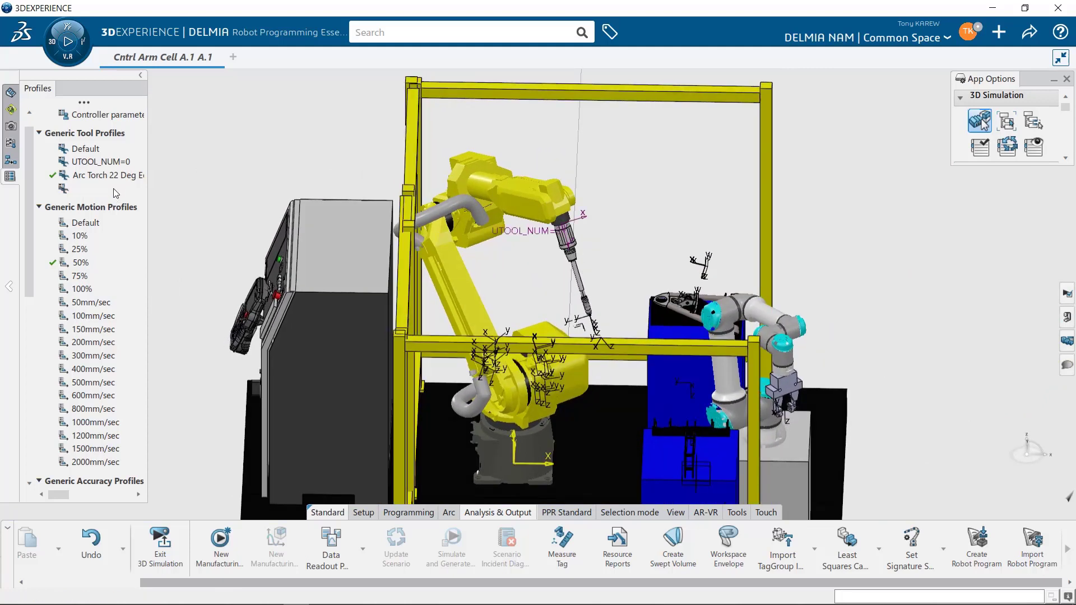
Set the UTOOL_NUM=2 tool profile to Ports None with Z offset 385.543 mm and confirm
double_click(63, 188)
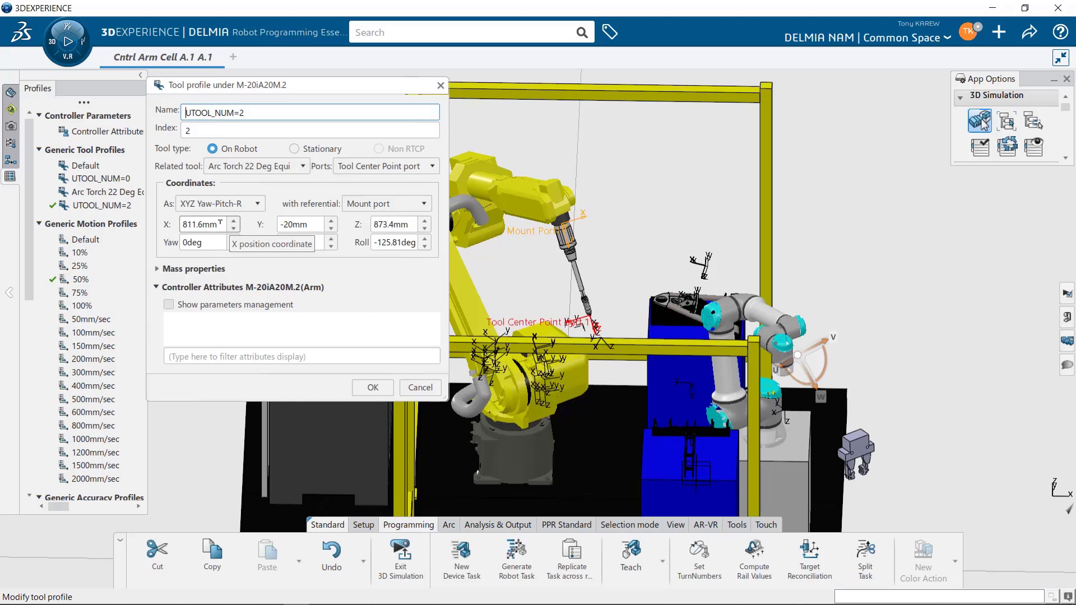
type("2m")
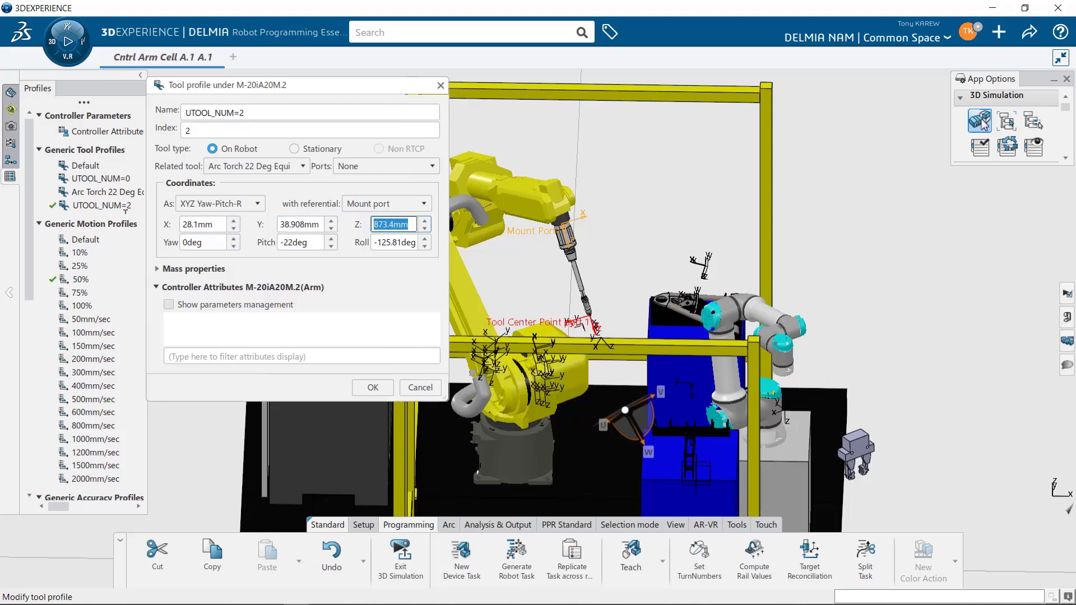
type("385.54")
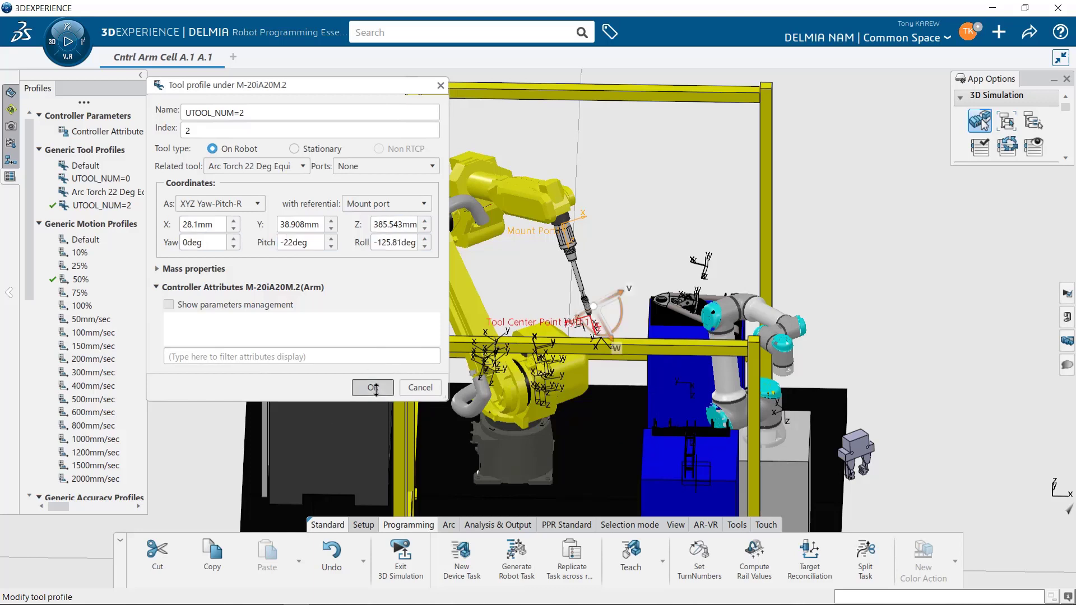
left_click(369, 388)
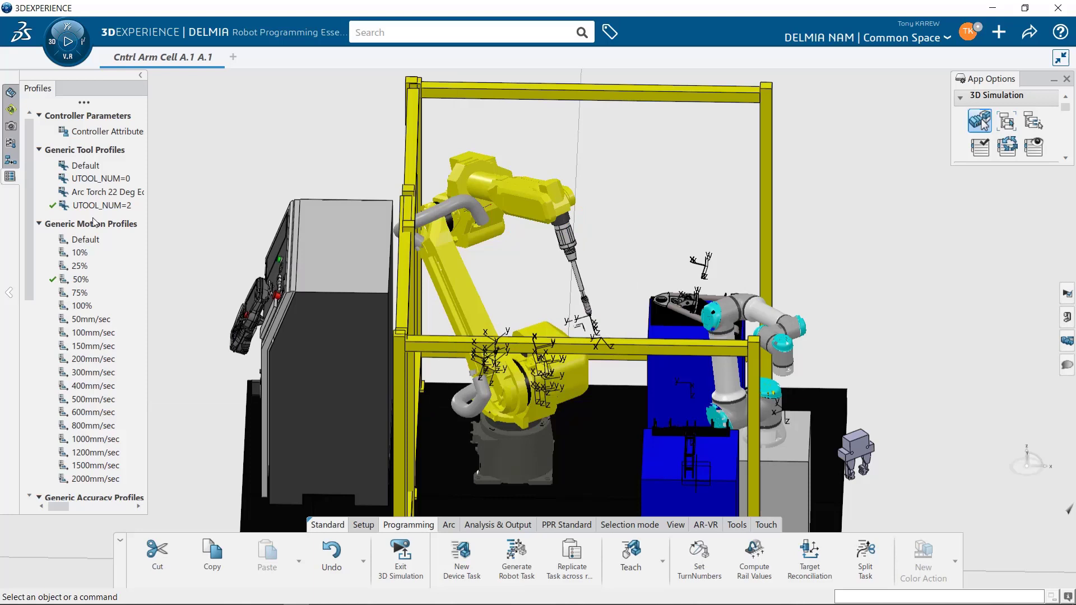
Edit the UFRAME_NUM=2 object frame profile, entering X = 811.6 mm
right_click(102, 205)
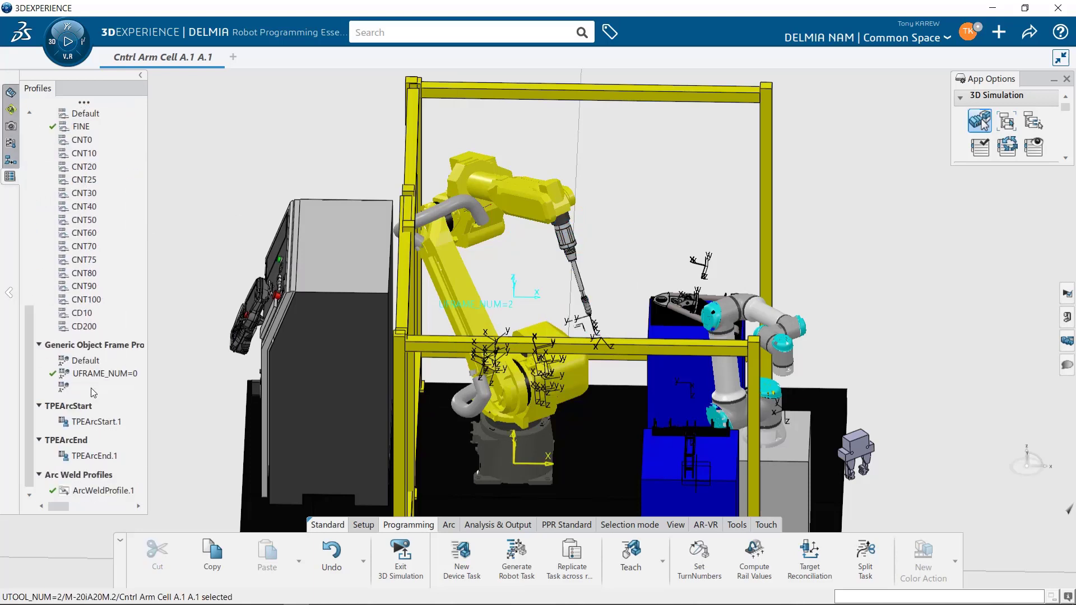
double_click(104, 386)
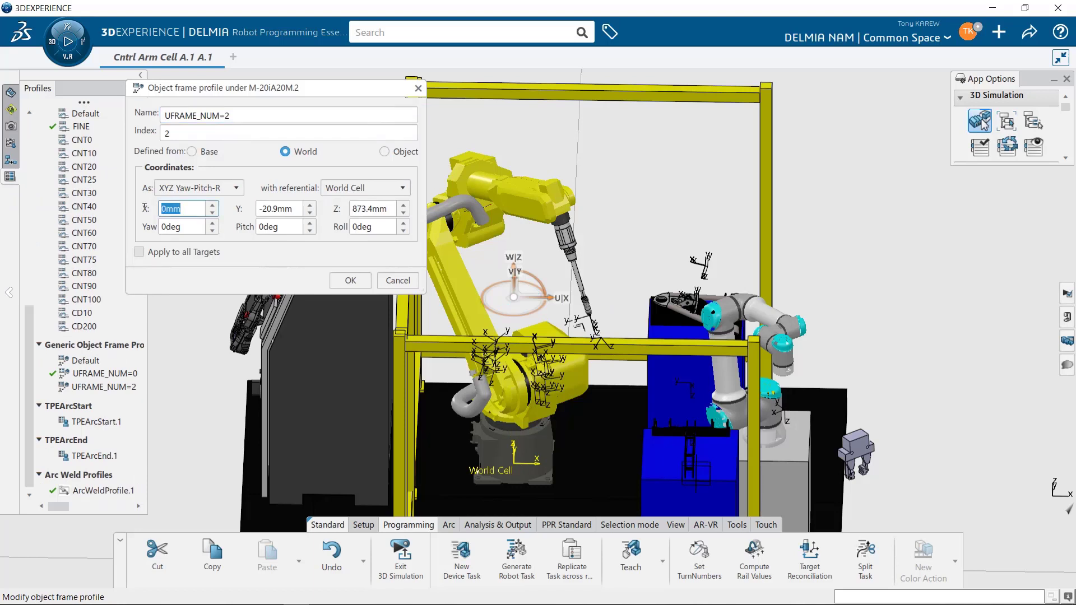
type("811.6")
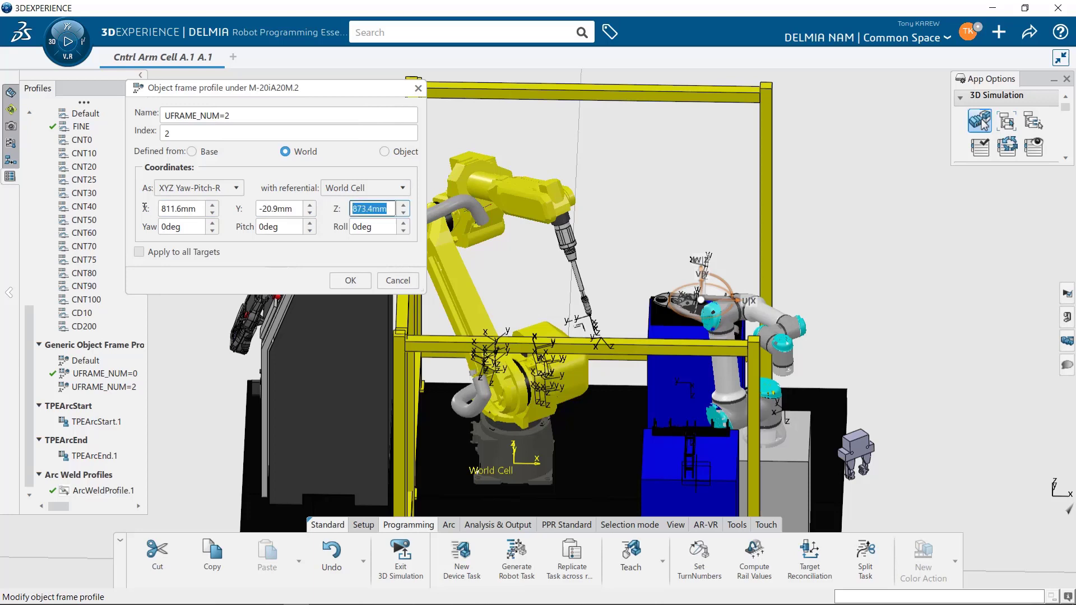
Apply the frame coordinates and set UFRAME_NUM=2 as the current object frame
left_click(350, 280)
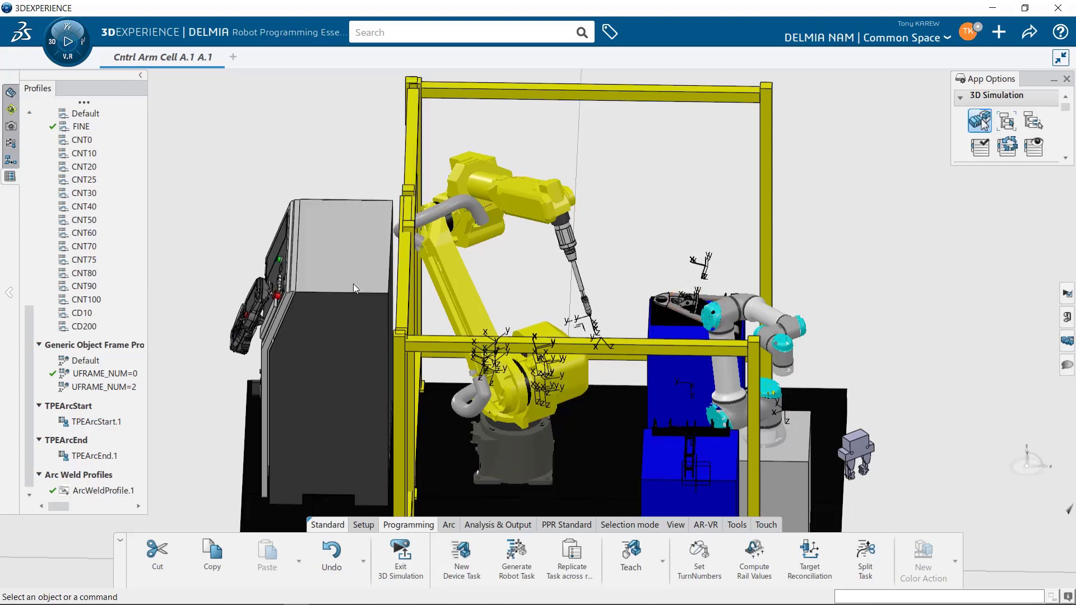
mouse_move(52, 455)
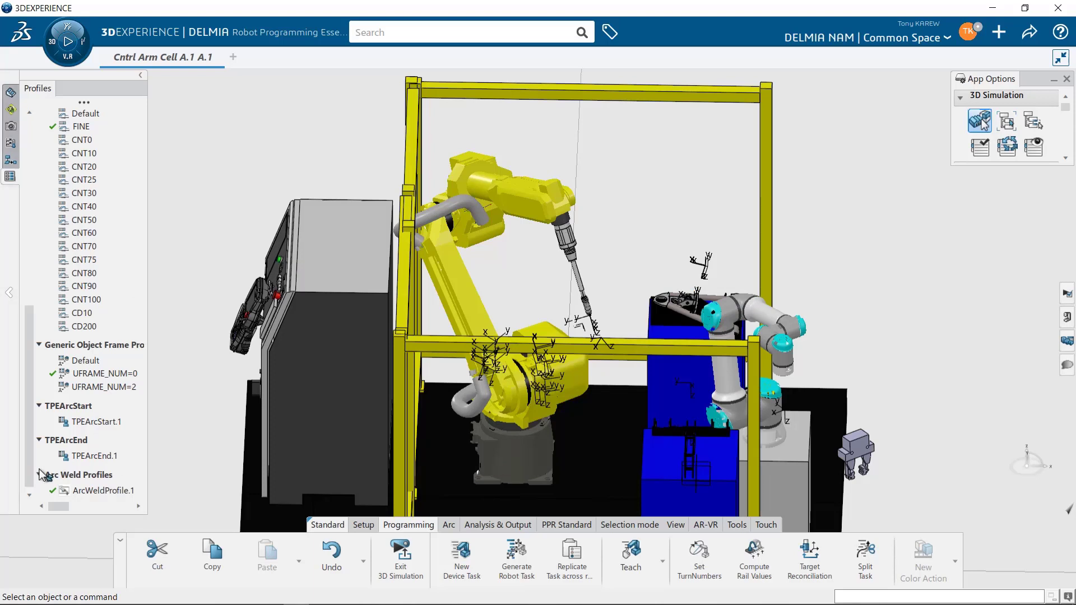
left_click(107, 386)
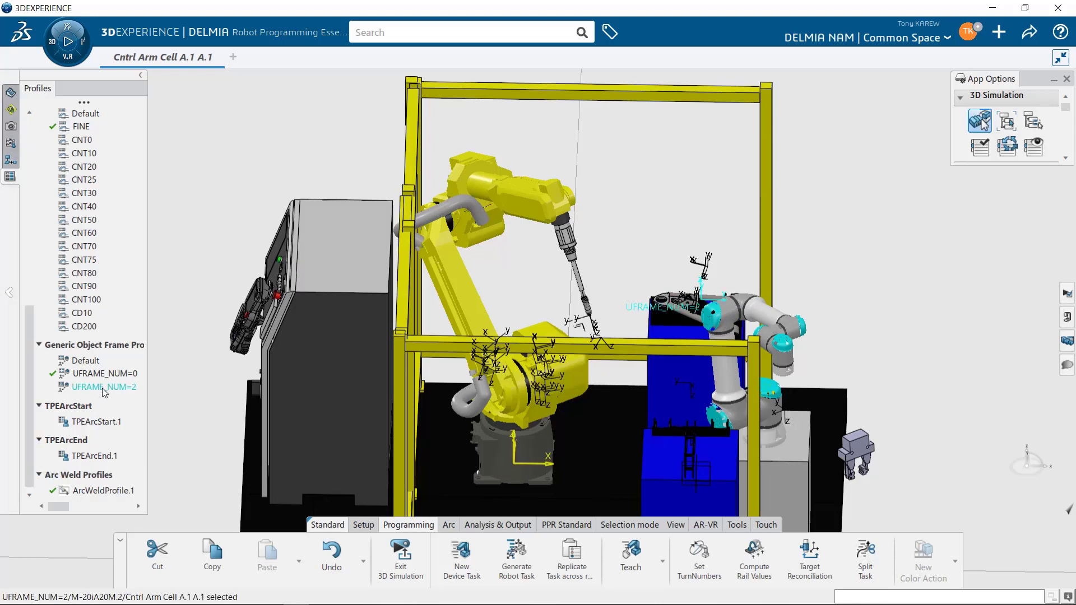
right_click(104, 387)
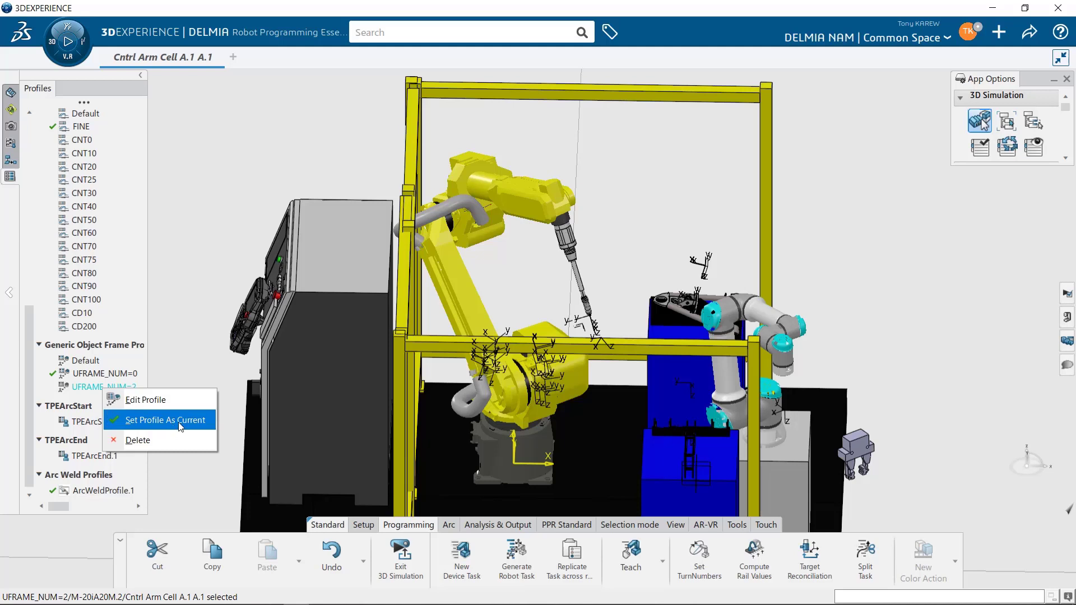
left_click(165, 421)
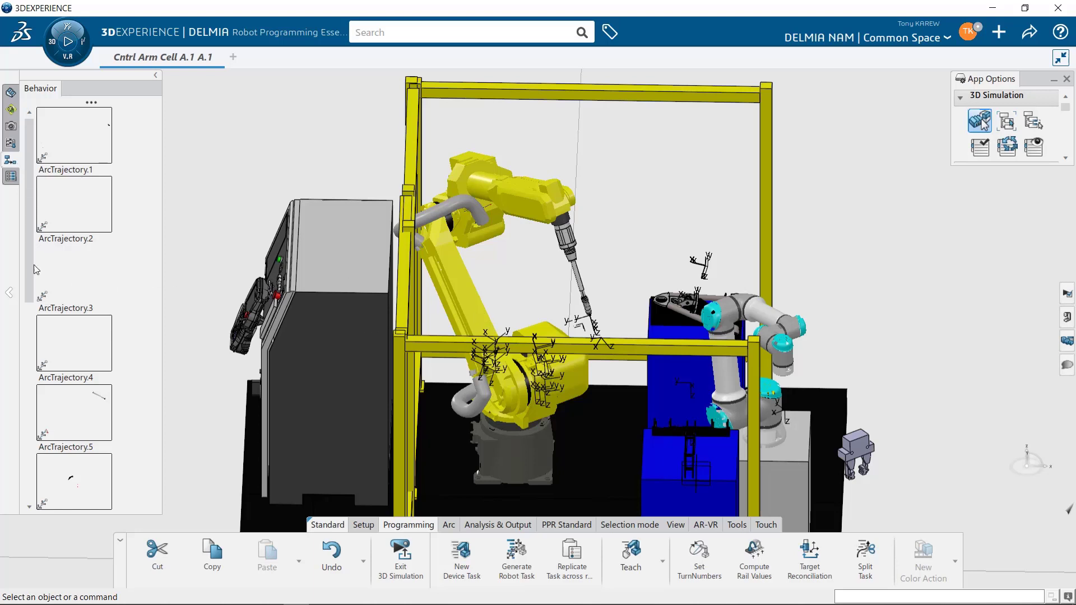
Delete the imported DELMIA3DS2 task and the older robot task from the behaviour list
scroll("down", 3)
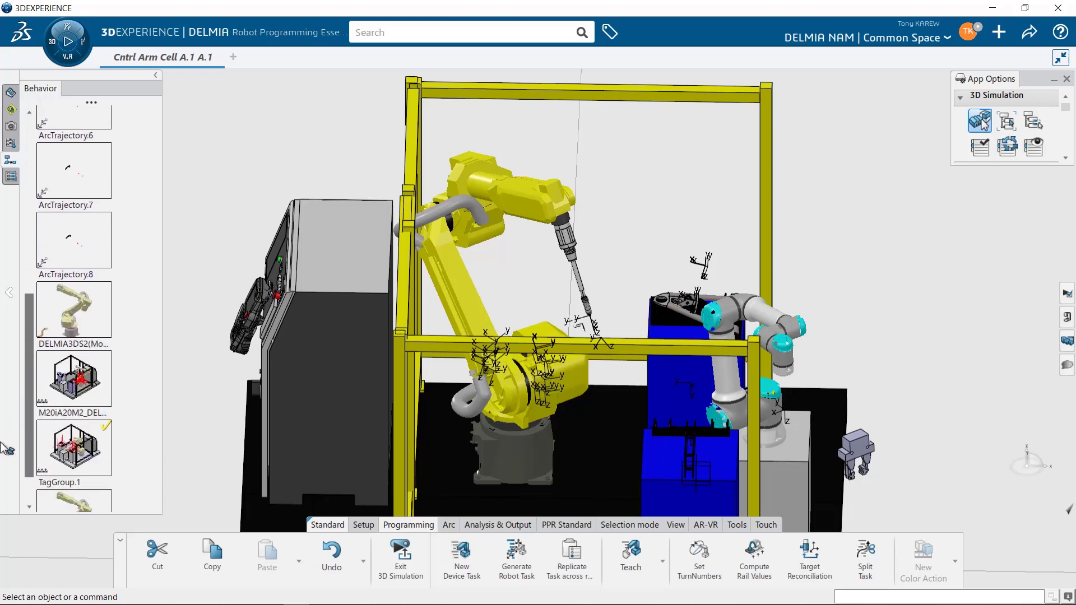
right_click(74, 310)
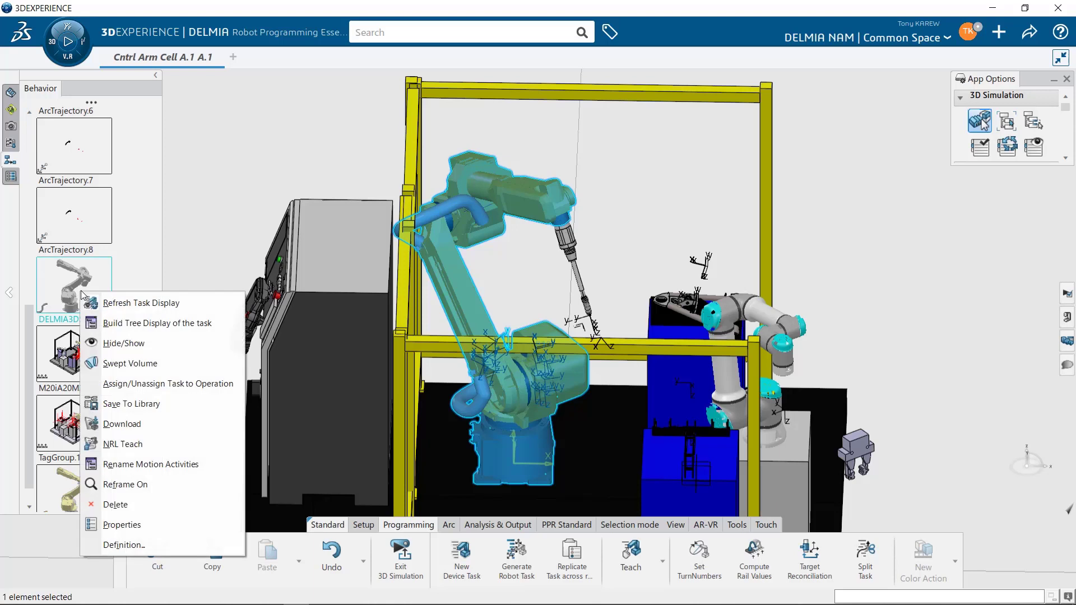
mouse_move(114, 504)
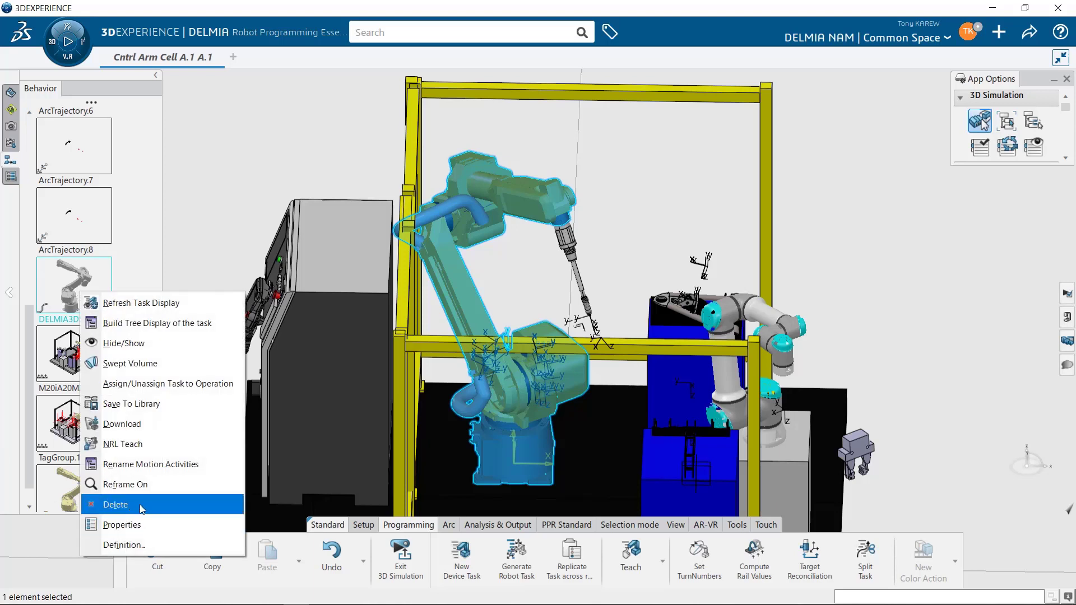
left_click(114, 505)
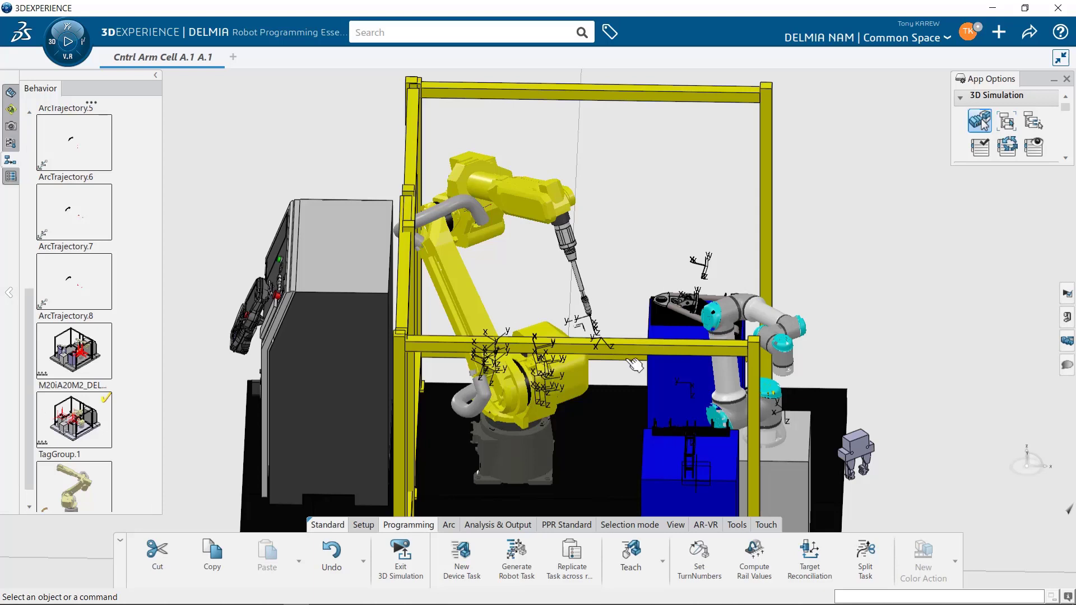
left_click(74, 351)
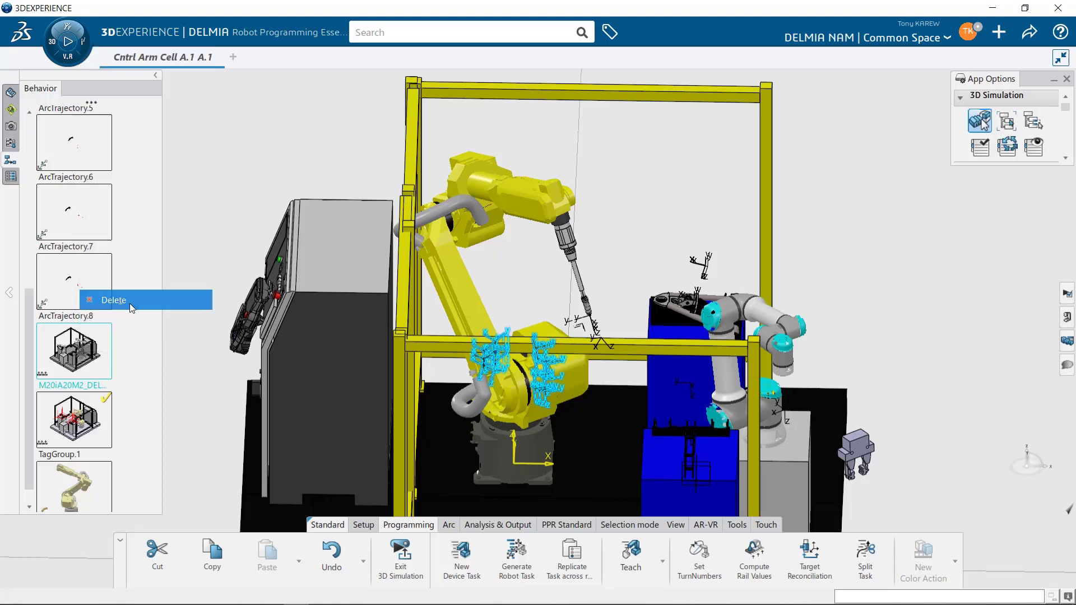
left_click(113, 301)
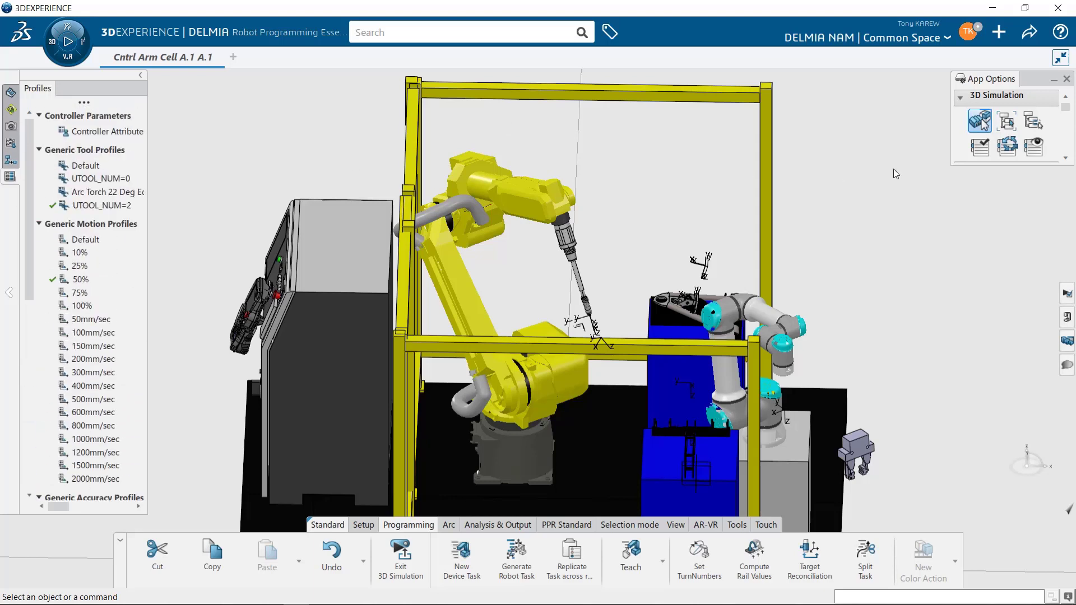
mouse_move(808, 514)
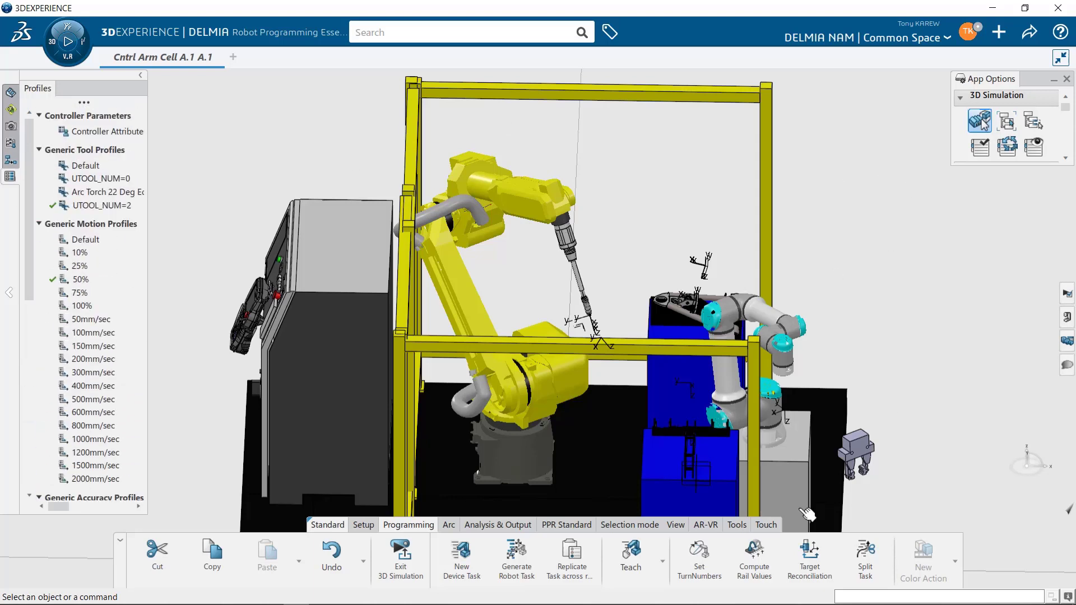
mouse_move(497, 525)
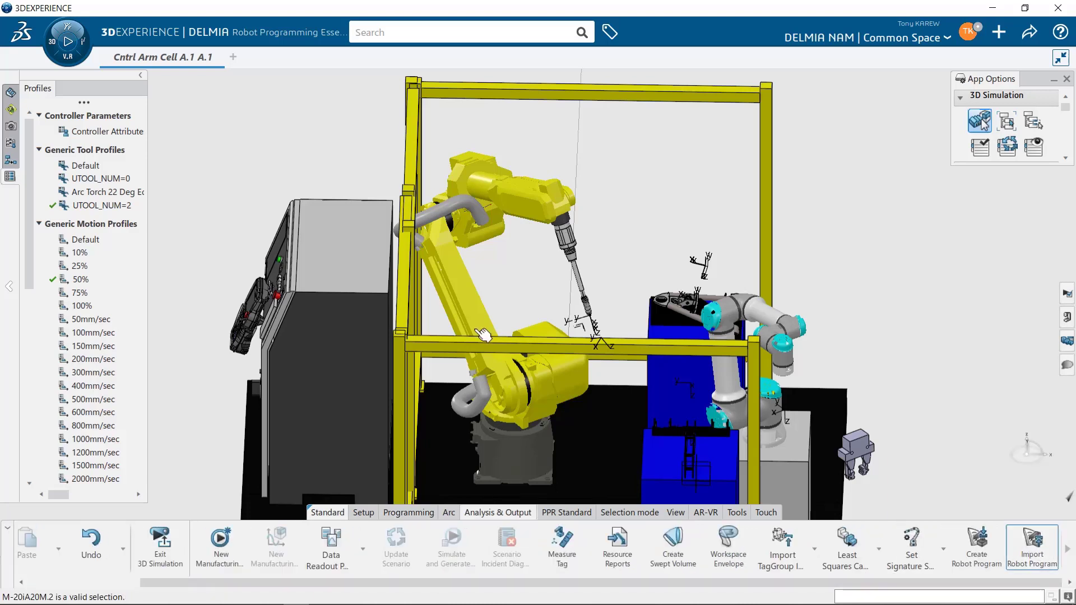
Import DELMIA3DS2.LS with default task and object-frame settings, check tags on the workpiece, and save
left_click(1031, 547)
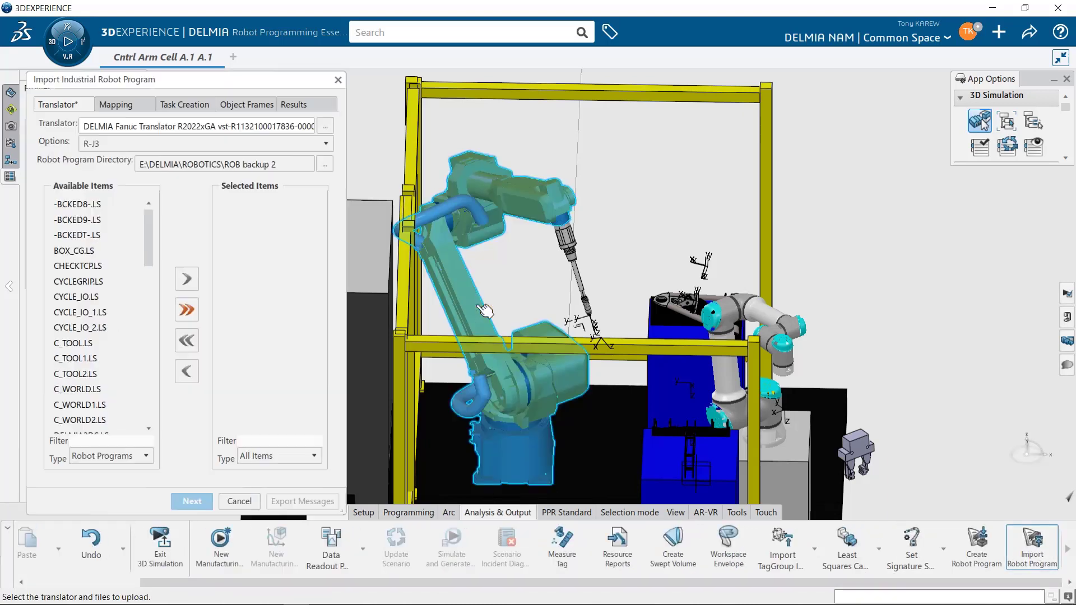
left_click(78, 234)
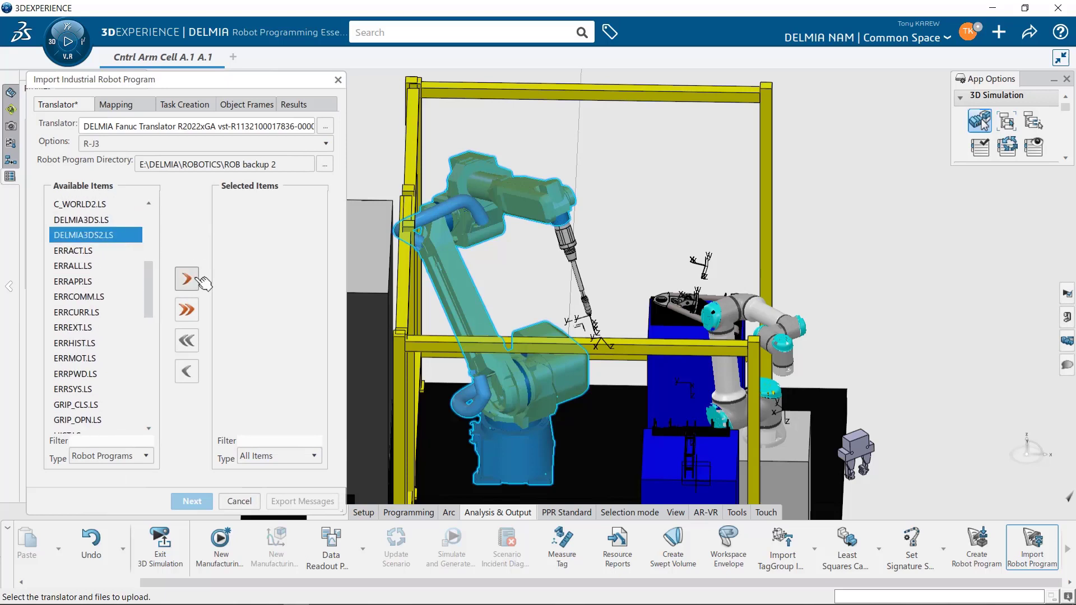
left_click(192, 502)
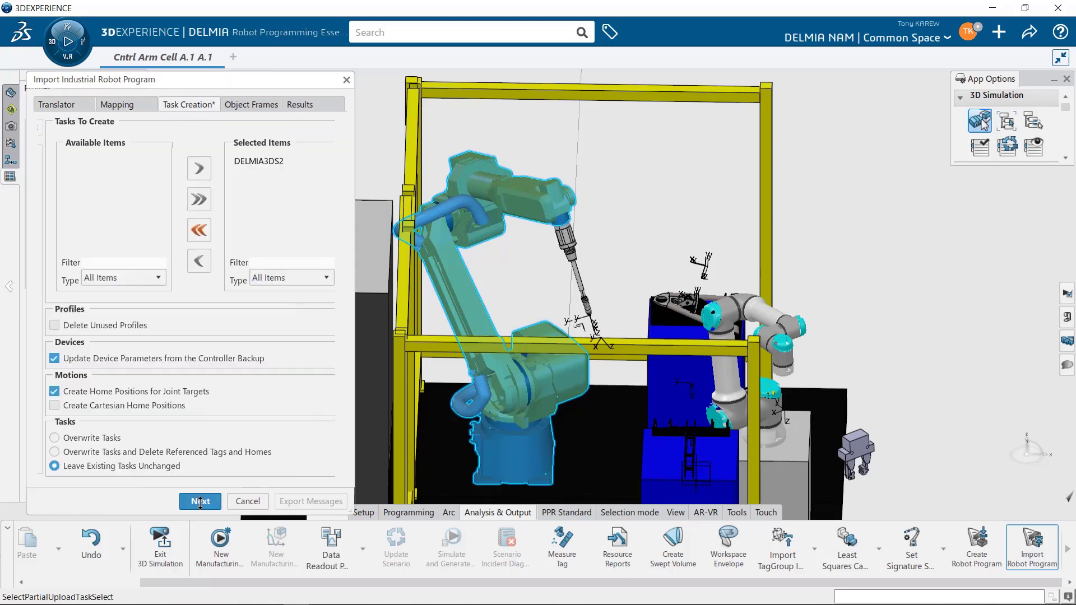
left_click(200, 502)
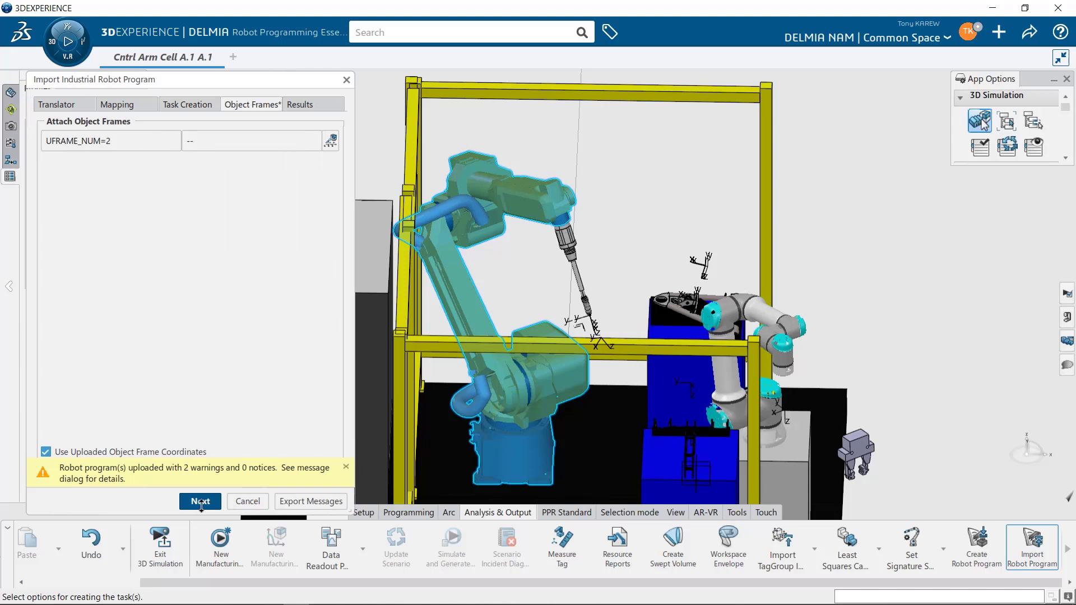
left_click(199, 501)
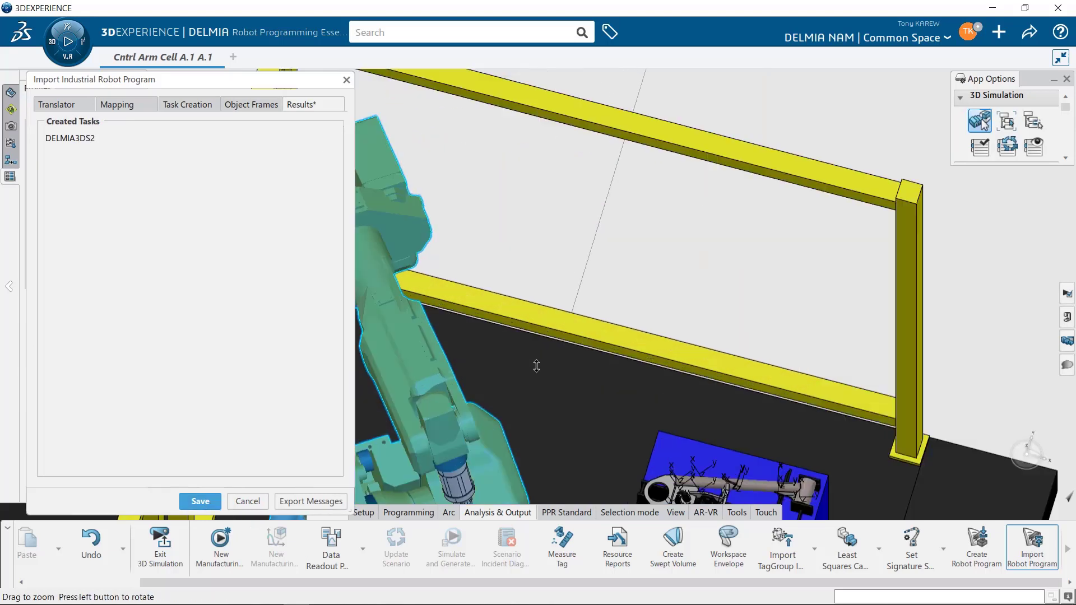
left_click_drag(536, 366, 707, 344)
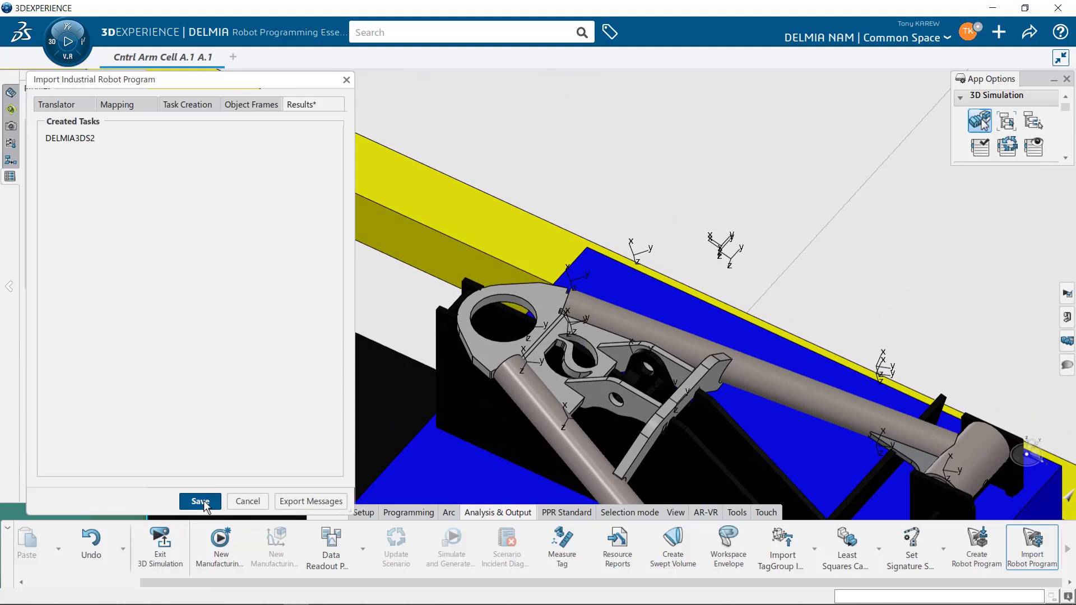
left_click(200, 501)
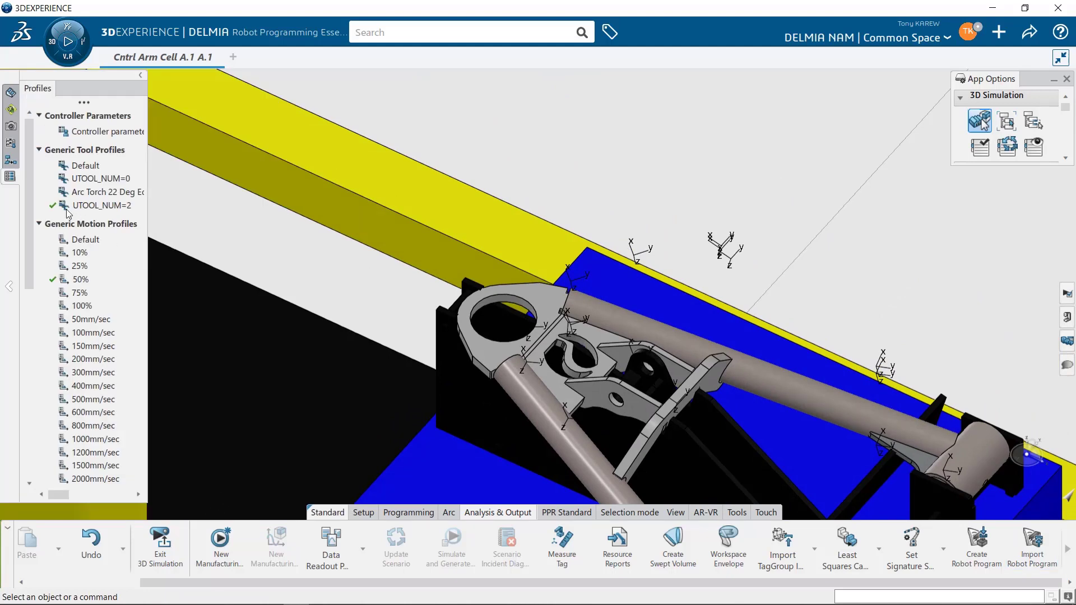
mouse_move(946, 174)
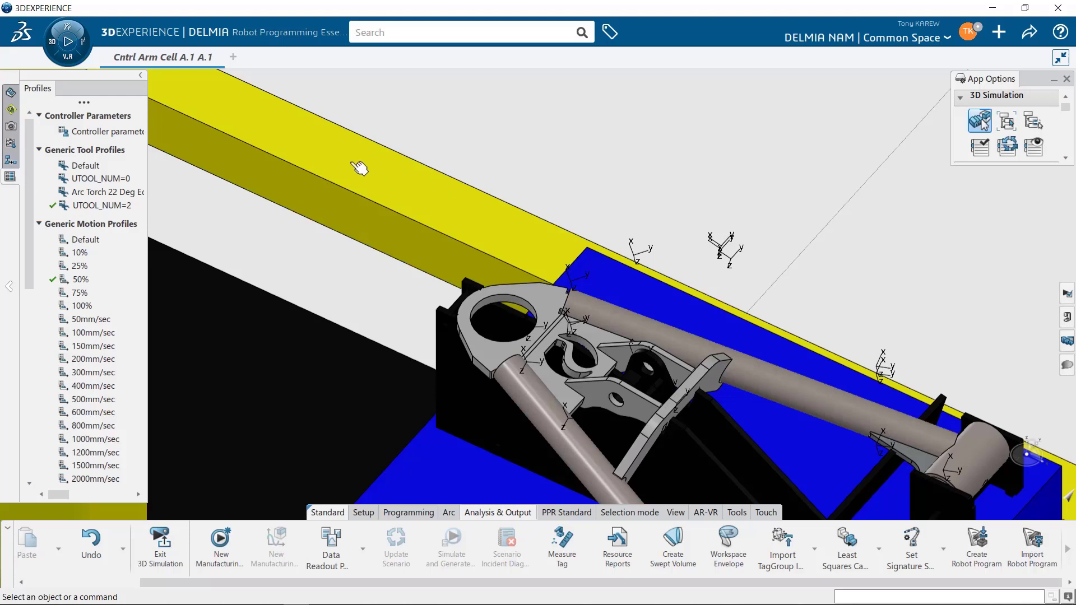
mouse_move(25, 166)
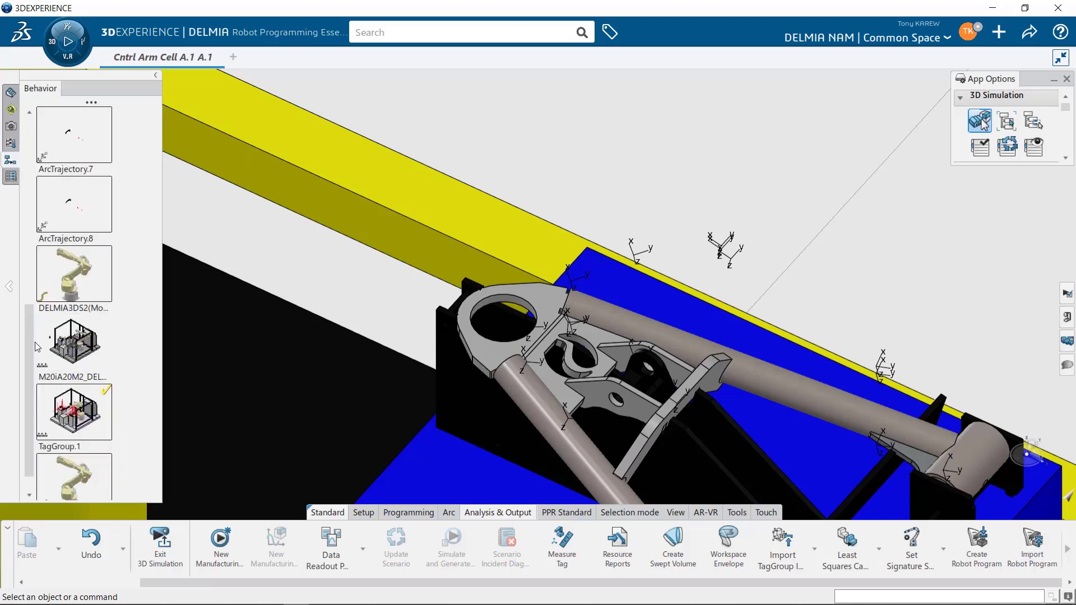
Scroll the Behavior panel to reach the robot and its imported task
scroll("down", 3)
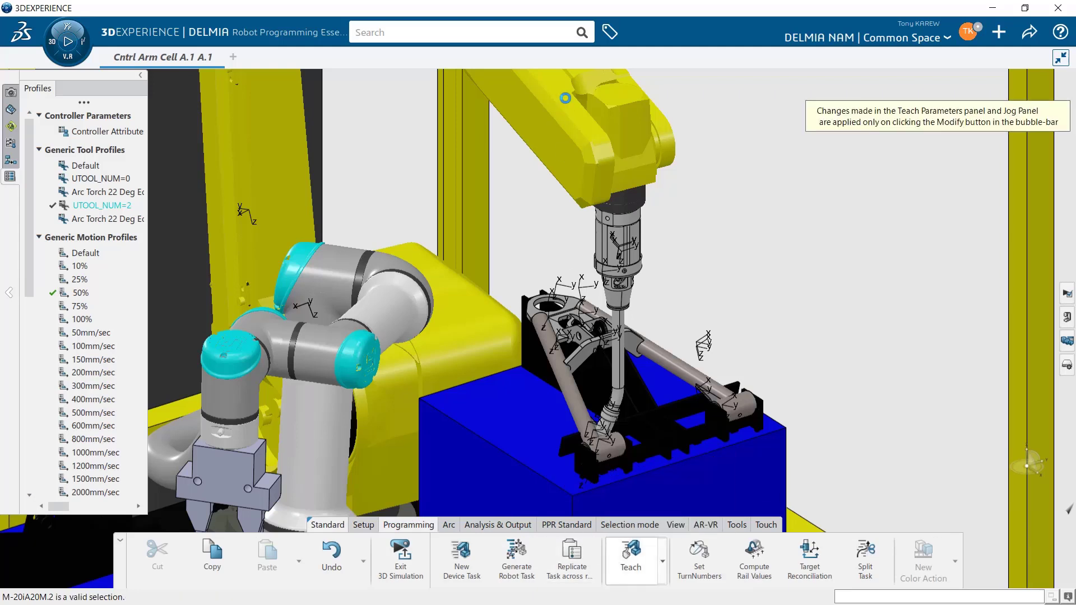
Start teaching and jog the robot to its Home_1 position, zooming on the torch tip
left_click(629, 557)
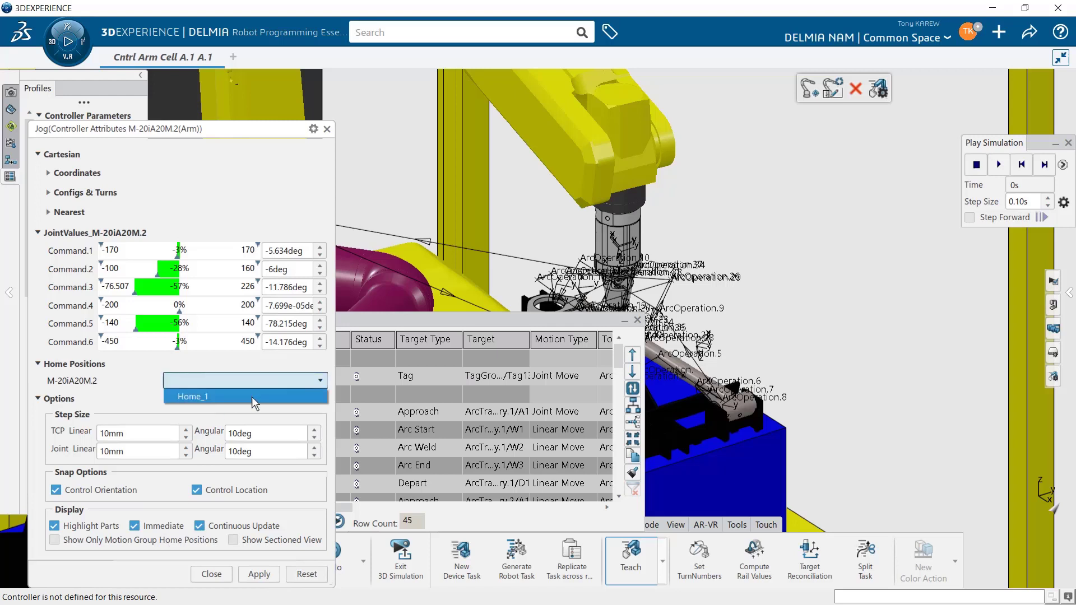
left_click(192, 396)
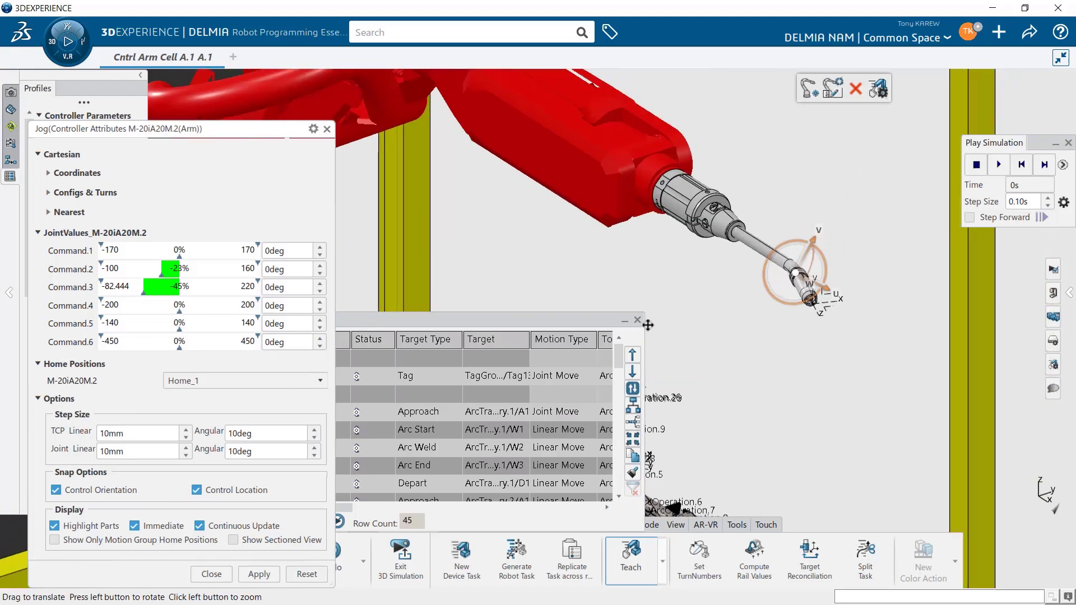
left_click_drag(789, 275, 879, 278)
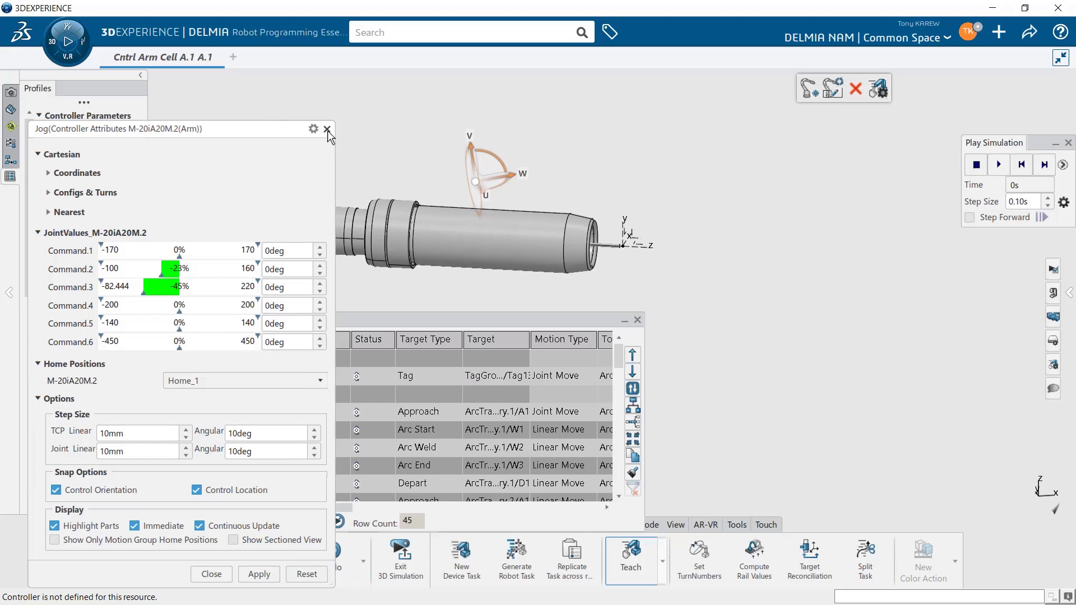
Close the jog controls and highlight the Arc Torch 22 Deg tool frame at the torch tip
left_click(327, 130)
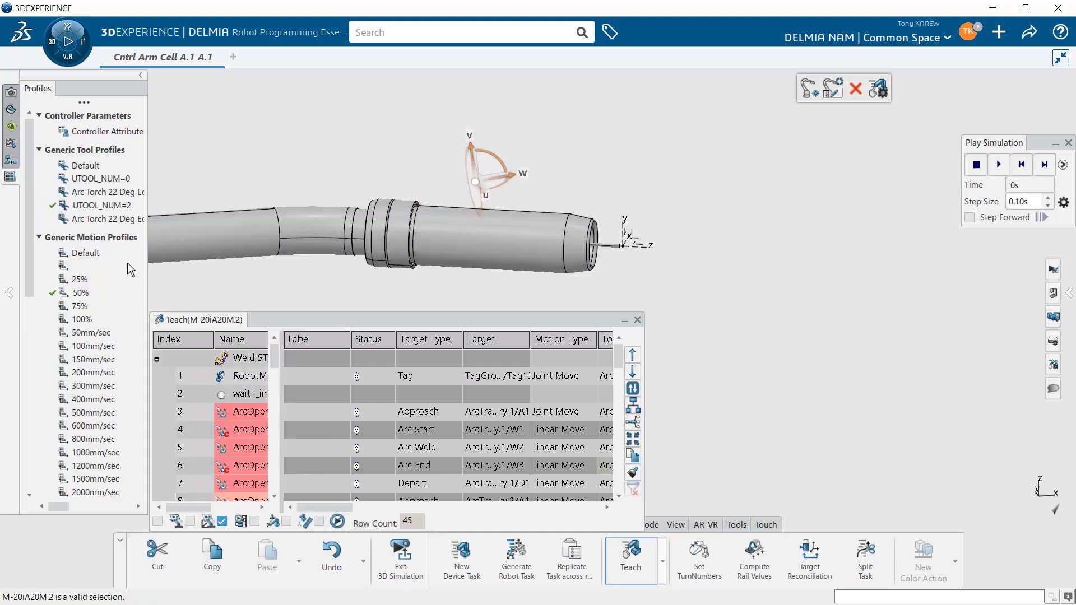
left_click(112, 219)
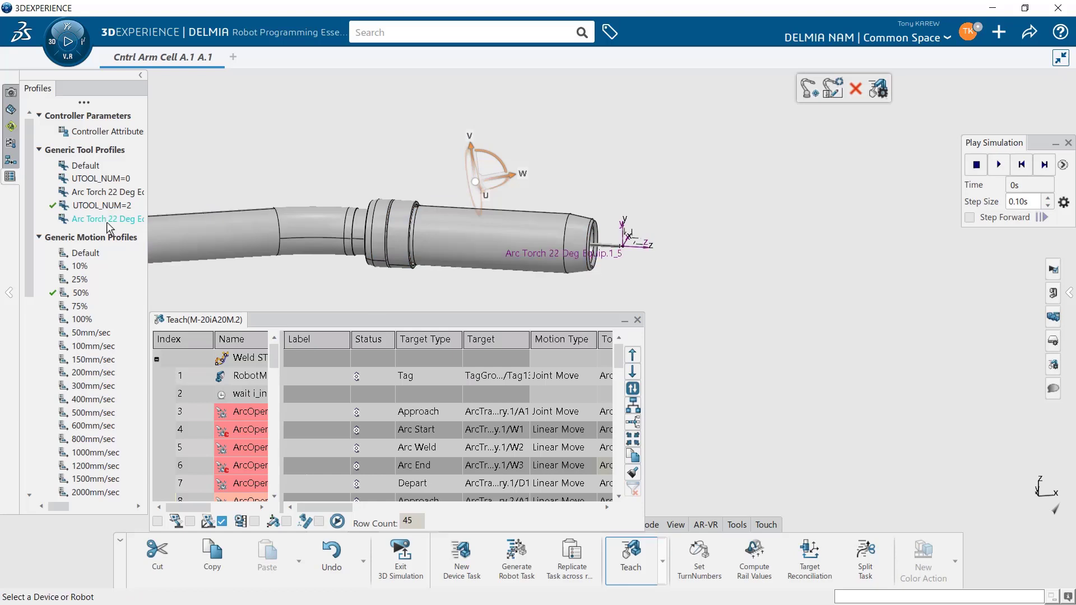
left_click(108, 219)
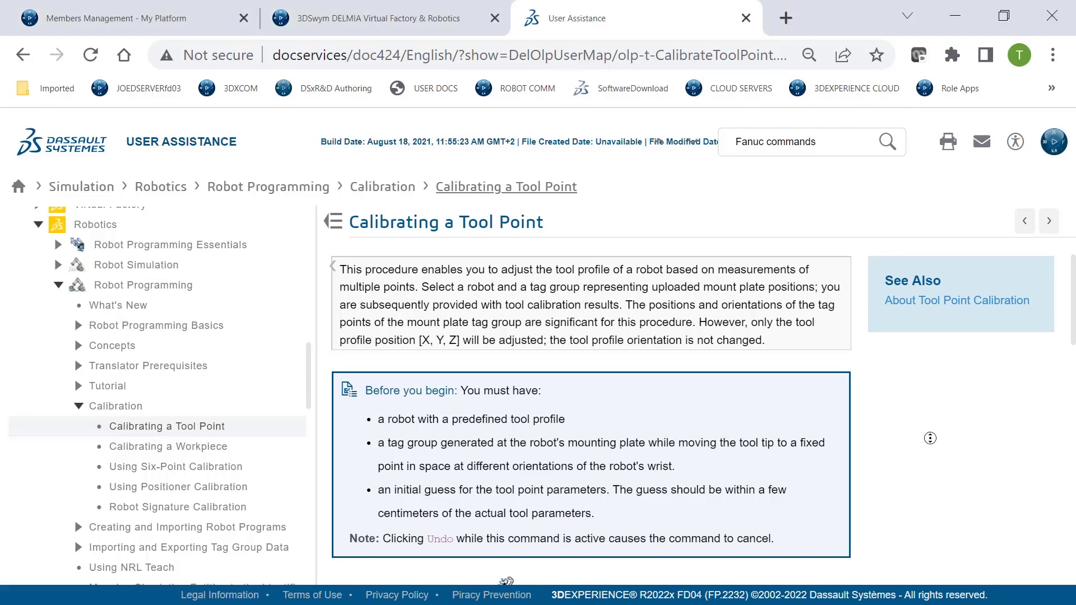
Read the Calibrating a Workpiece help topic under Calibration
scroll("down", 3)
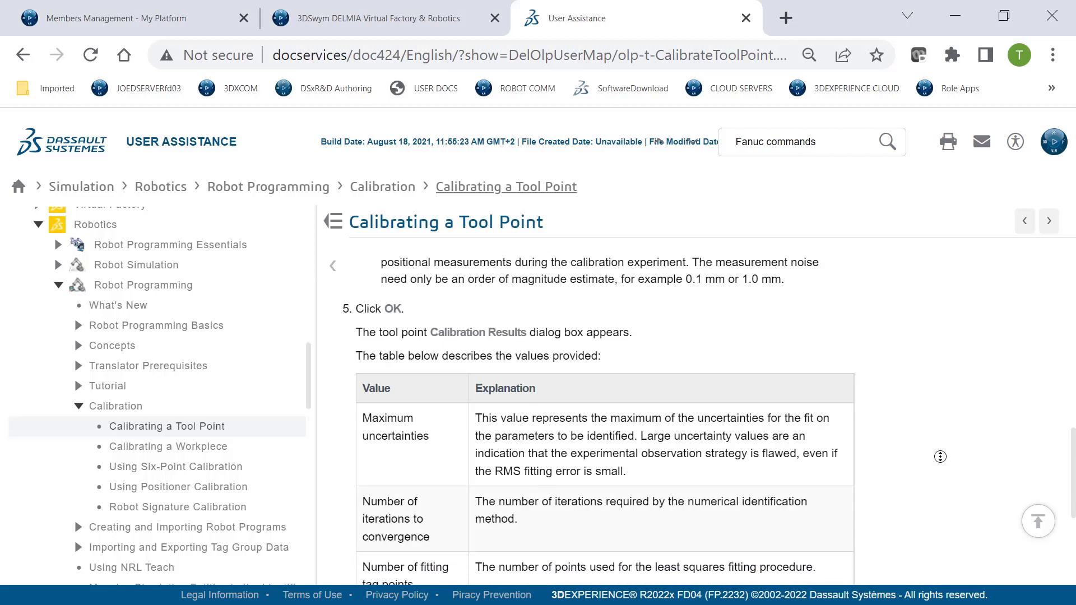
scroll("down", 3)
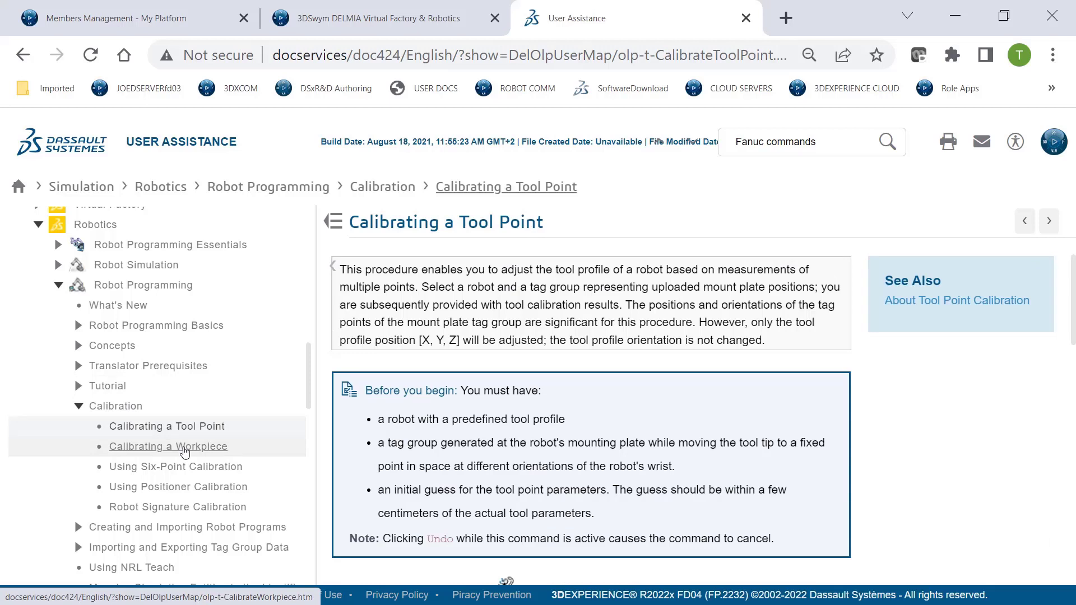
left_click(168, 446)
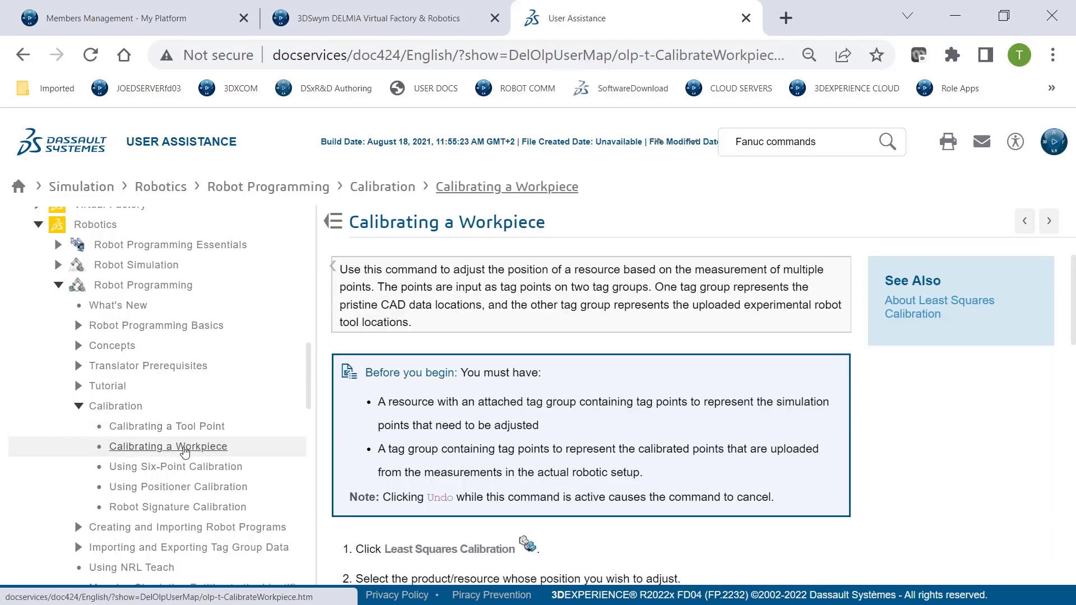
mouse_move(812, 450)
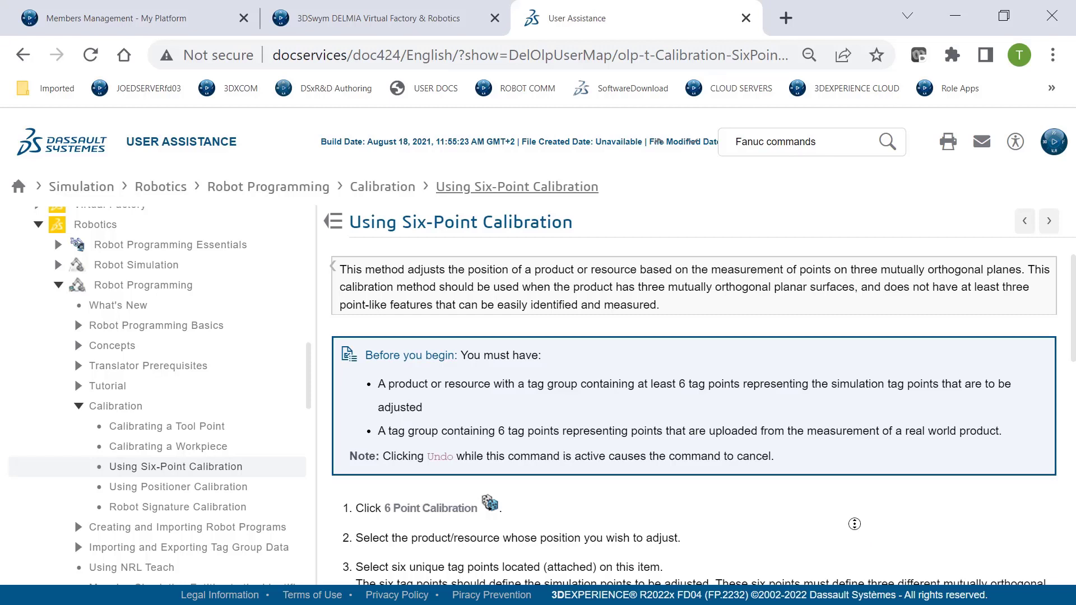
scroll("down", 3)
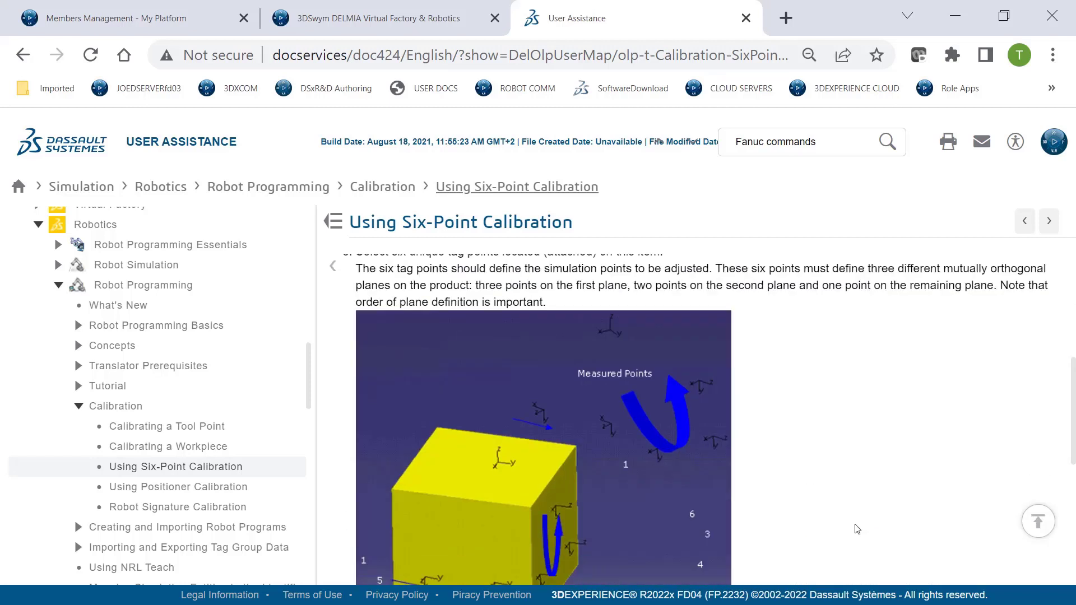
mouse_move(807, 504)
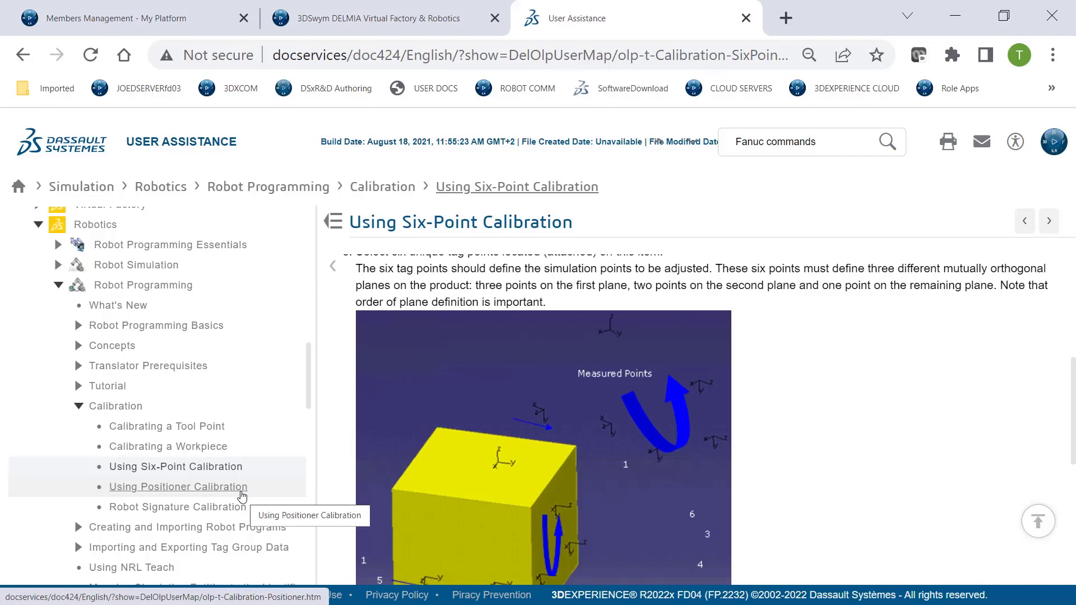
Read the Using Positioner Calibration and Robot Signature Calibration topics
left_click(178, 487)
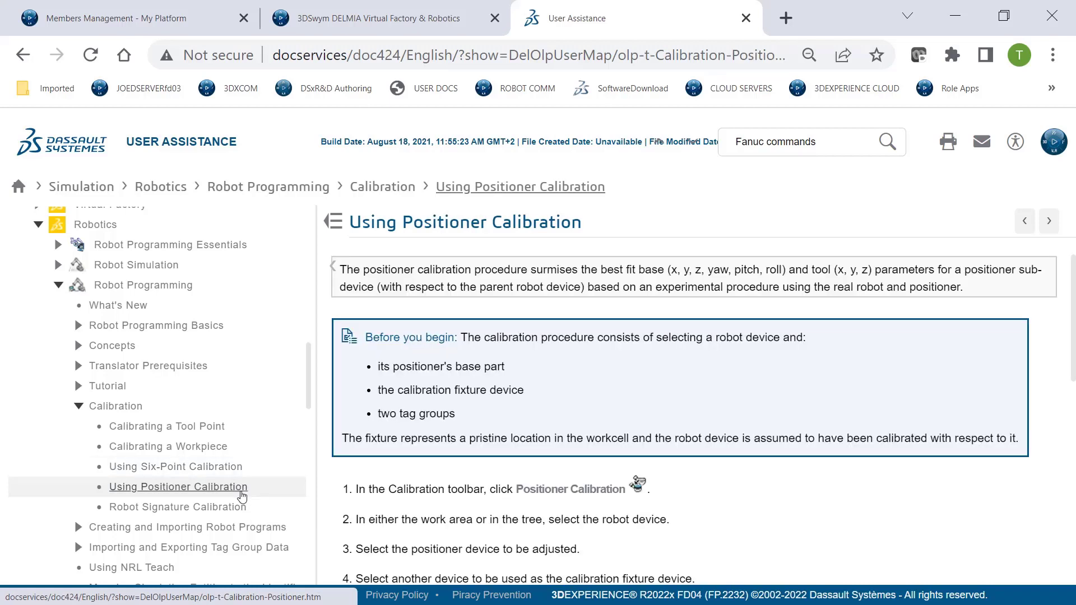
scroll("down", 3)
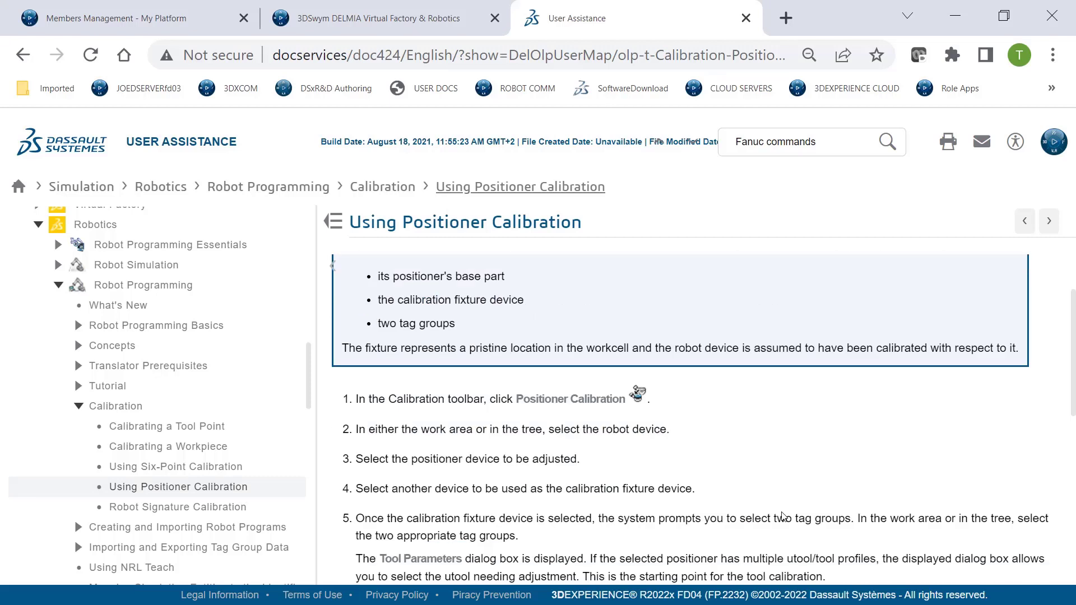
left_click(177, 506)
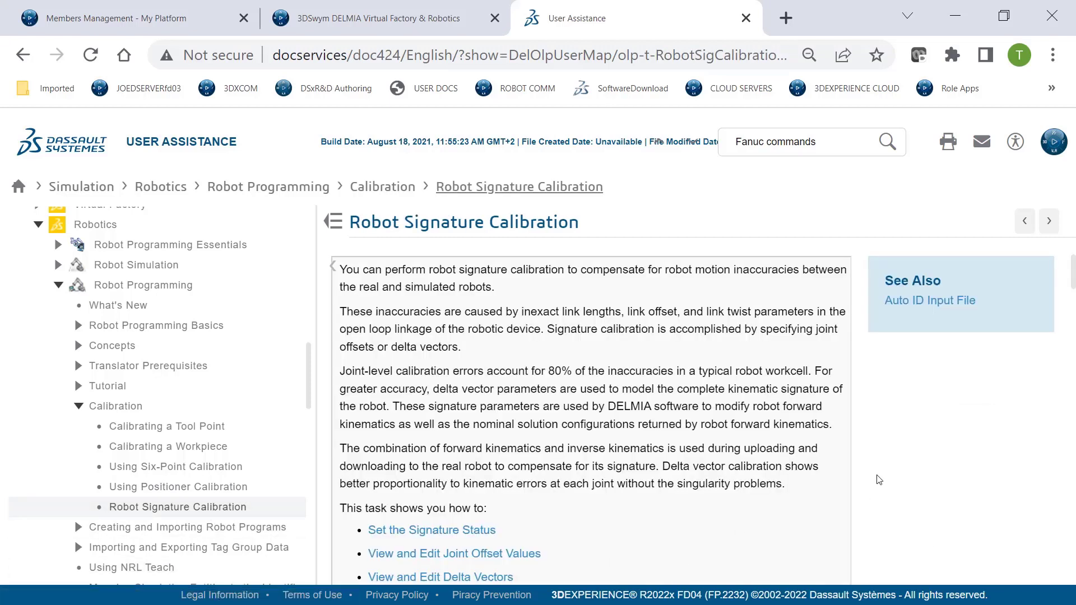
scroll("down", 3)
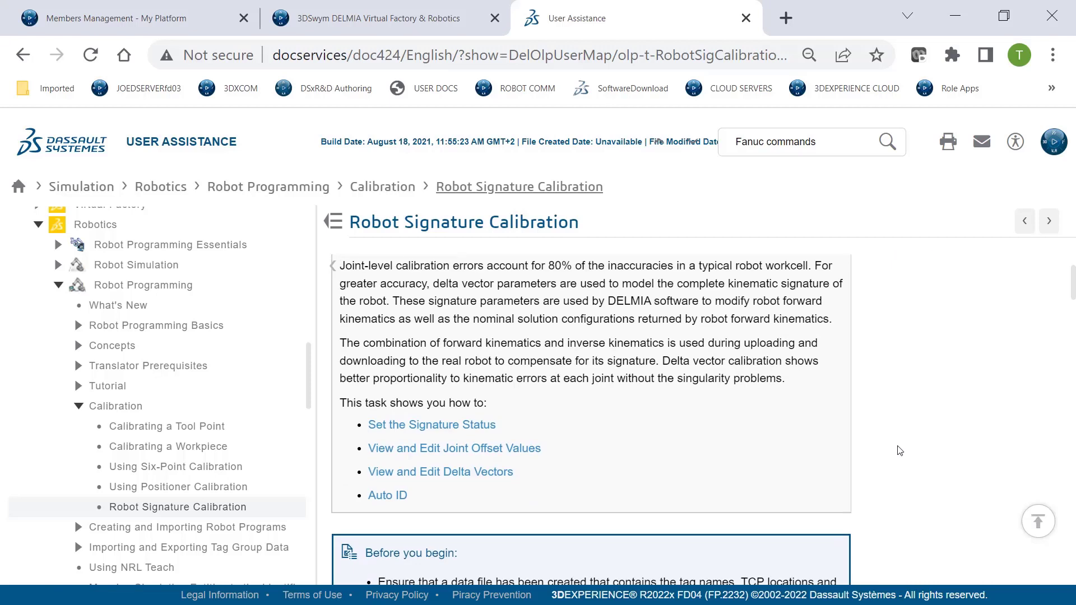